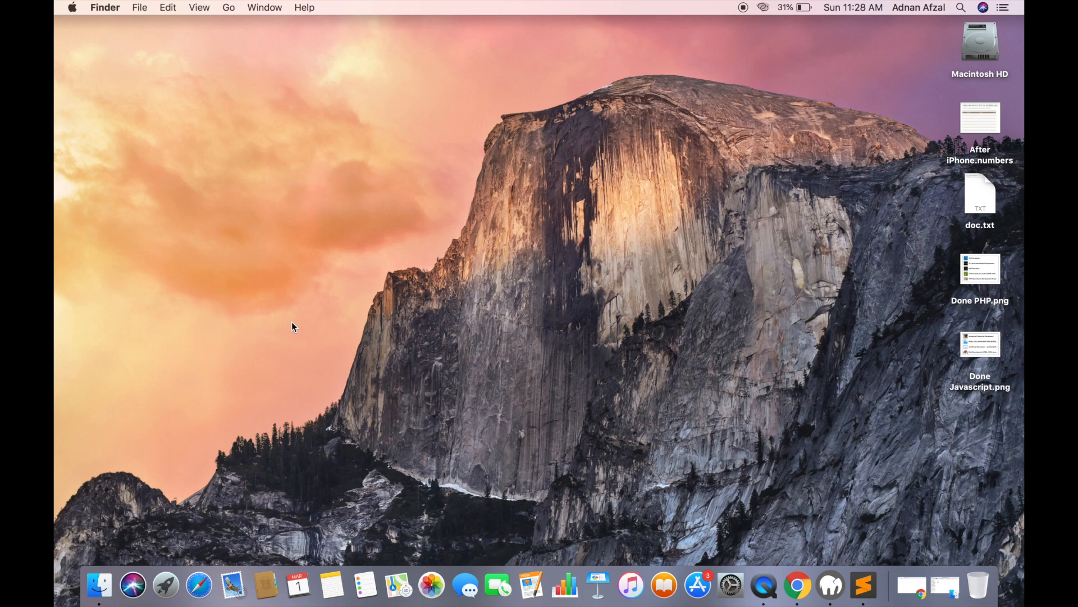
pyautogui.moveTo(671, 416)
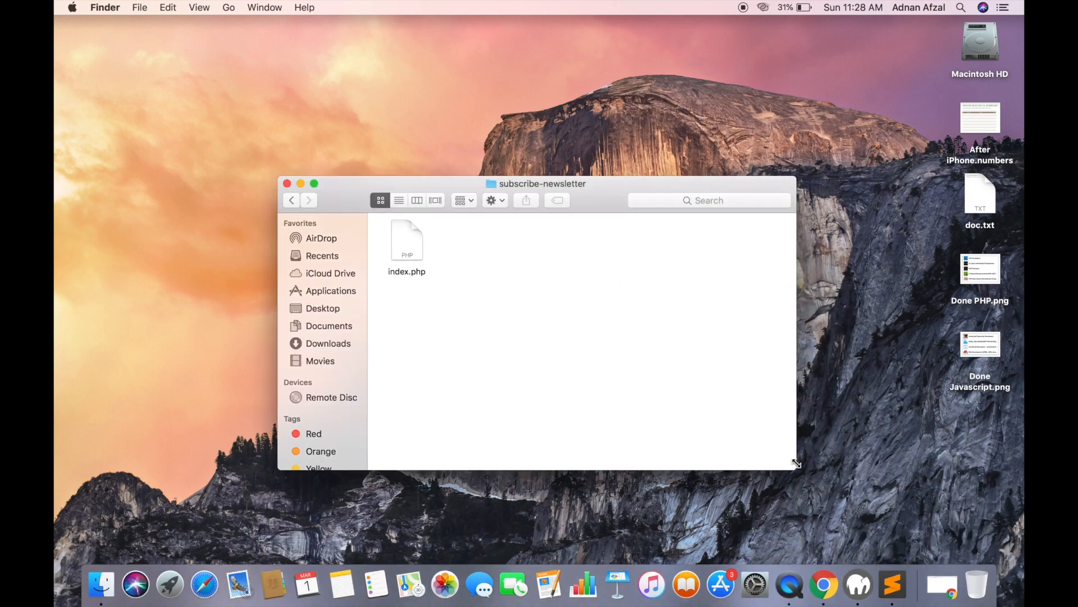
# Step: In index.php, write a form whose onsubmit returns doSubscribe()
pyautogui.doubleClick(407, 241)
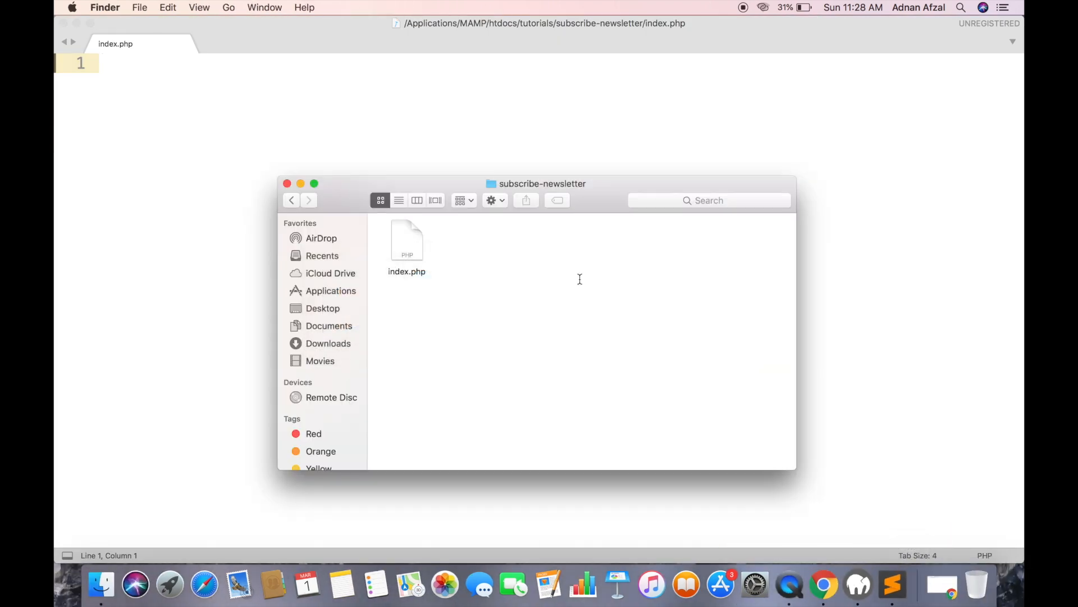
pyautogui.write('<form')
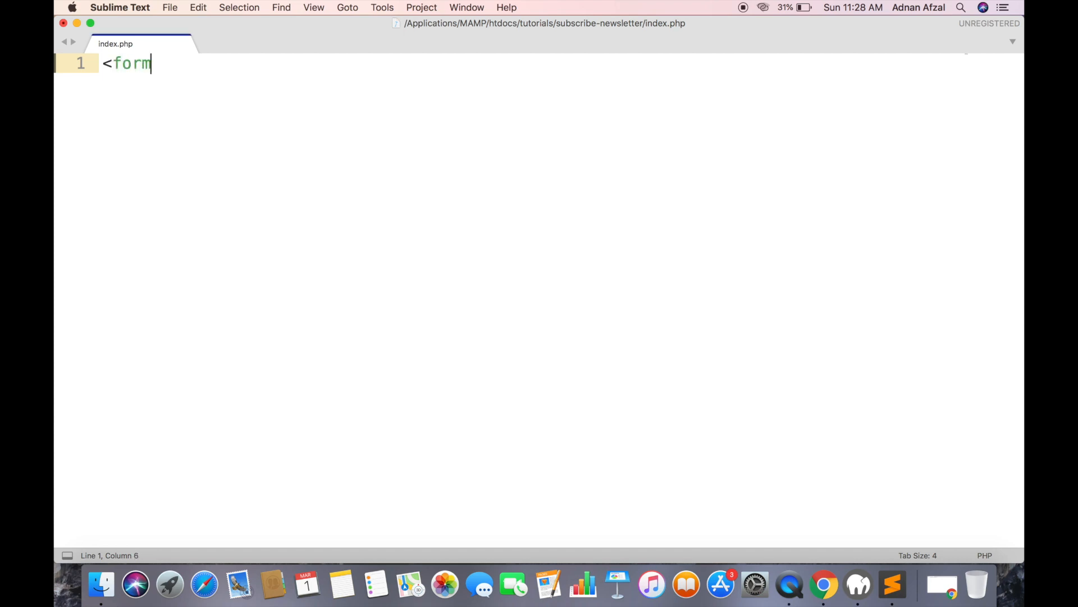
pyautogui.write('>')
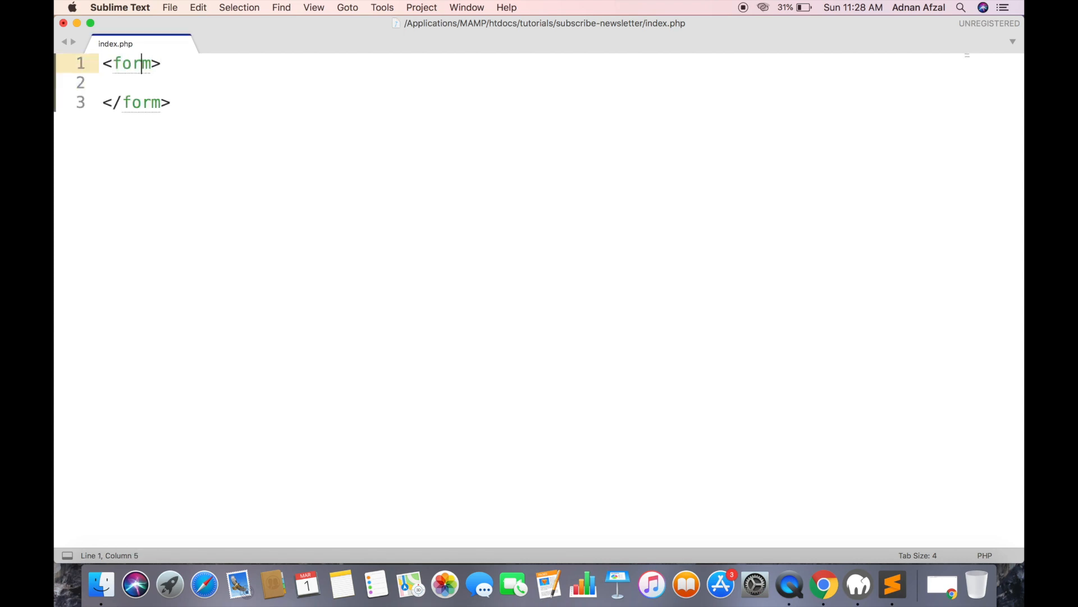
pyautogui.write('" "')
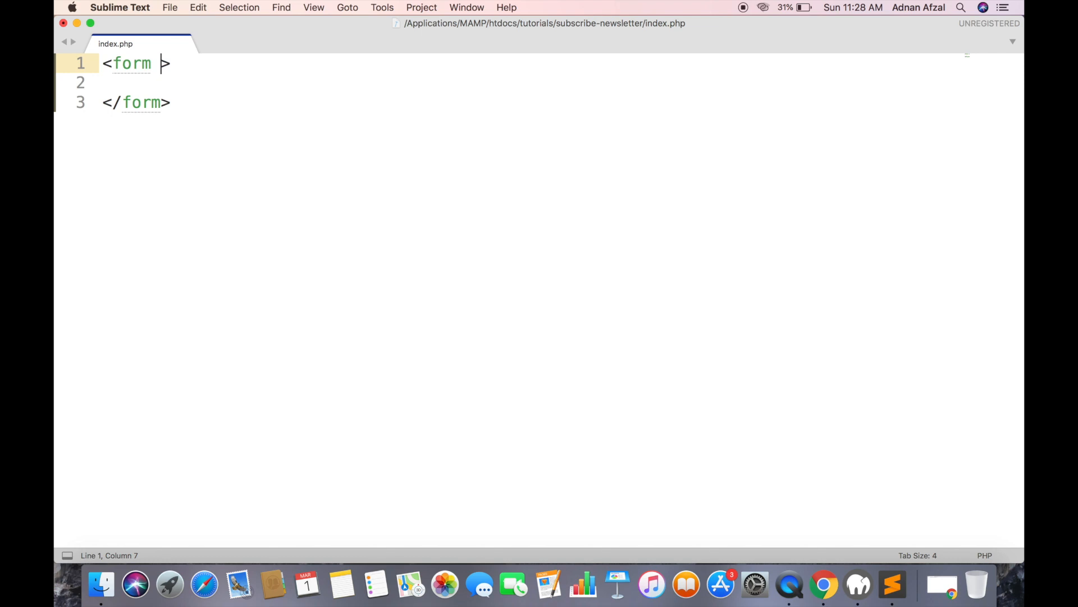
pyautogui.write('onsubmit="')
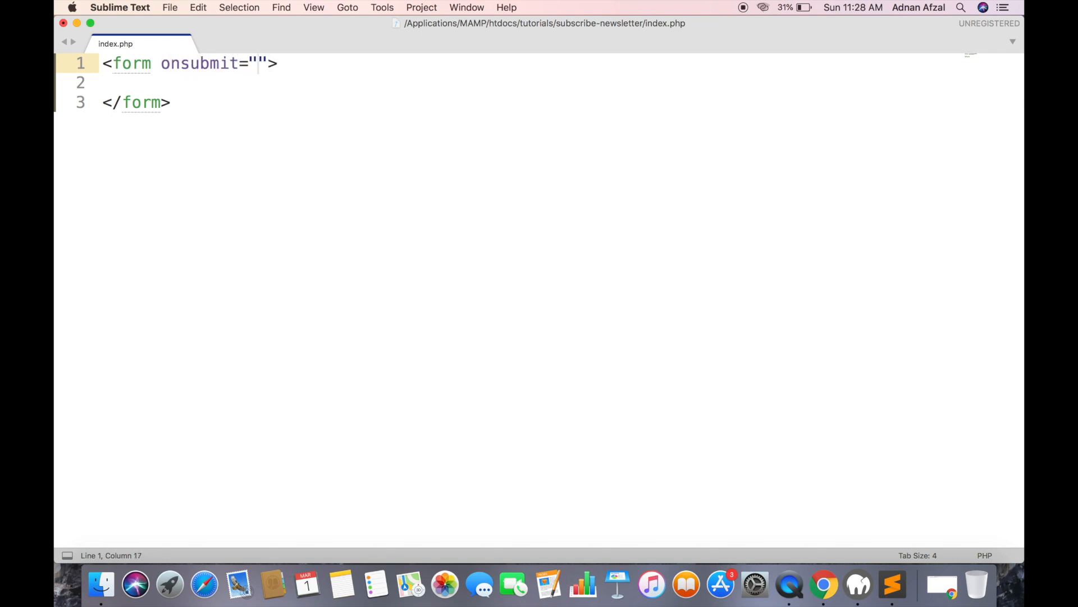
pyautogui.write('retur')
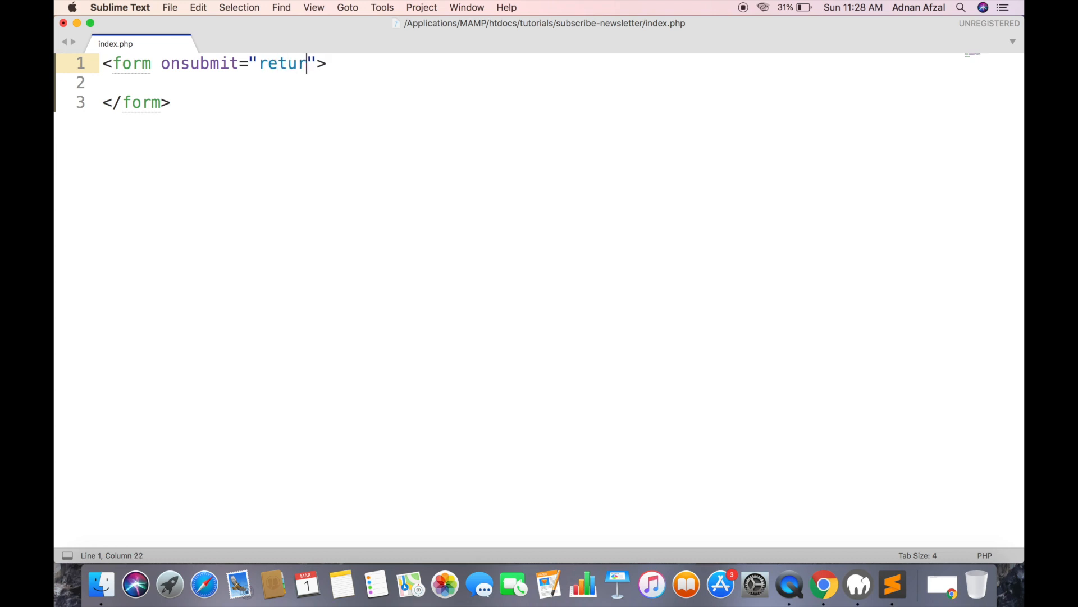
pyautogui.write('doSubscribe')
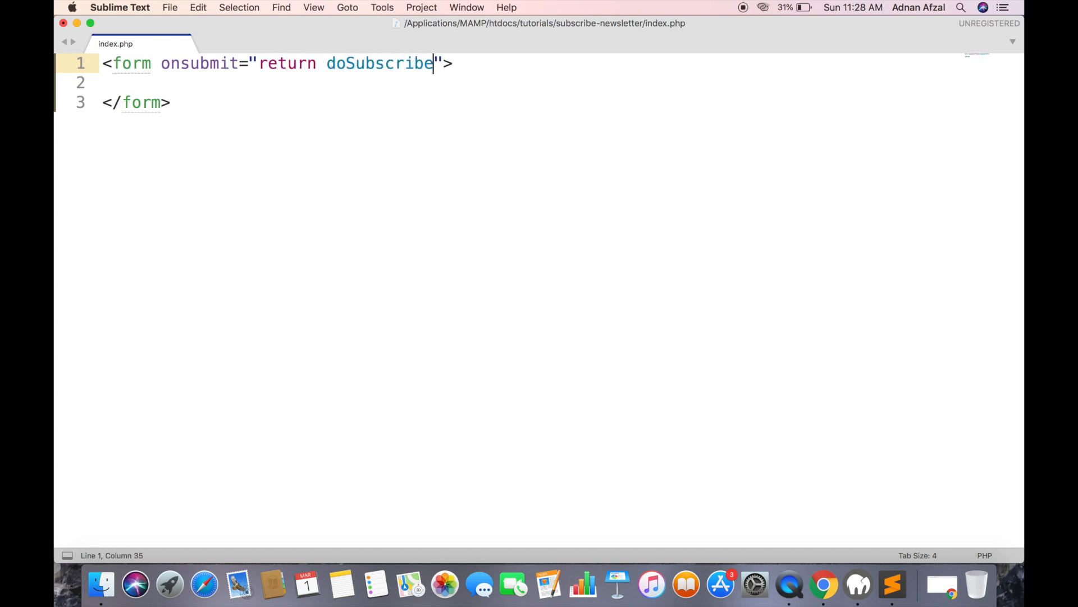
pyautogui.write('();')
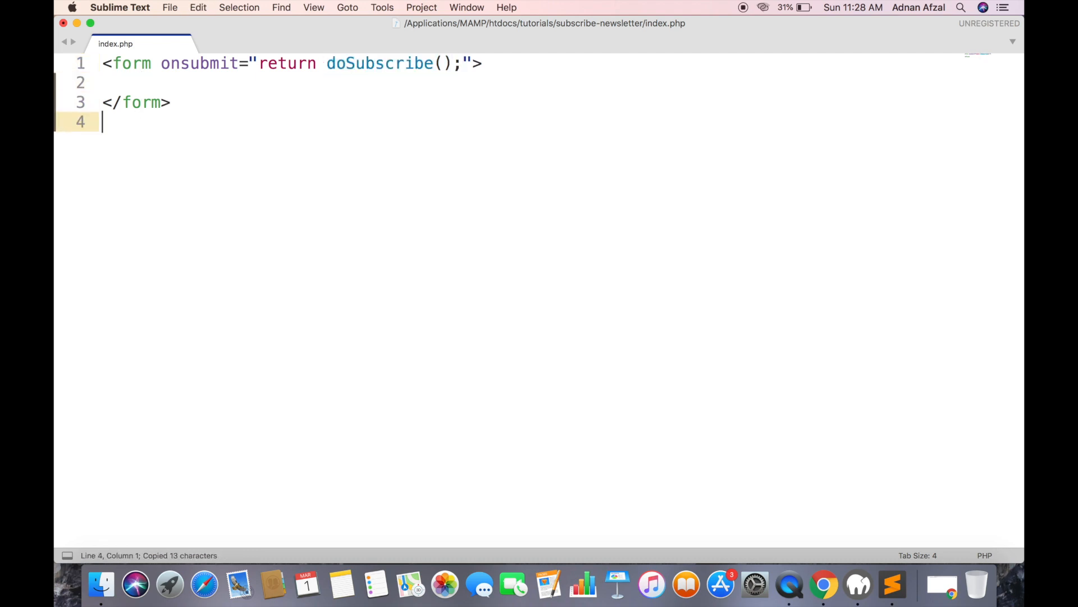
# Step: Add a script block with a doSubscribe function that returns false
pyautogui.write('<script></script>')
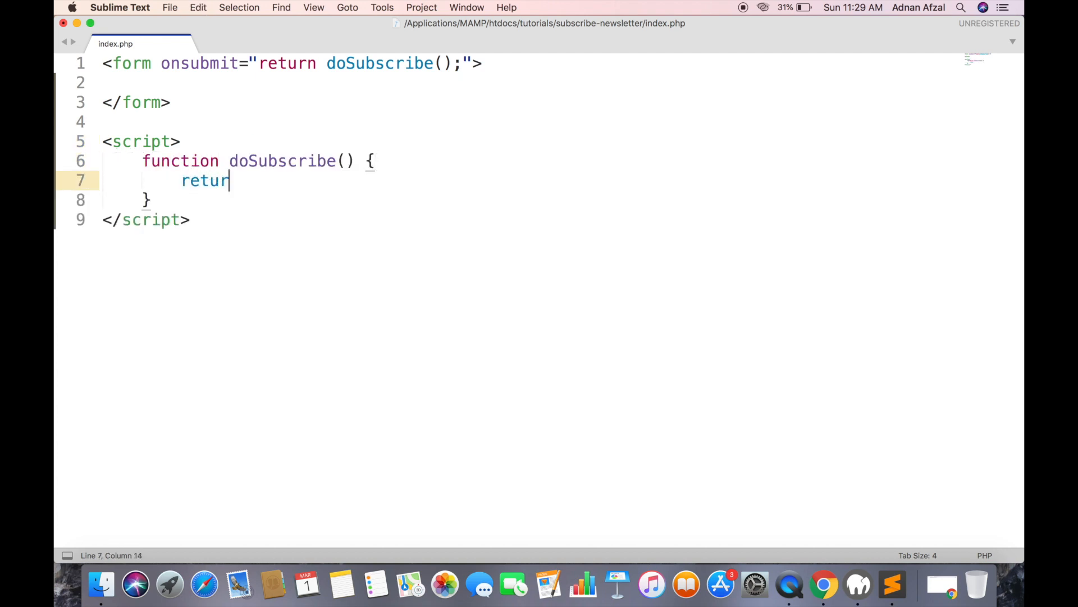
pyautogui.write('false;')
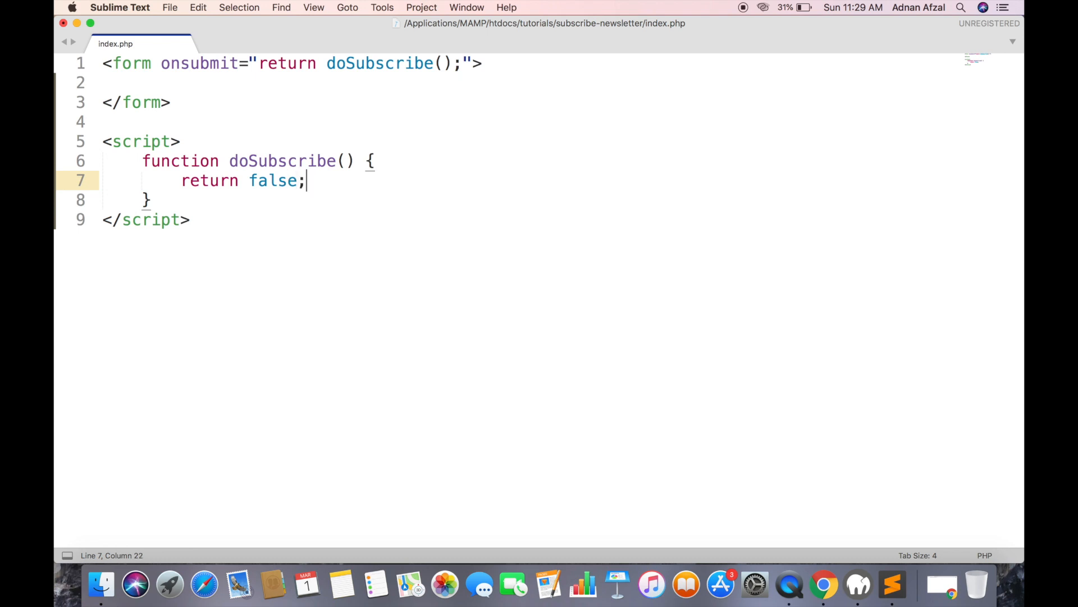
# Step: Inside the form, add an email input with id "email" and a submit input
pyautogui.click(303, 63)
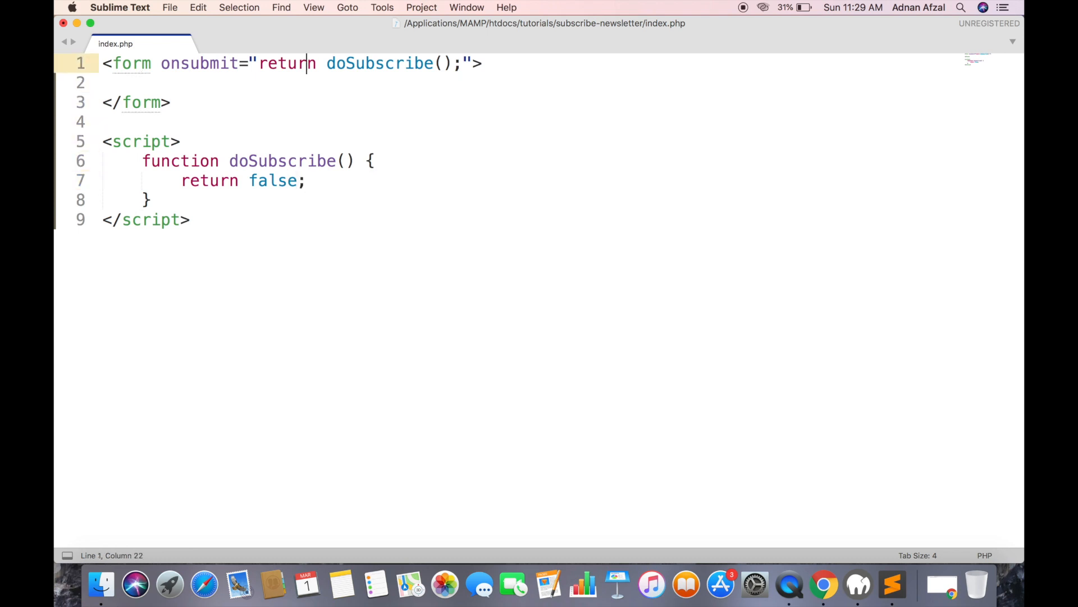
pyautogui.write('<')
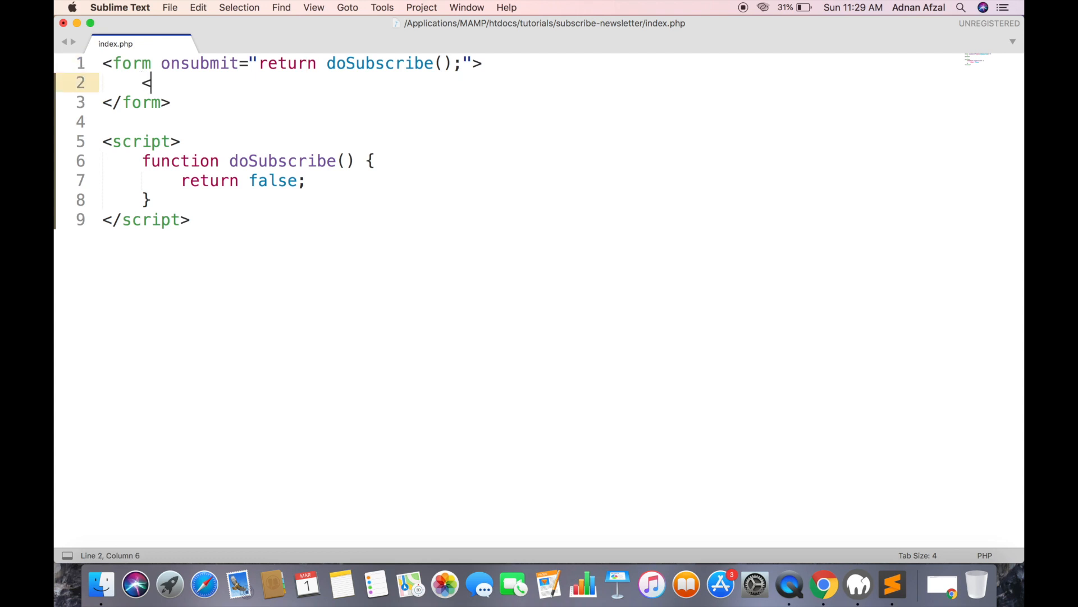
pyautogui.write('input typ>')
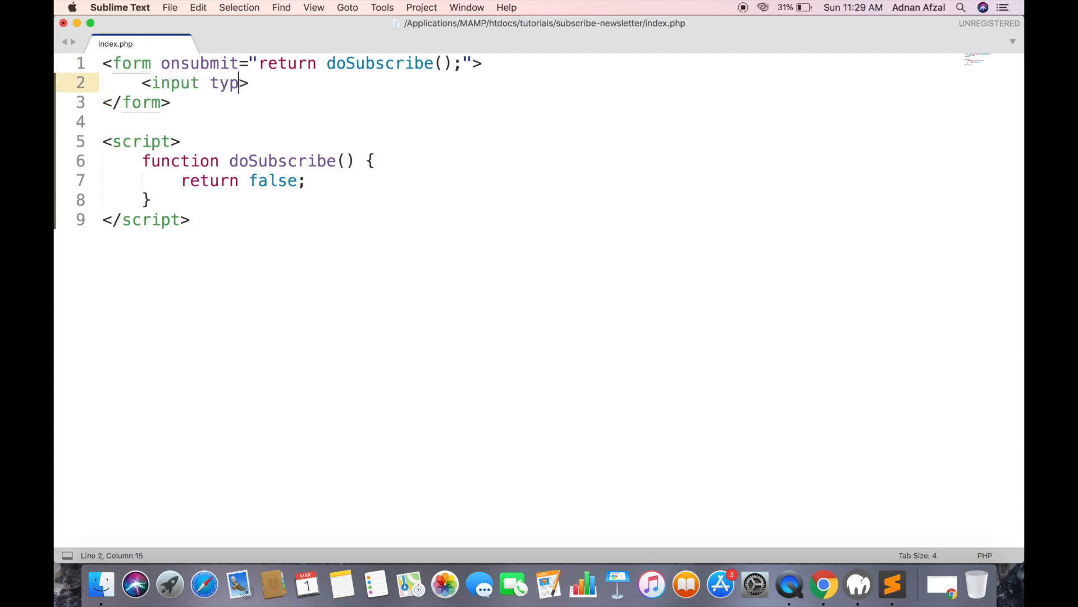
pyautogui.write('e="email"')
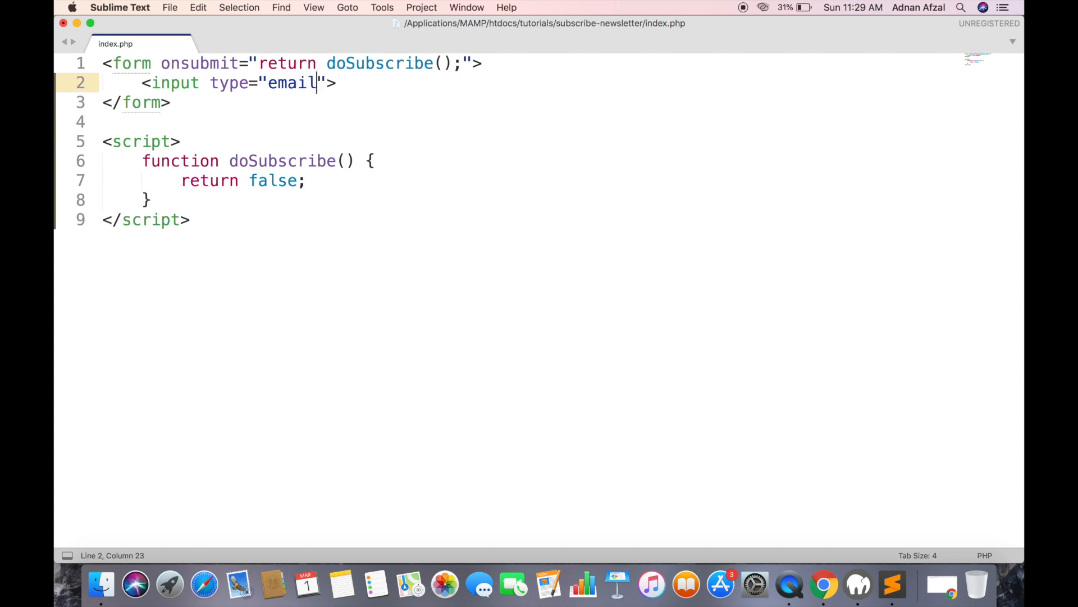
pyautogui.write('id="em"')
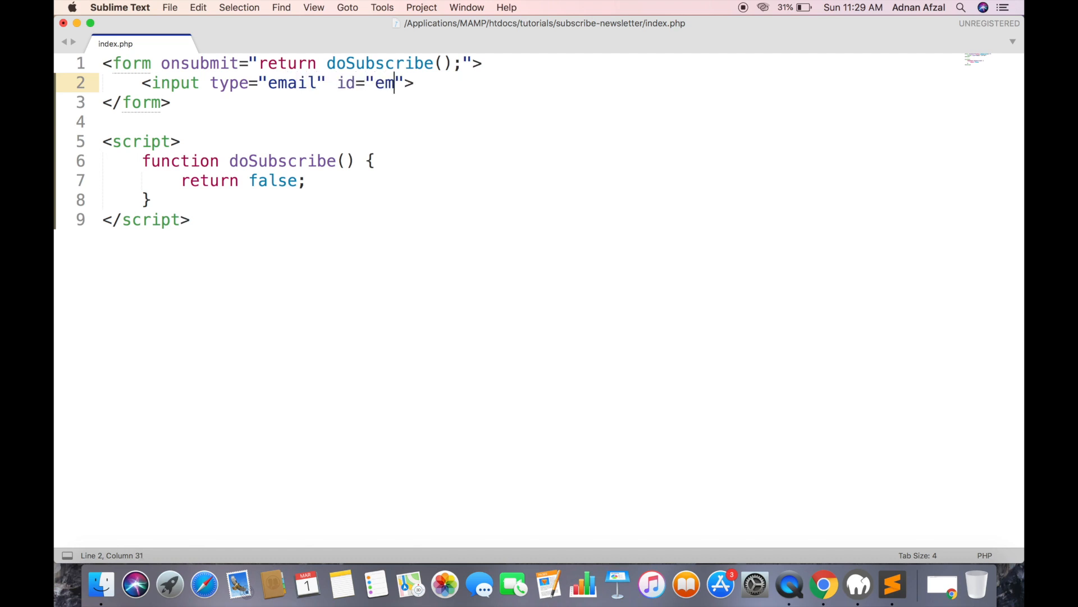
pyautogui.write('ail')
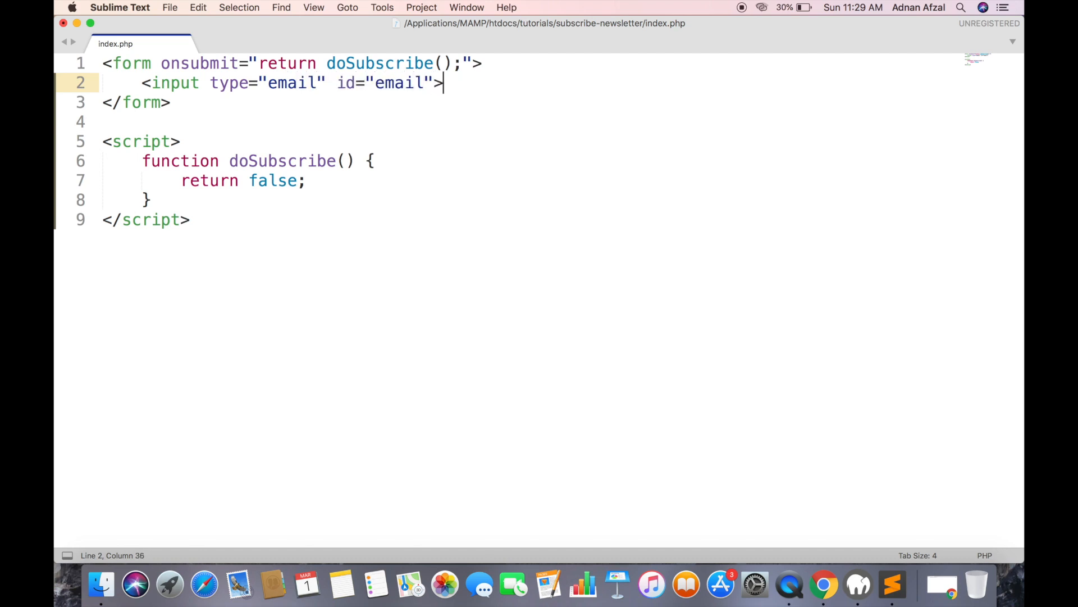
pyautogui.write('<input>')
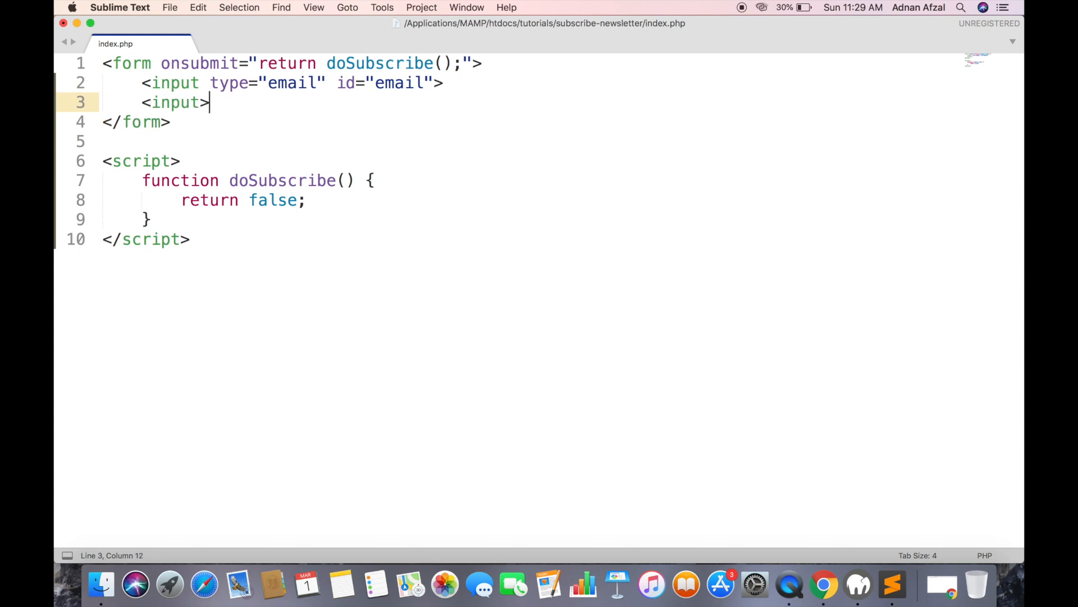
pyautogui.write('type="sub"')
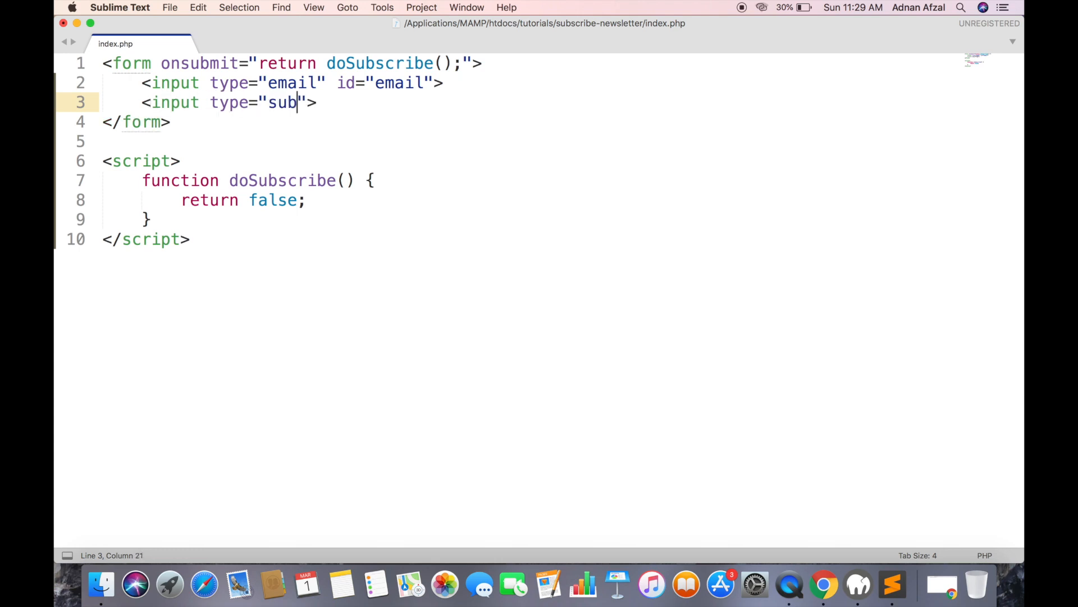
pyautogui.write('mit')
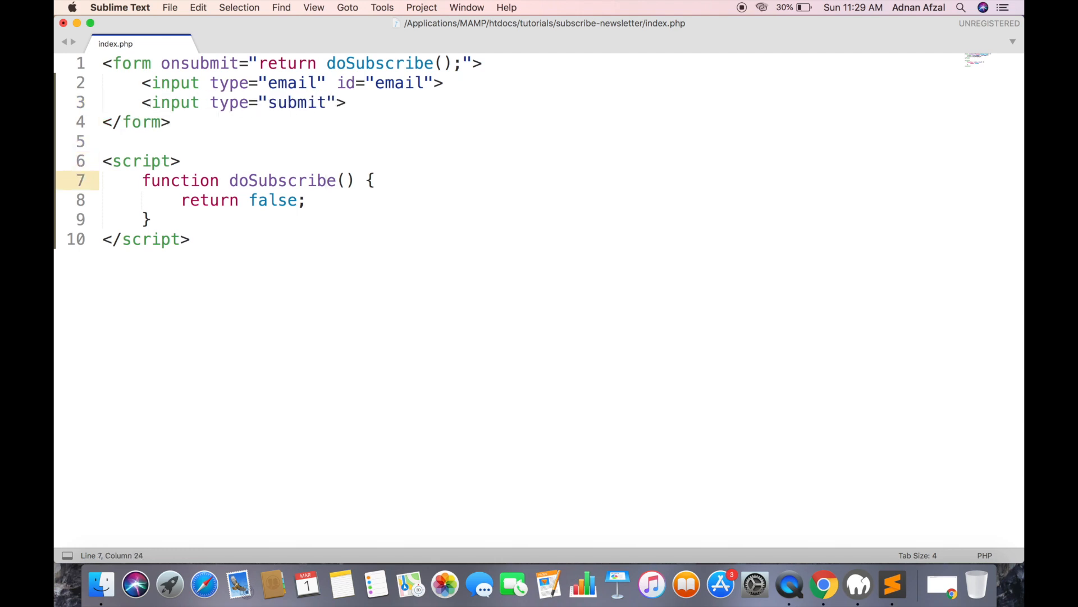
# Step: In doSubscribe, read the email field's value and create an XMLHttpRequest
pyautogui.click(325, 83)
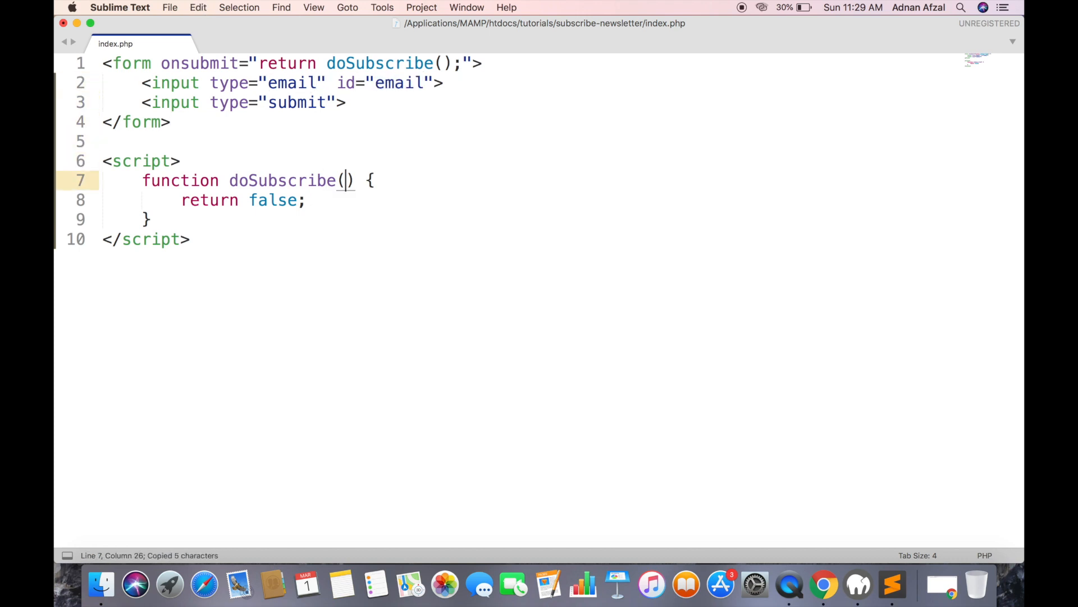
pyautogui.write('var email = docum')
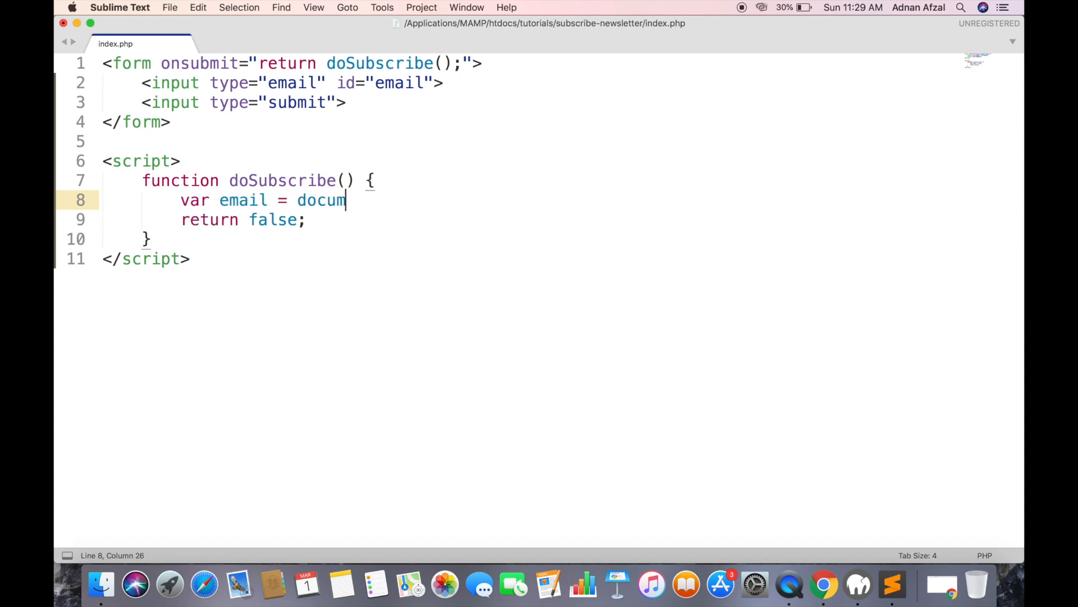
pyautogui.write('ent.getElement')
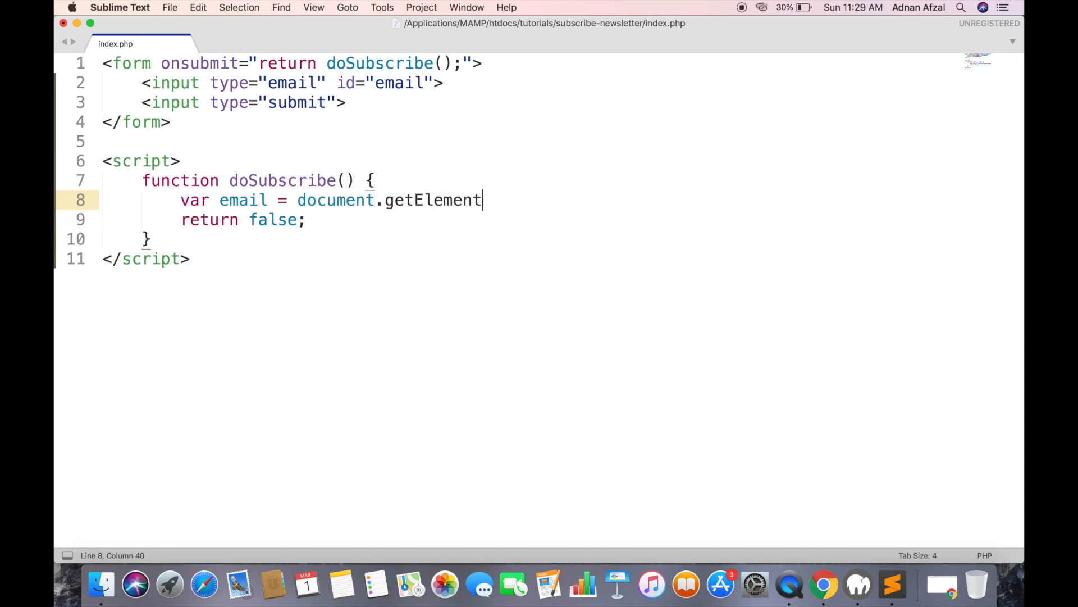
pyautogui.write('ById("")')
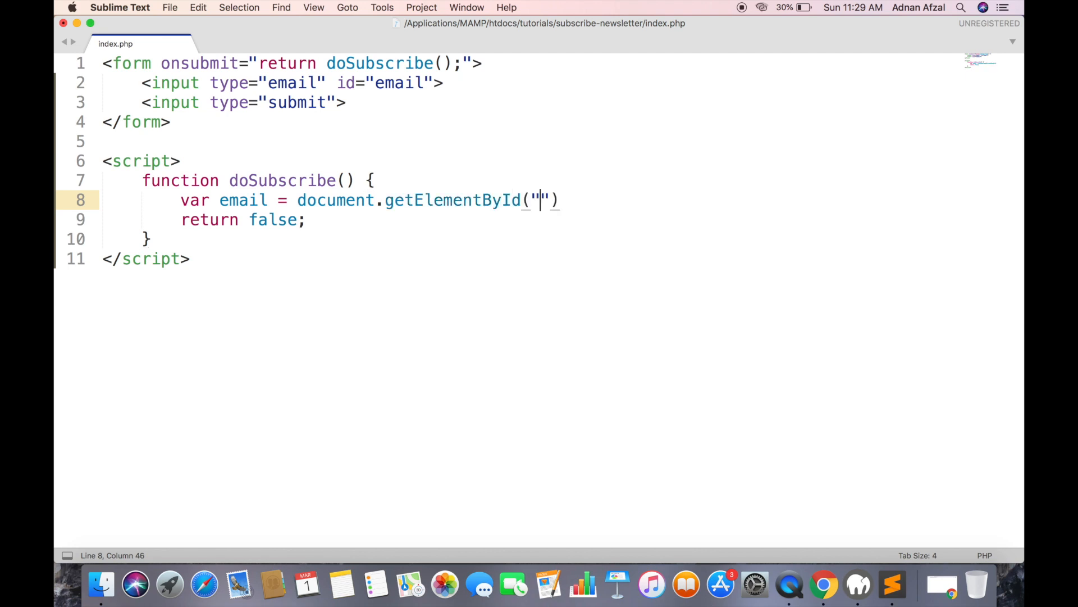
pyautogui.write('email").value;')
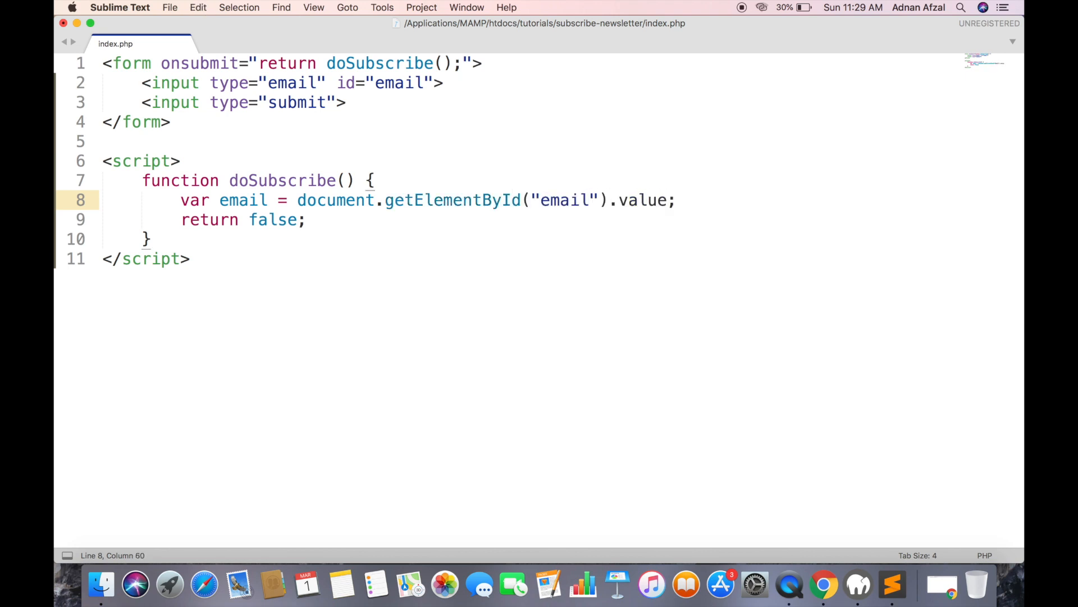
pyautogui.write('var ajax = new')
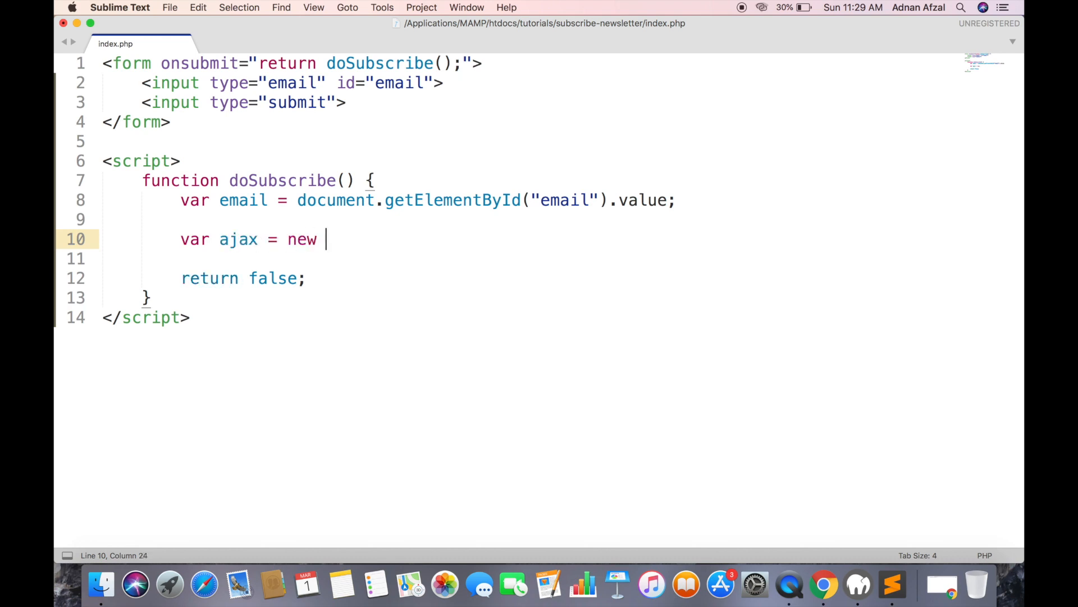
pyautogui.write('XMLHttpRequ')
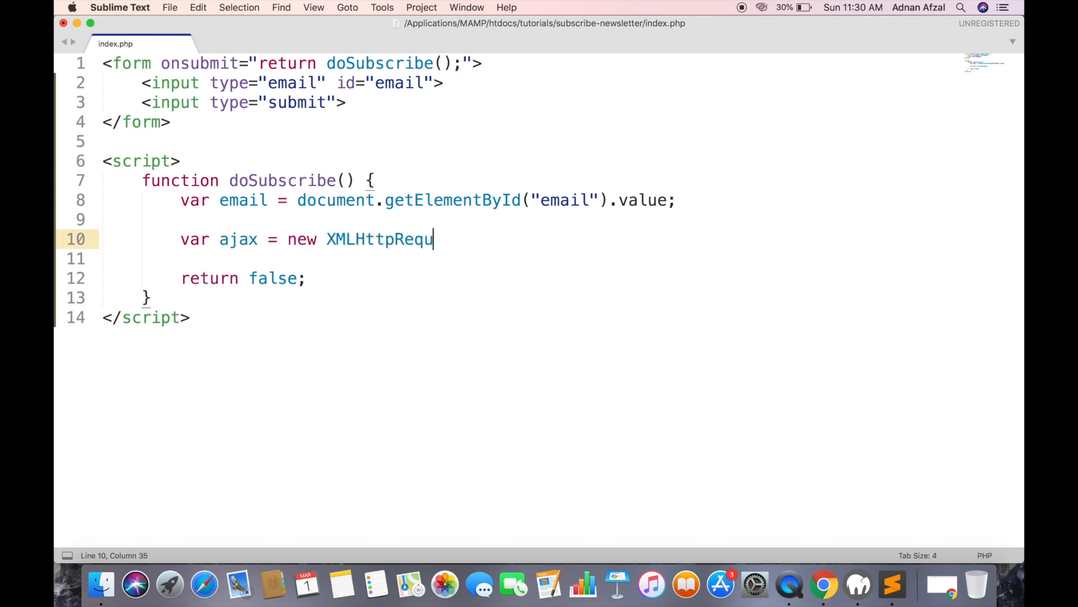
pyautogui.write('est();')
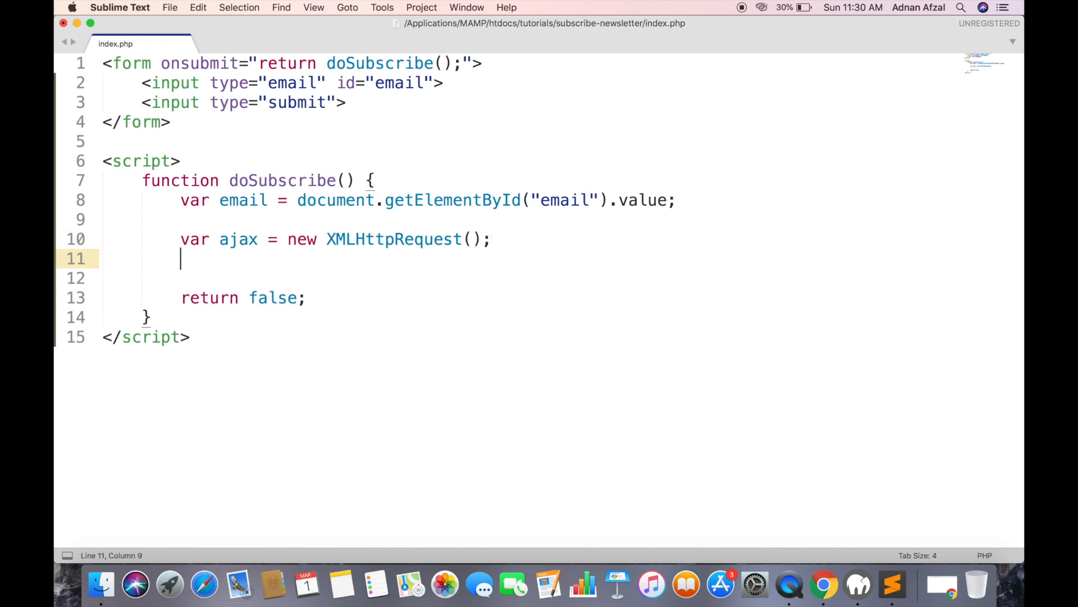
# Step: Open an asynchronous POST request to do-subscribe.php
pyautogui.write('ajax.open')
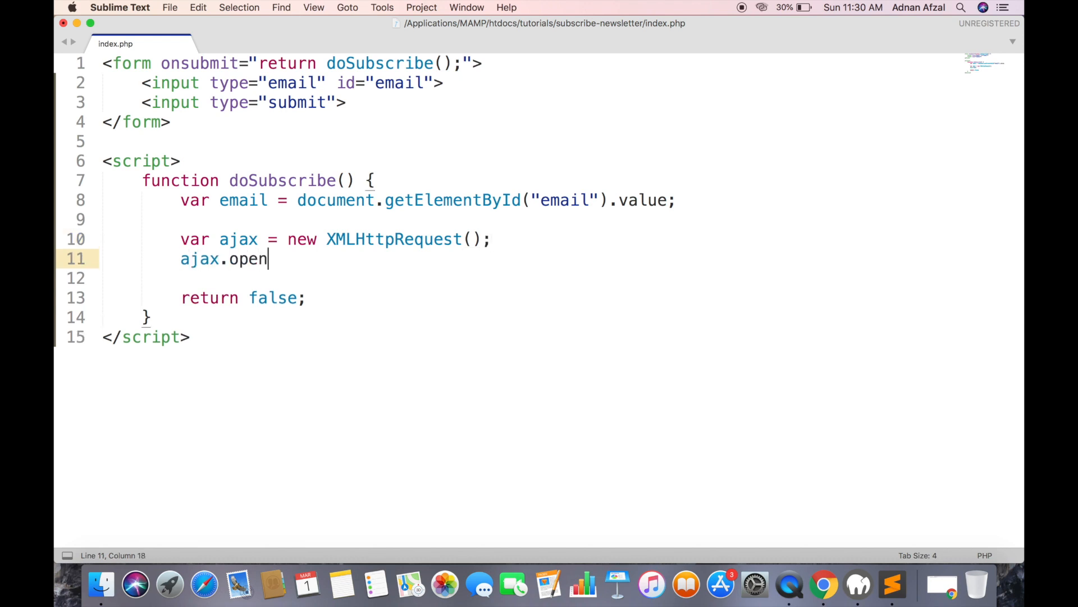
pyautogui.write('("PO");')
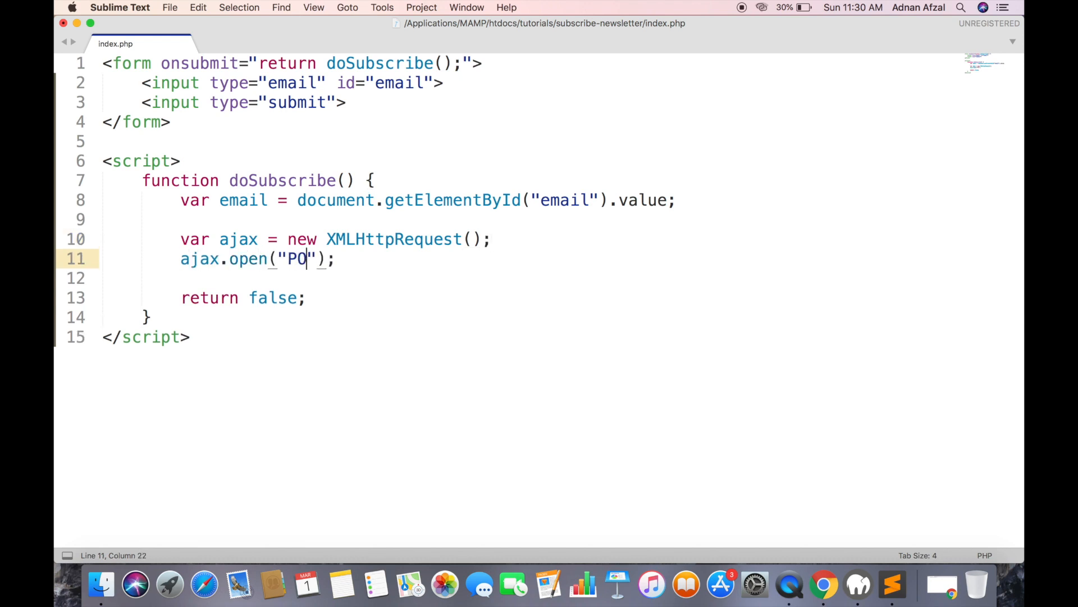
pyautogui.write('ST", "')
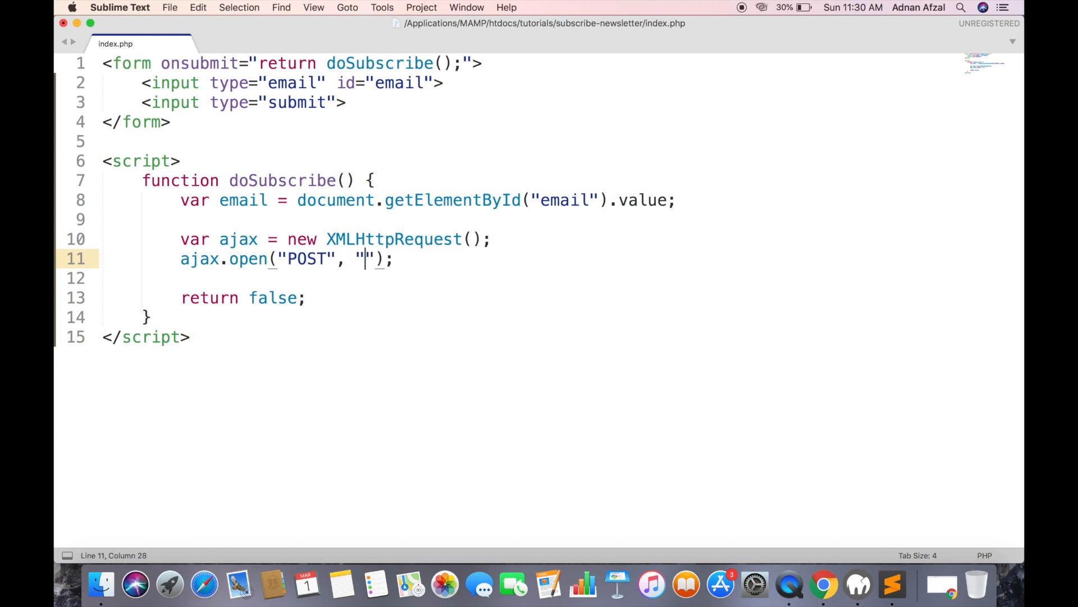
pyautogui.write('do-subsc')
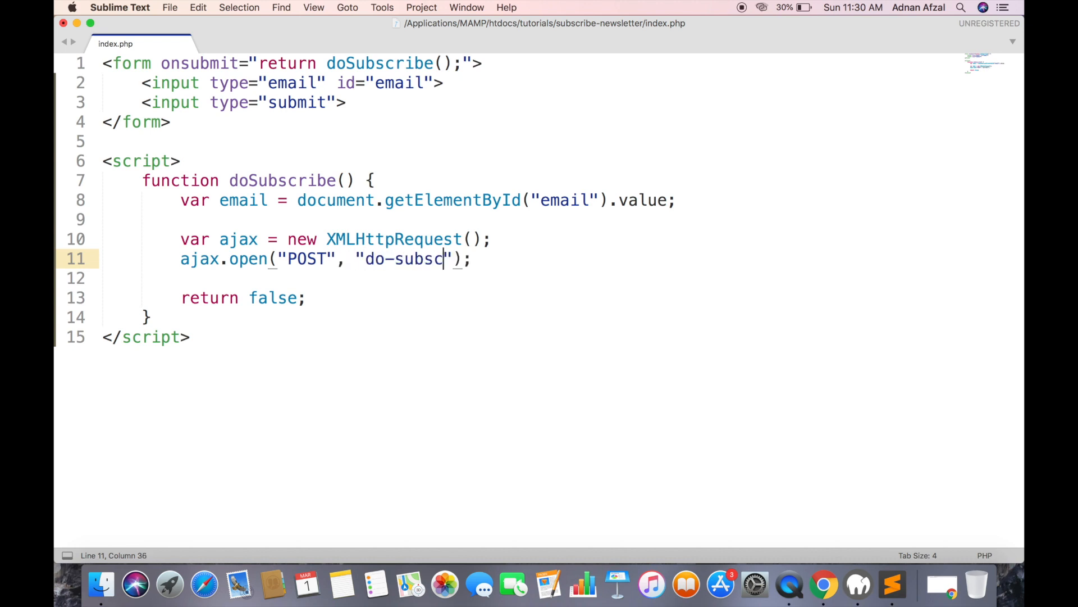
pyautogui.write('ribe.php",')
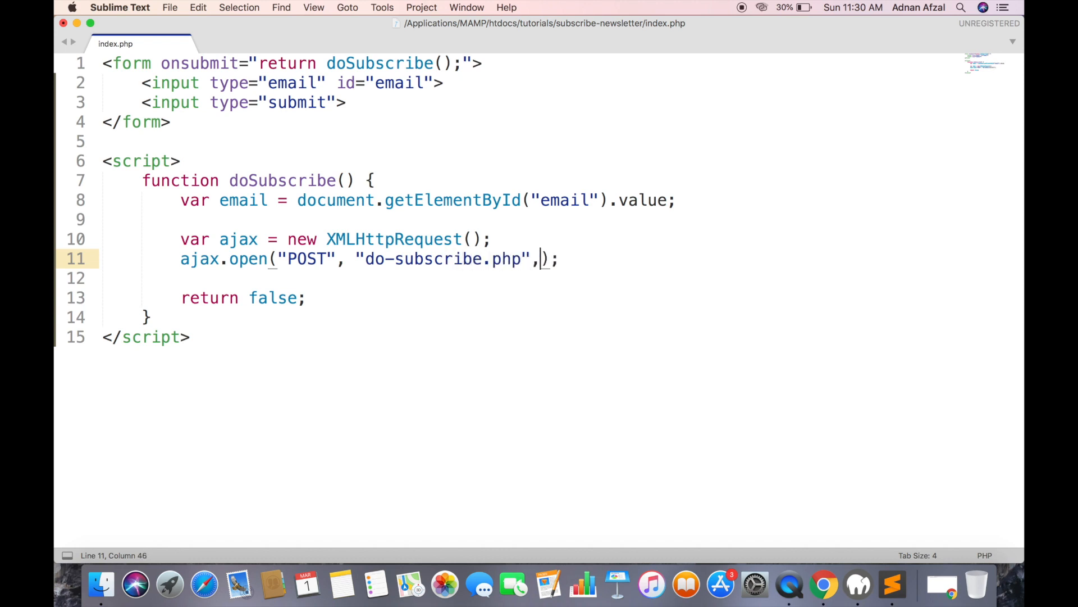
pyautogui.write('true')
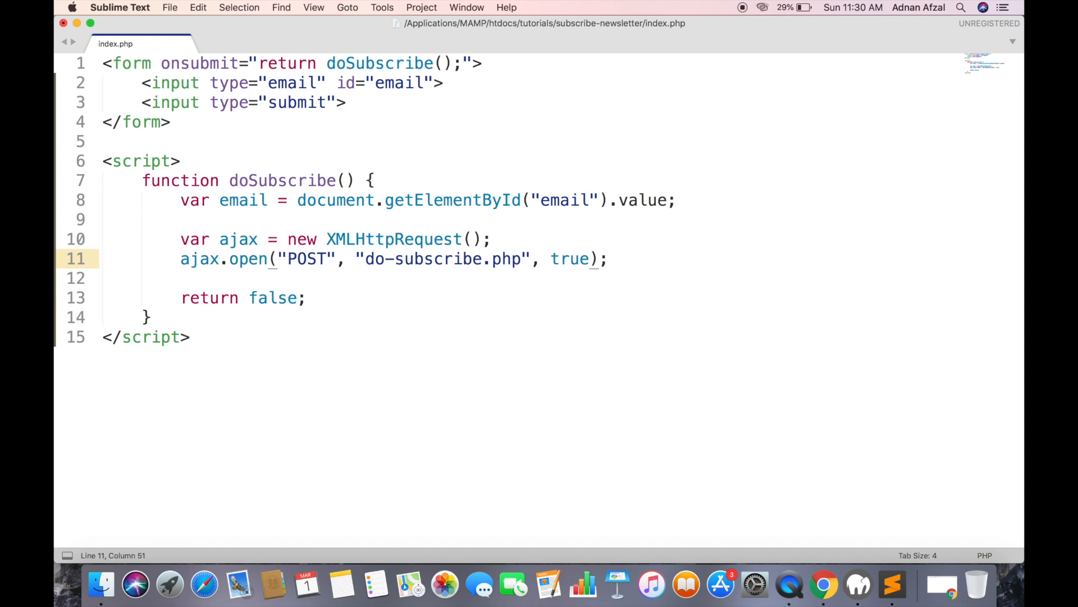
# Step: Set Content-Type application/x-www-form-urlencoded and send "email=" plus the address
pyautogui.write('ajax.se')
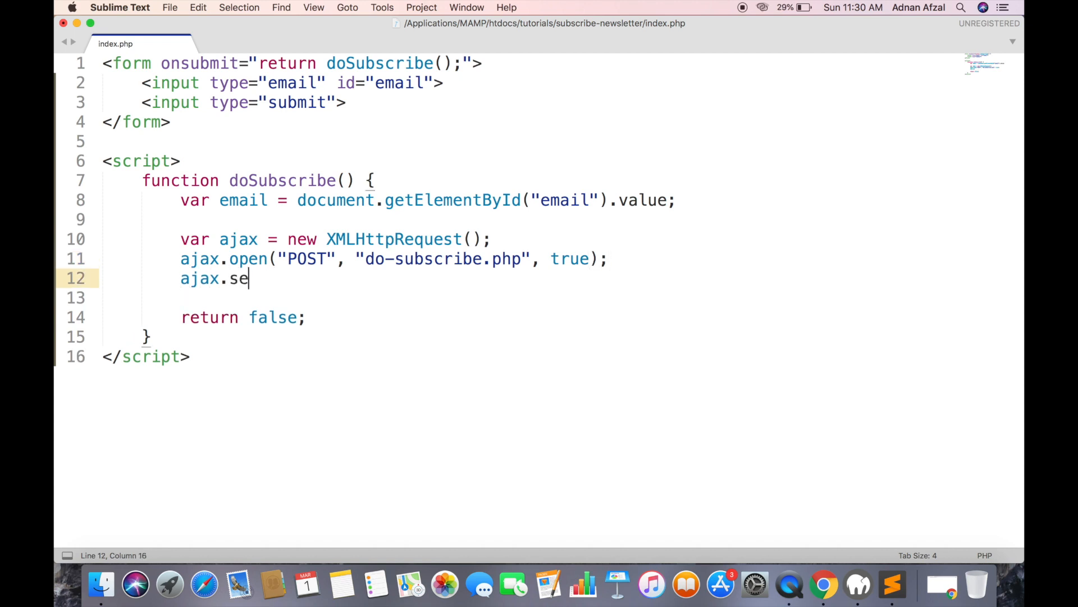
pyautogui.write('tRequestHeader("Co");')
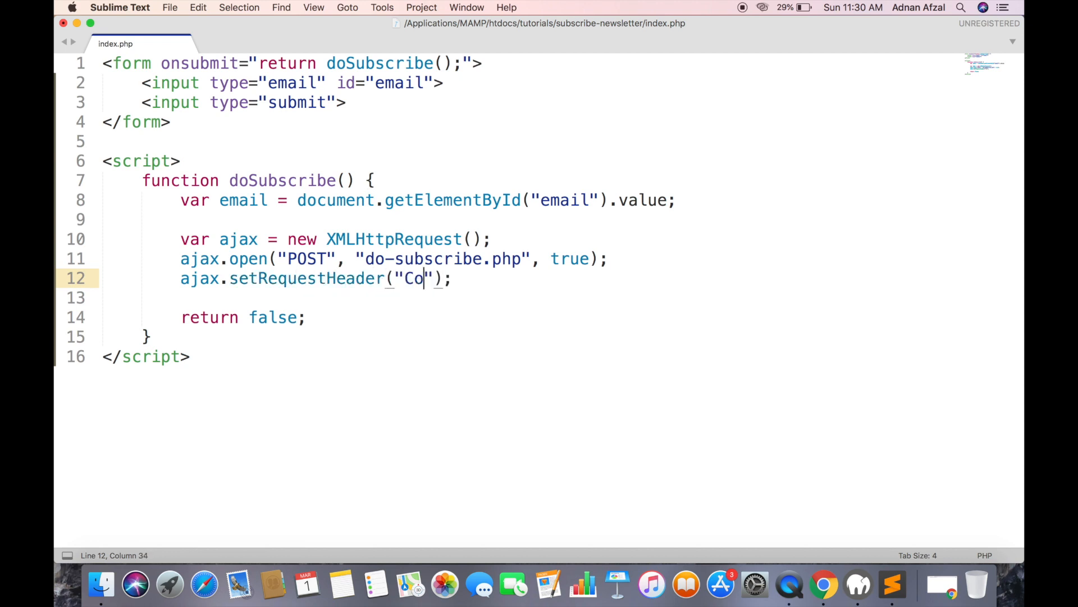
pyautogui.write('ntent-Type')
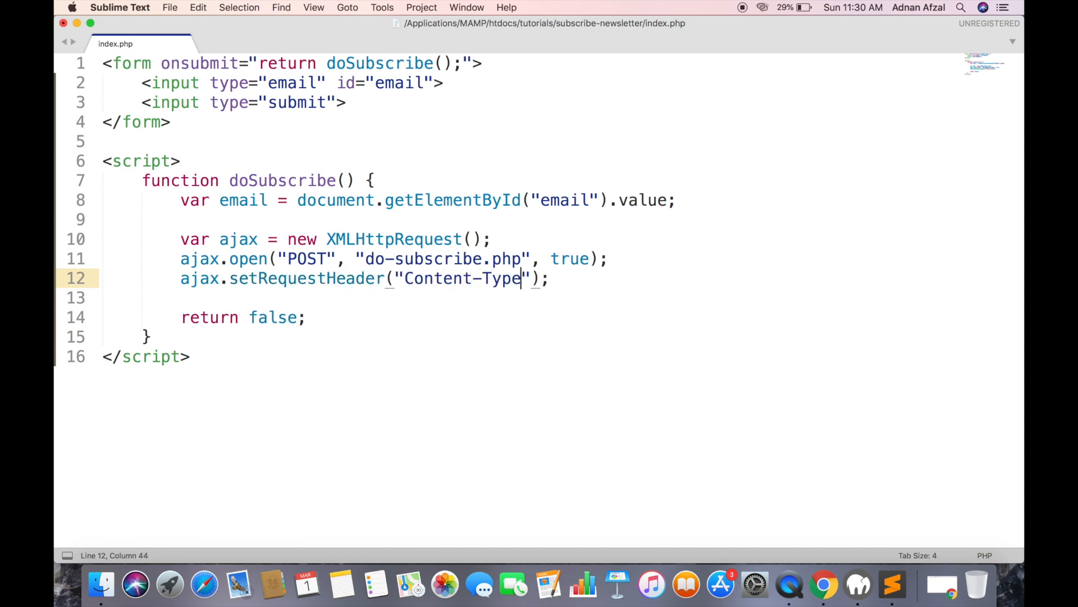
pyautogui.write(', "applicat"')
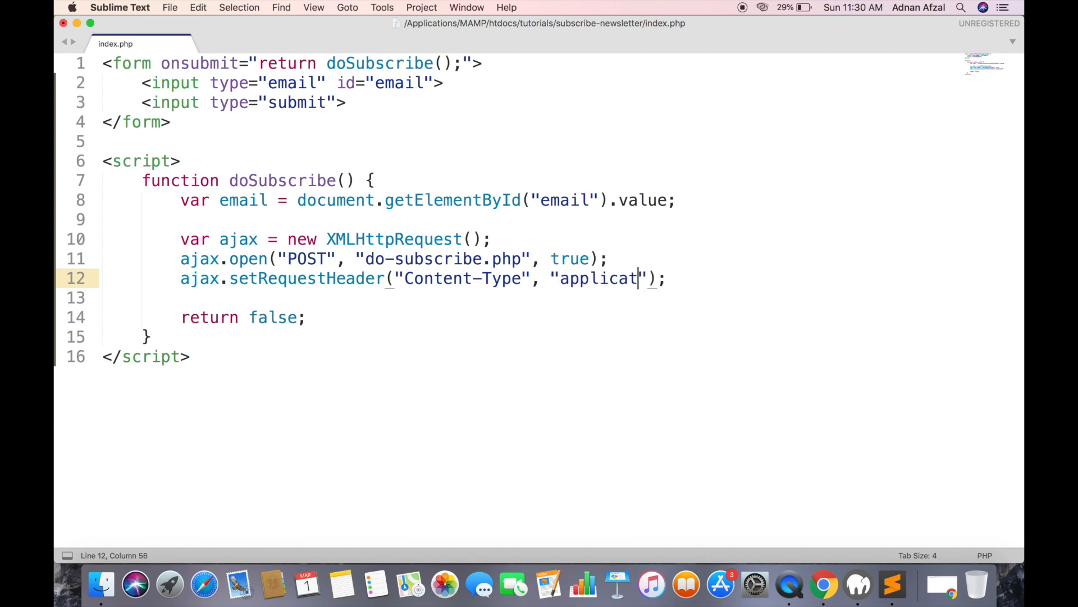
pyautogui.write('ion/x-www-fo')
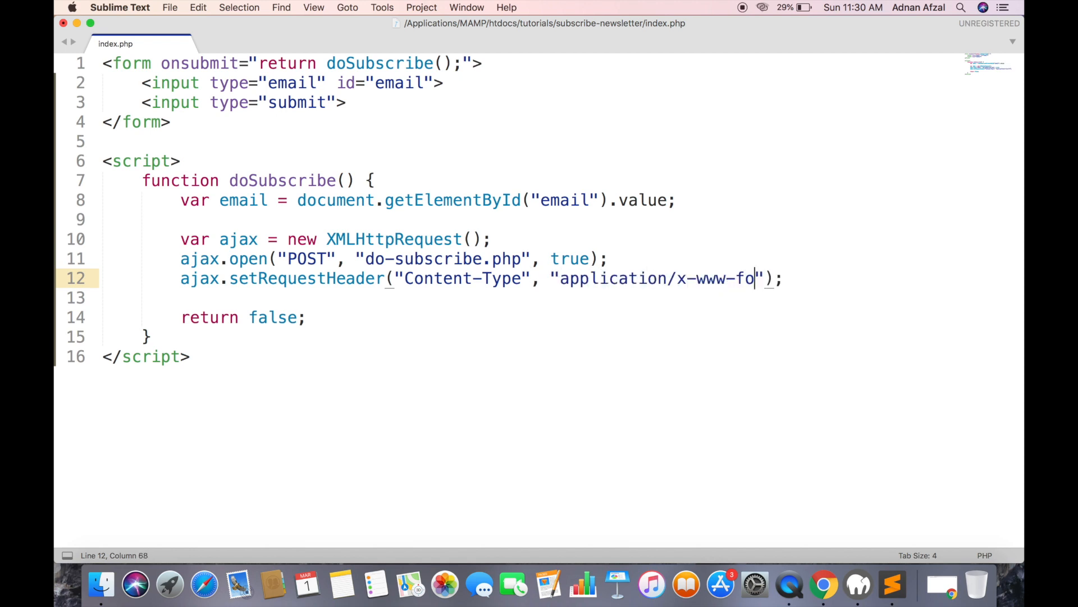
pyautogui.write('rm-urlencoded')
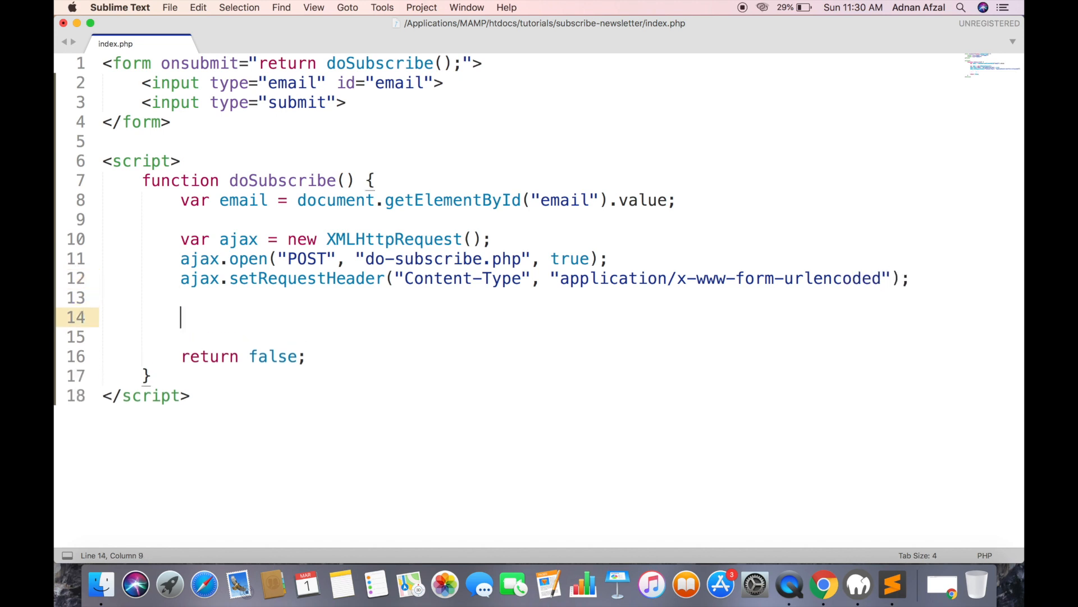
pyautogui.write('ajax')
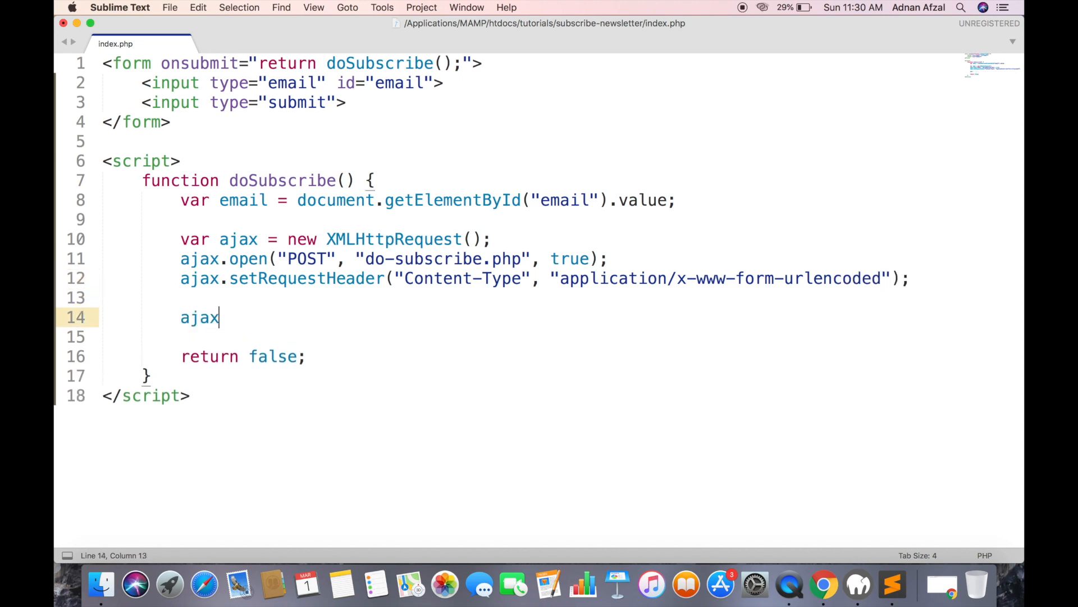
pyautogui.write('.send()')
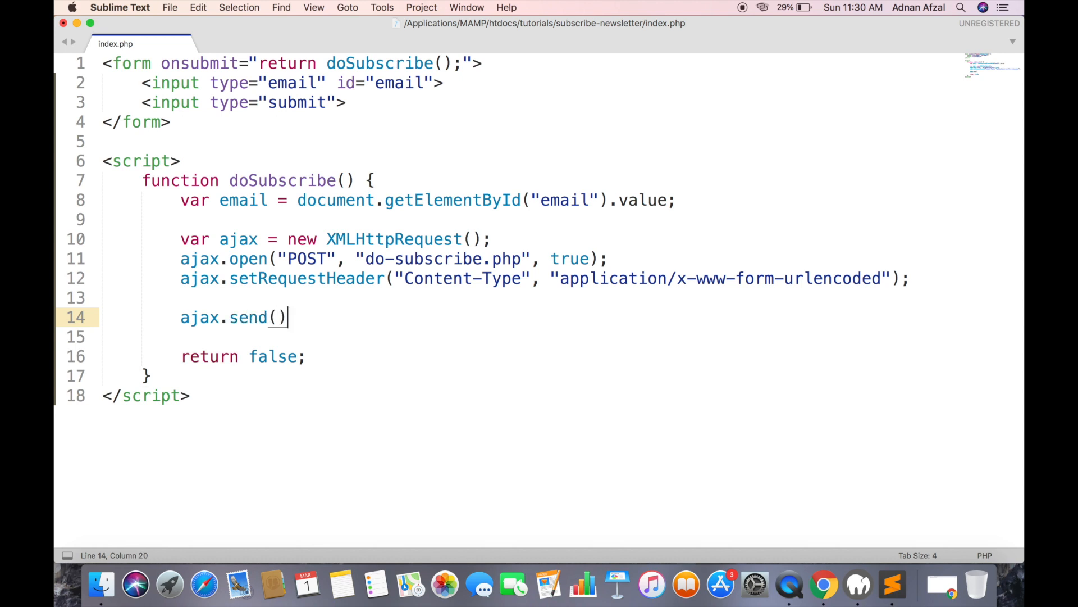
pyautogui.write('"em"')
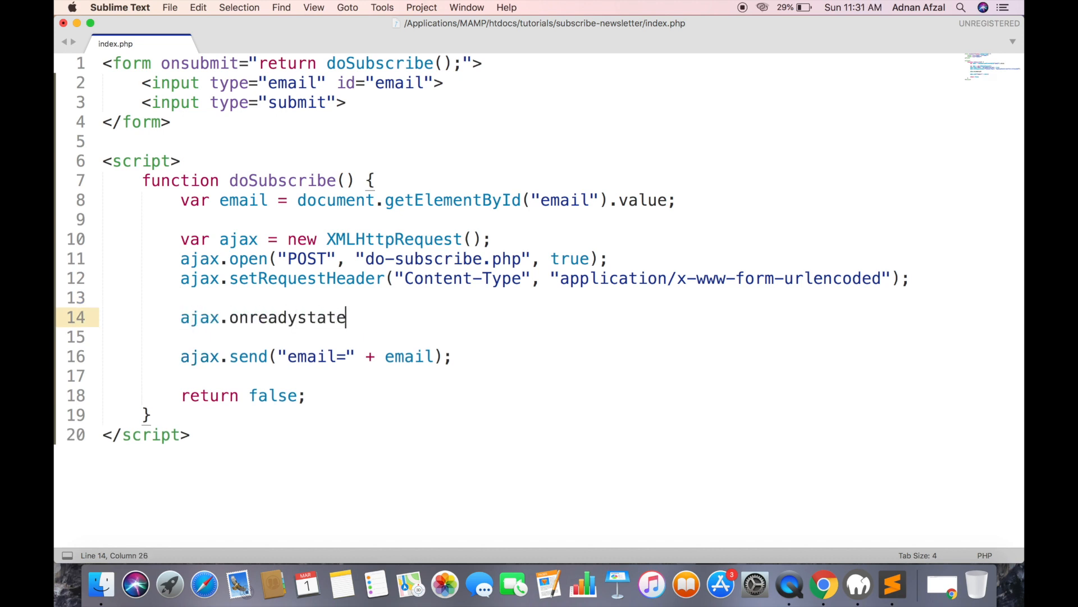
# Step: Write an onreadystatechange handler checking readyState 4 and status 200, with a placeholder comment
pyautogui.write('change = function () {')
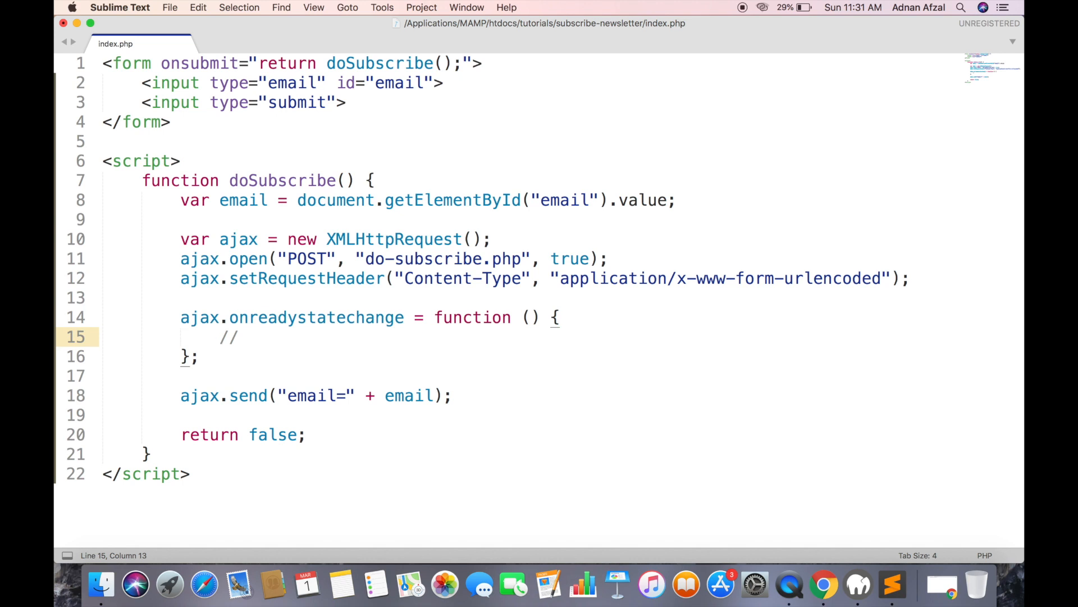
pyautogui.write('if (this.)')
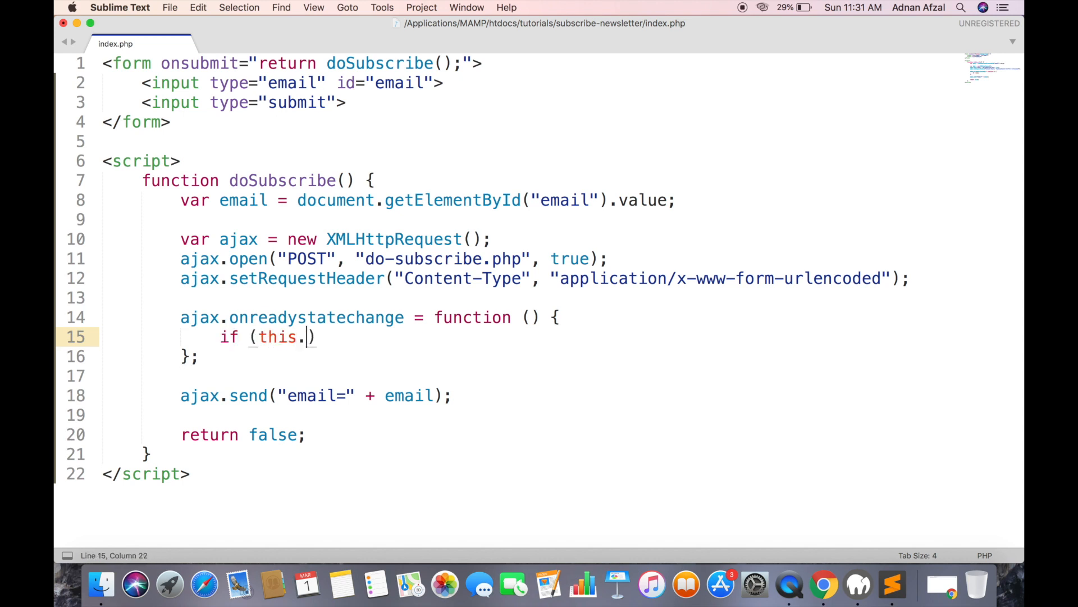
pyautogui.write('readyState ==')
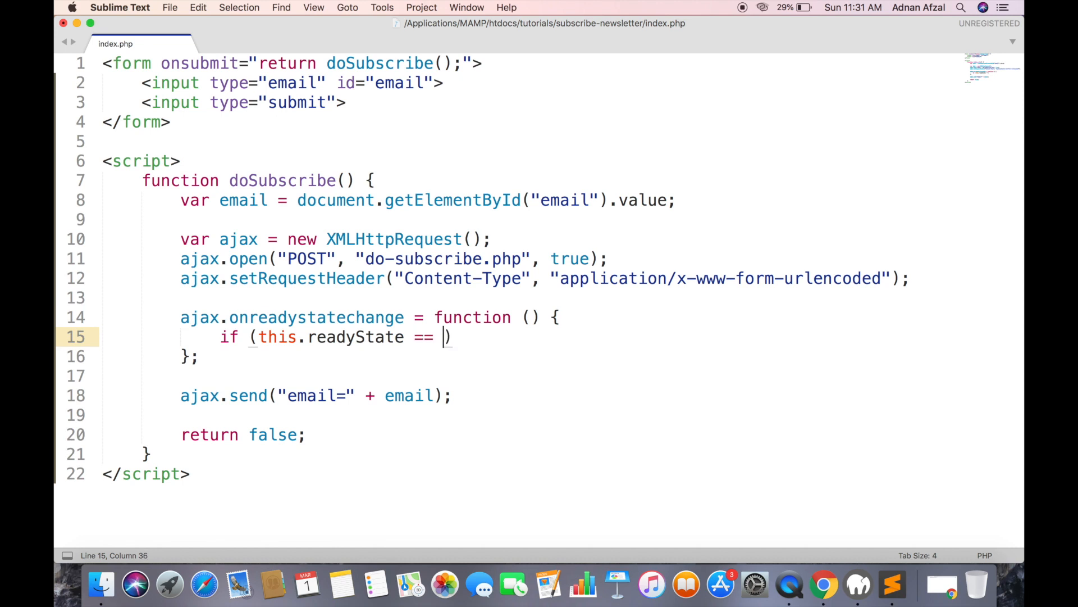
pyautogui.write('4 && this.status == 2')
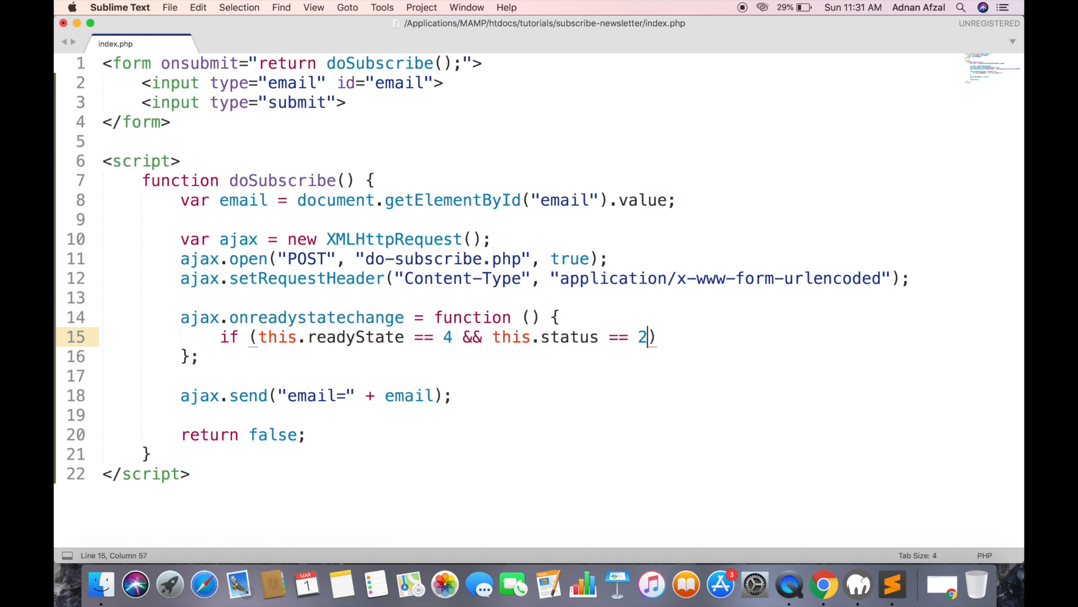
pyautogui.write('00) {')
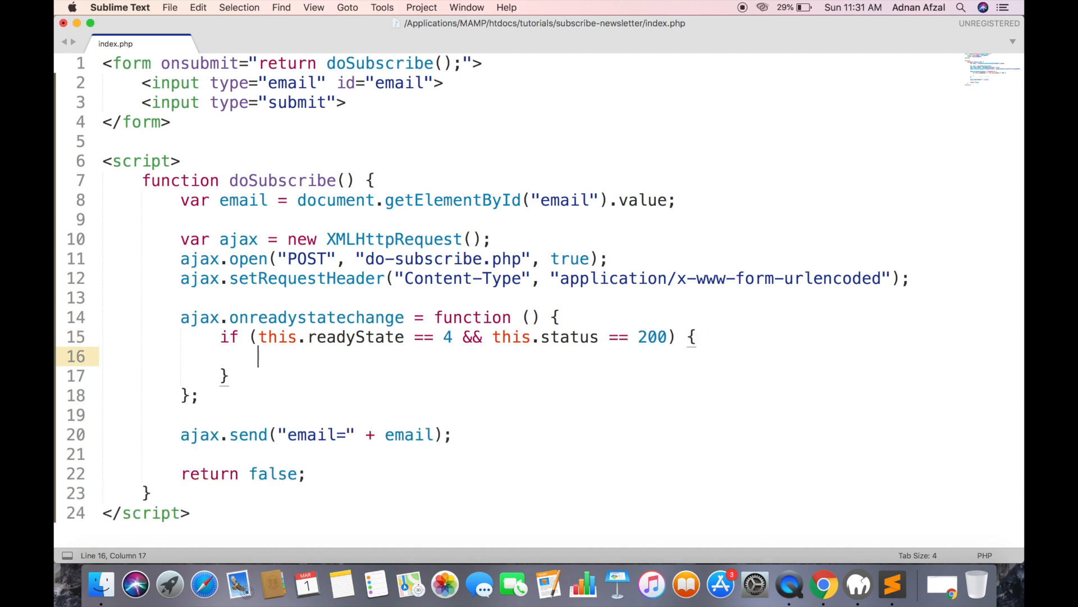
pyautogui.write('//')
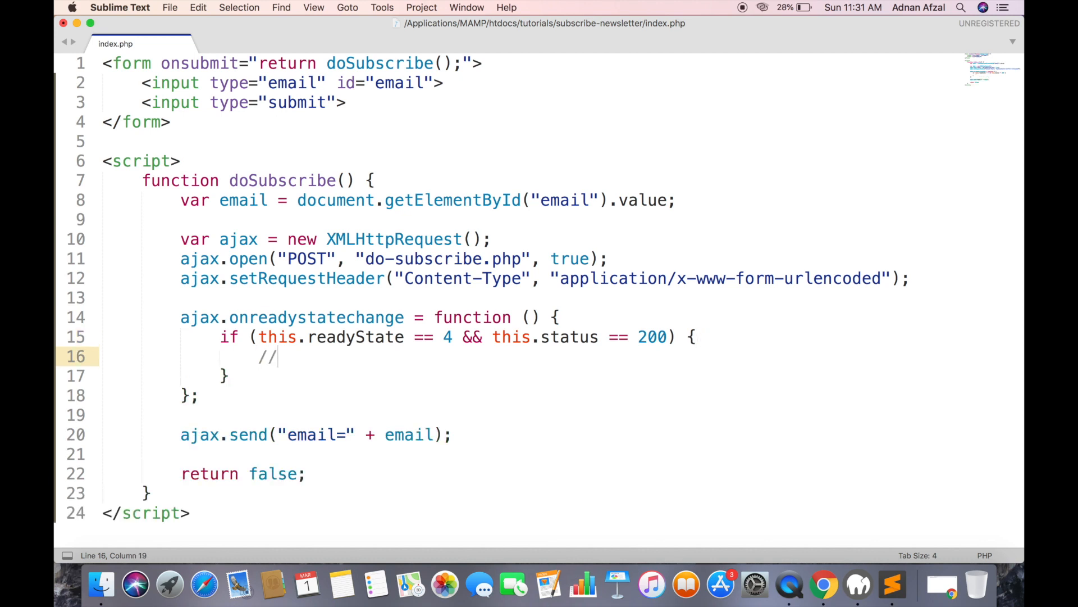
# Step: Add a paragraph with id "message" below the form
pyautogui.click(276, 101)
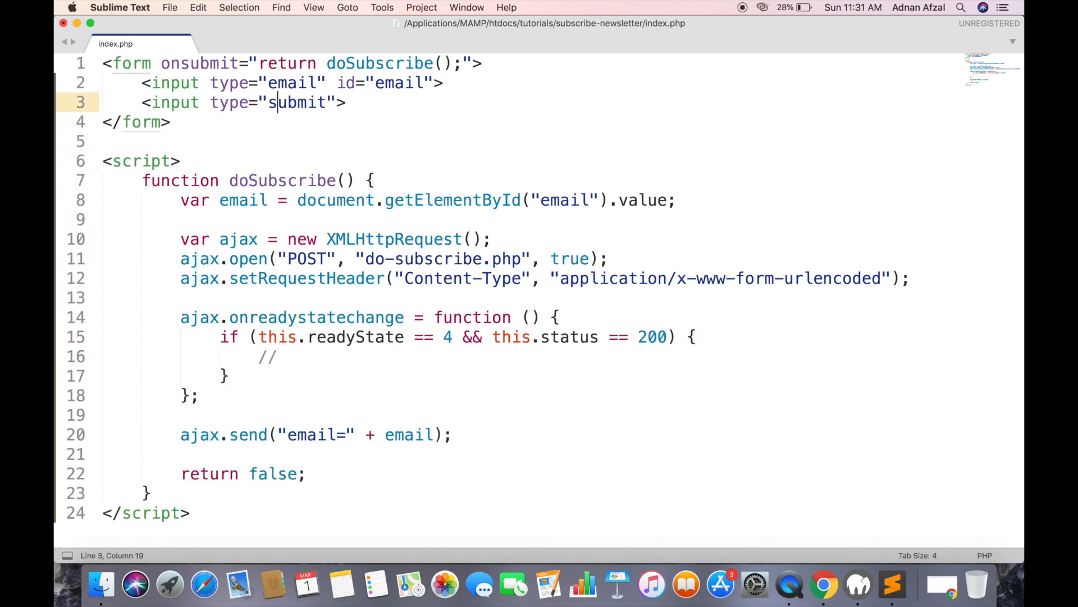
pyautogui.write('<p></p>')
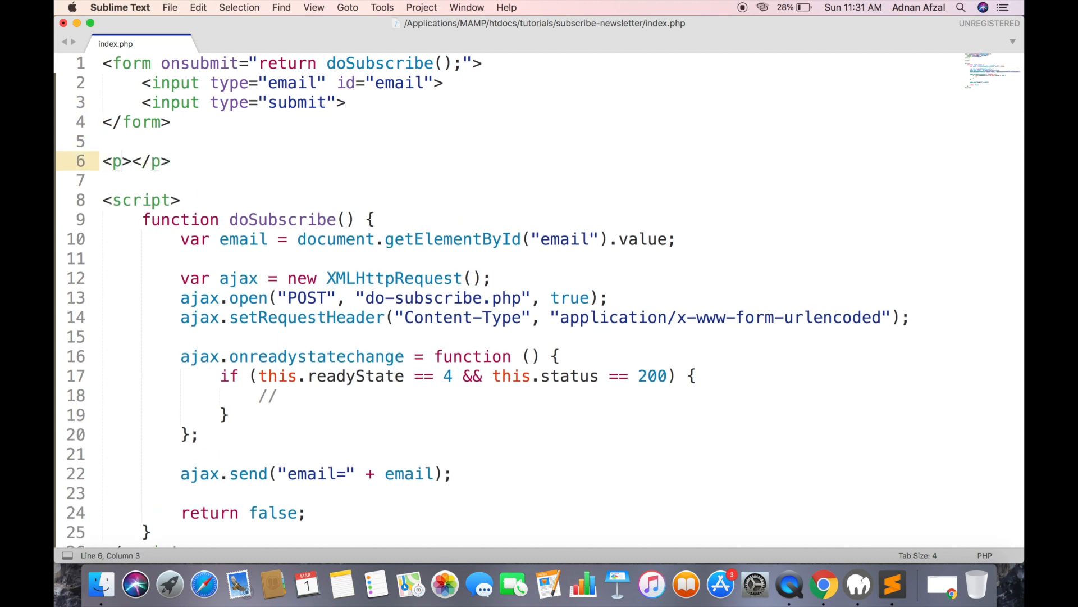
pyautogui.write('id="message')
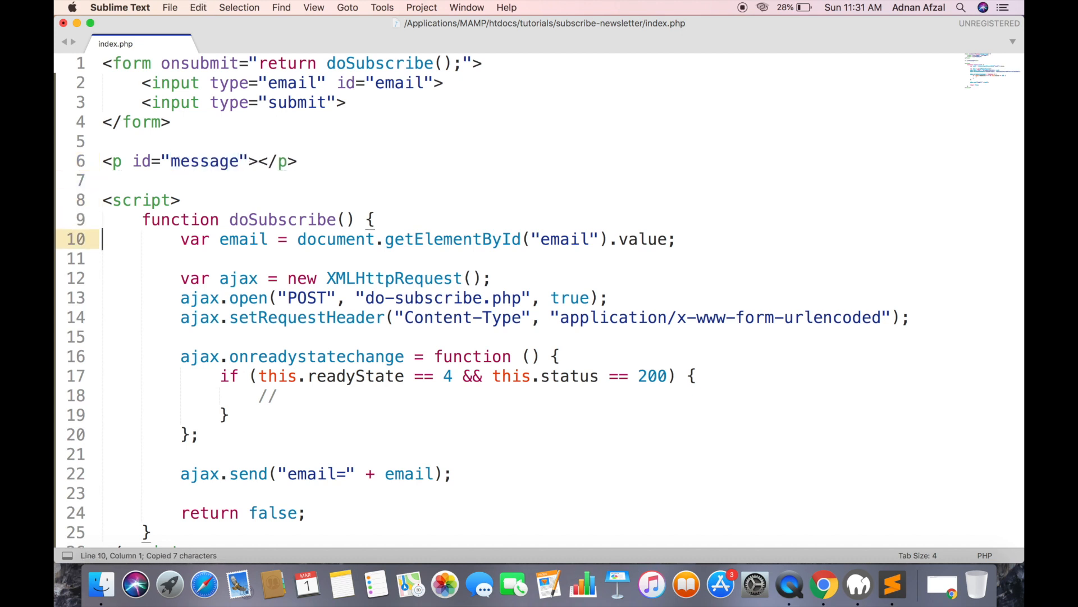
# Step: On success, set the message paragraph's innerHTML to "Subscription successfull"
pyautogui.write('doc')
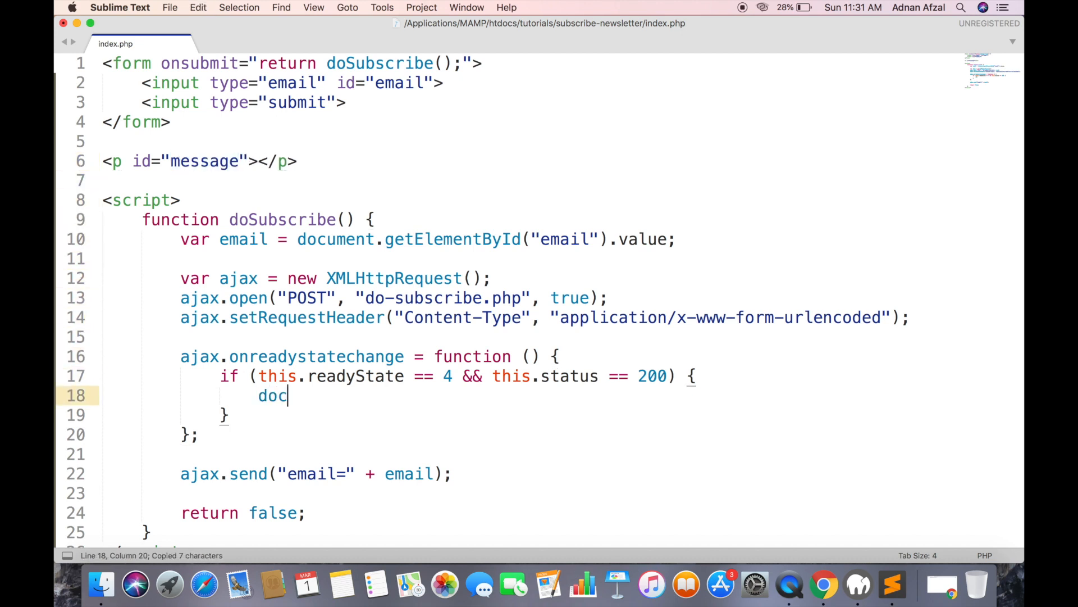
pyautogui.write('ument.getElem')
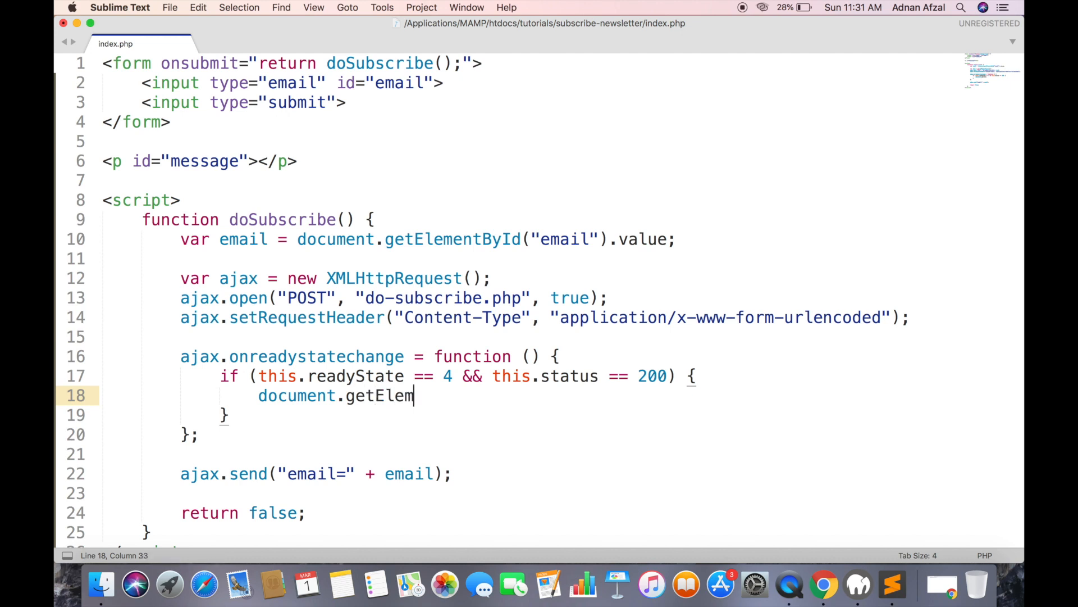
pyautogui.write('entById("")')
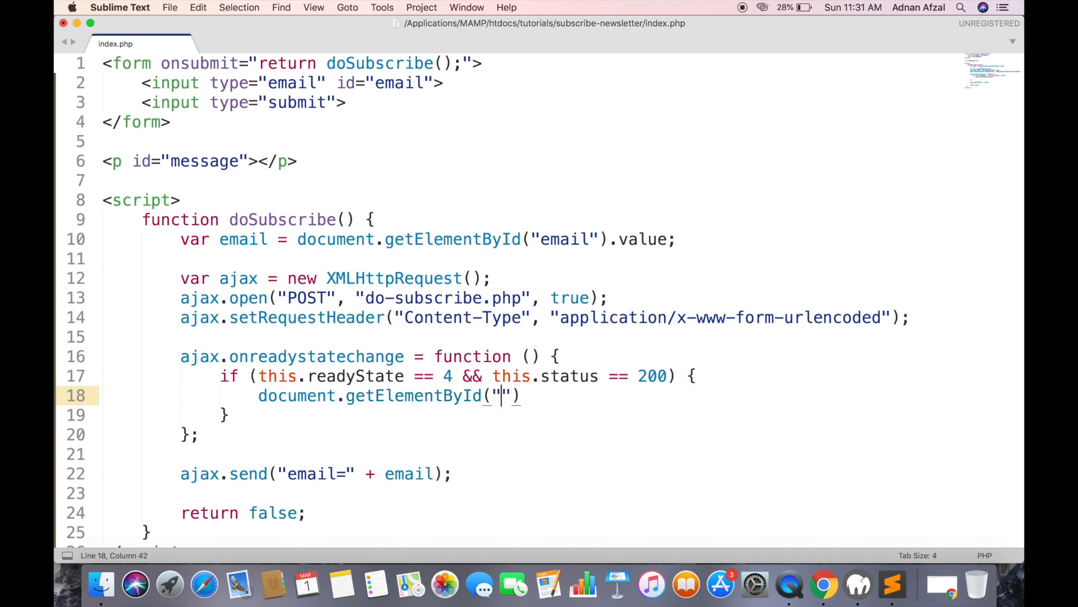
pyautogui.write('message").inn')
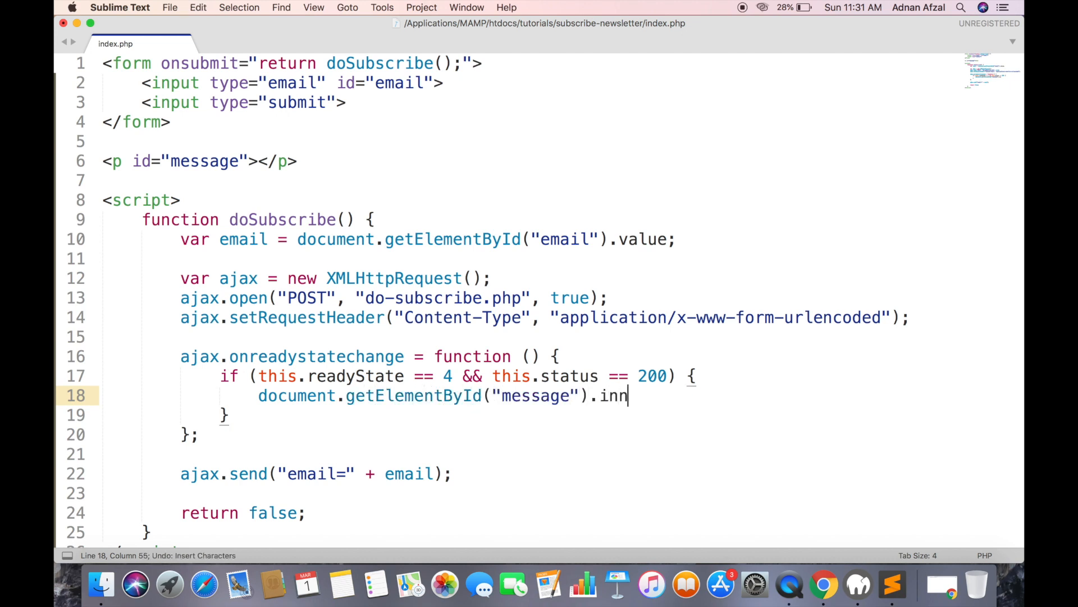
pyautogui.write('erHTML = "";')
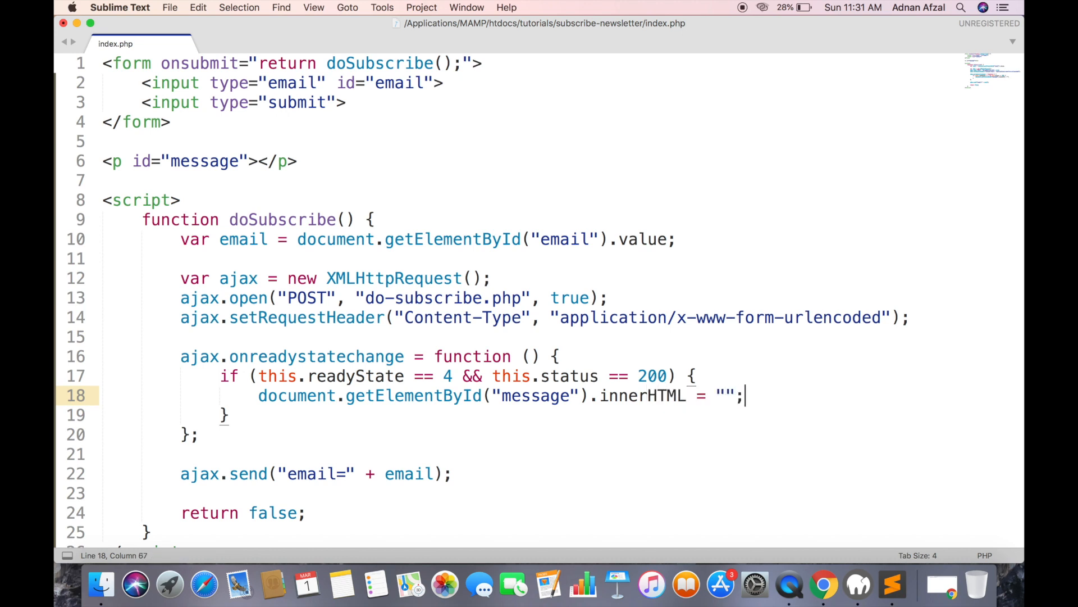
pyautogui.write('Subscript')
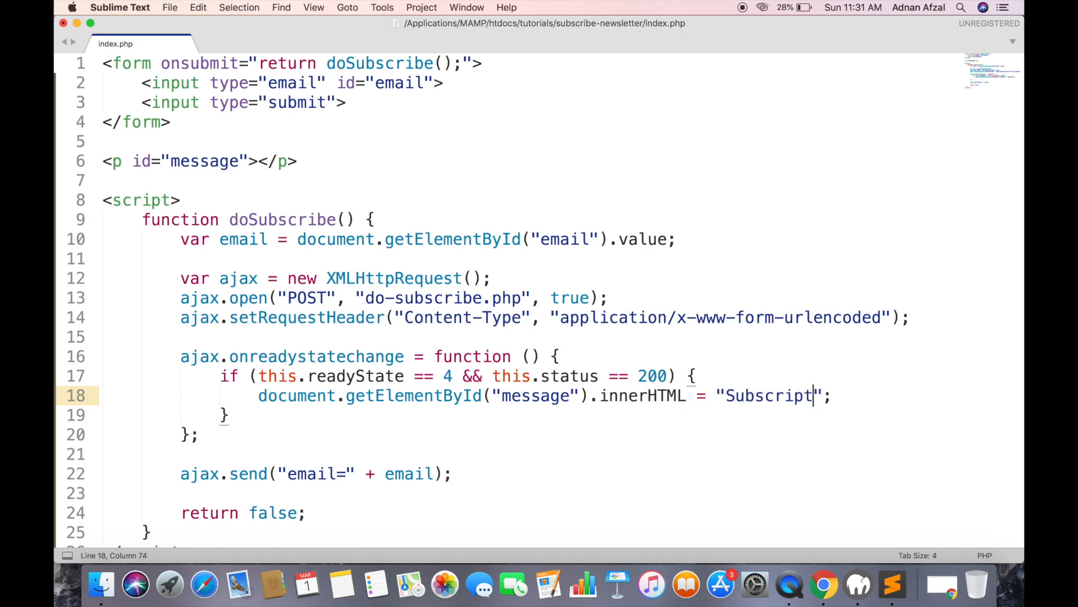
pyautogui.write('ion successfull')
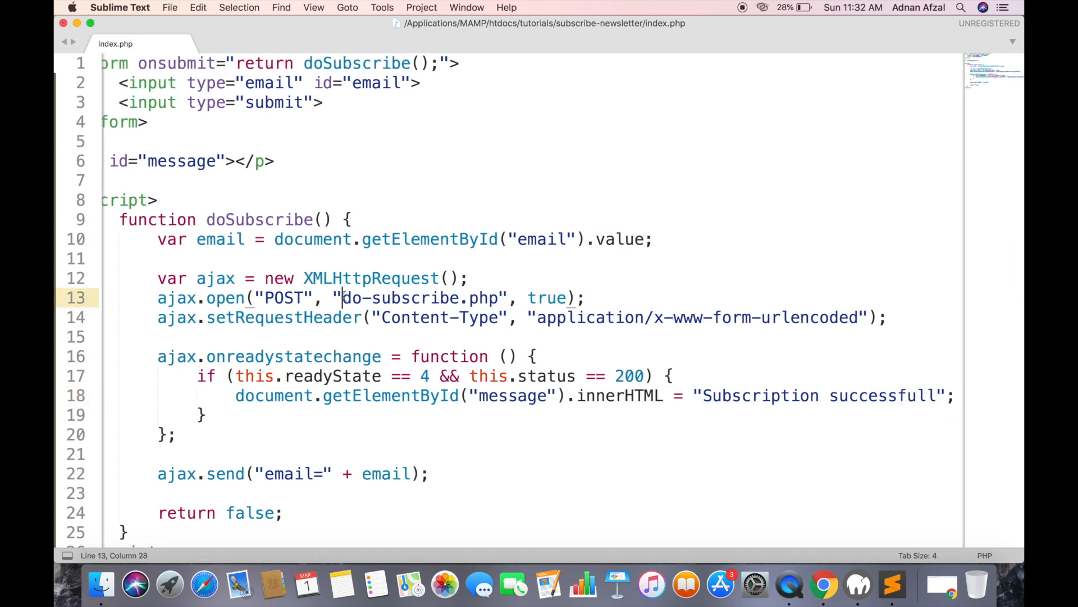
pyautogui.doubleClick(420, 297)
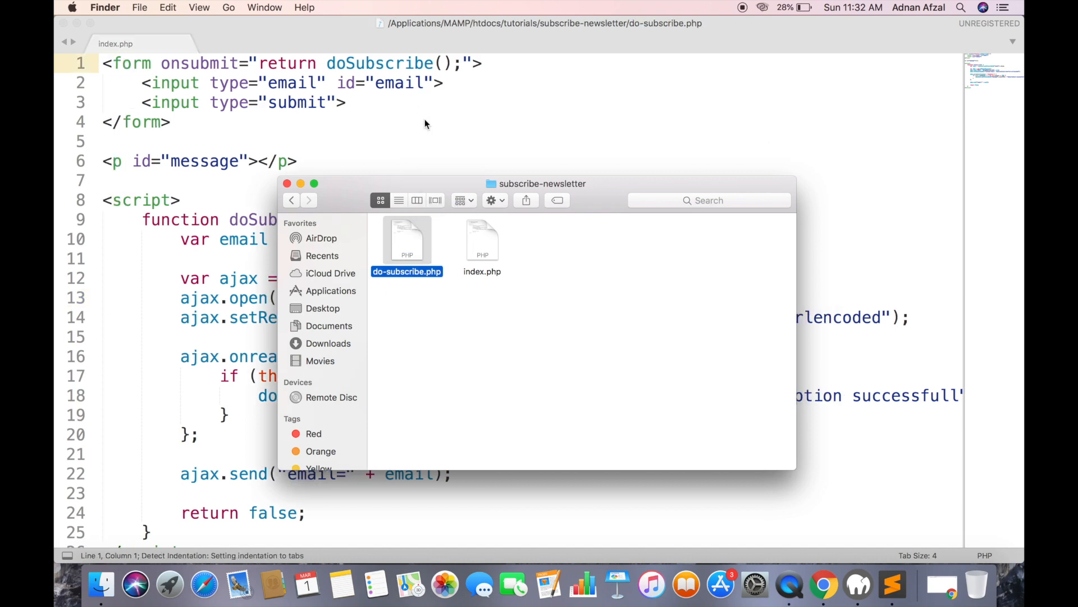
pyautogui.doubleClick(407, 241)
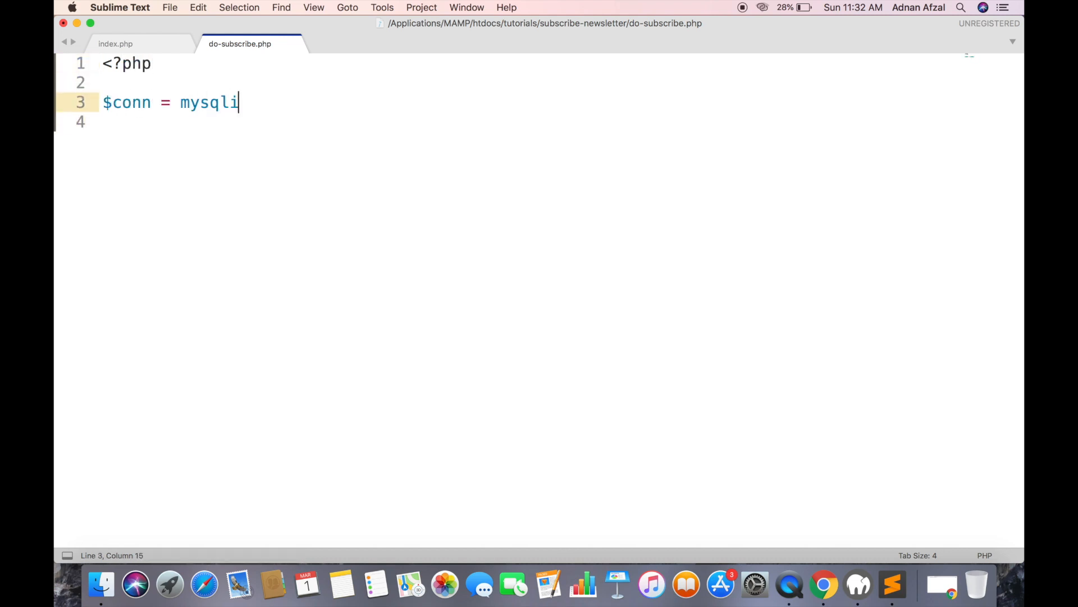
pyautogui.write('_connect();')
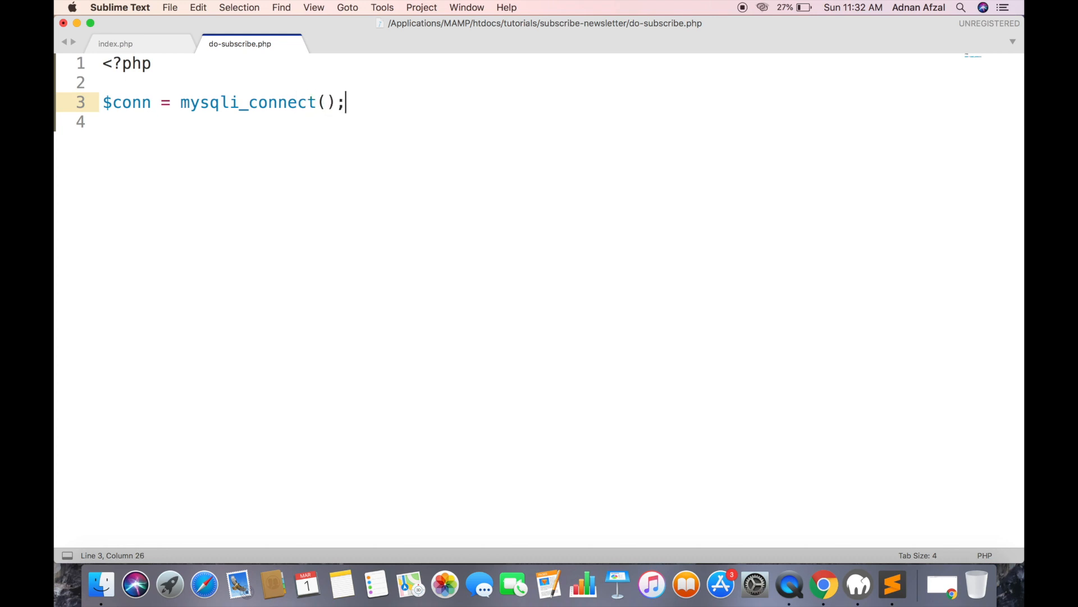
pyautogui.write('"localhost"')
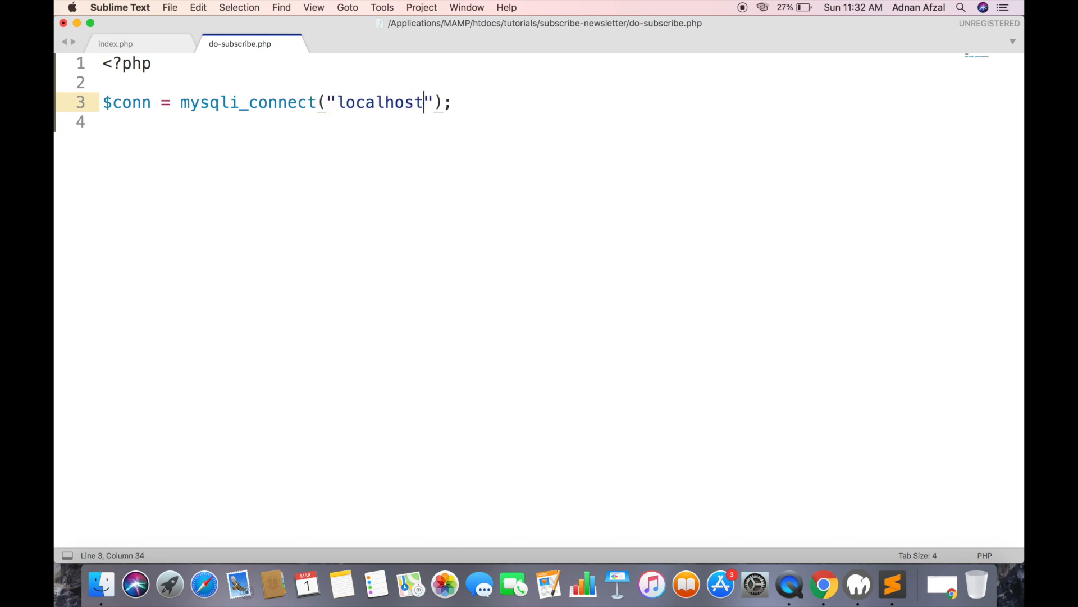
pyautogui.write(':8889",')
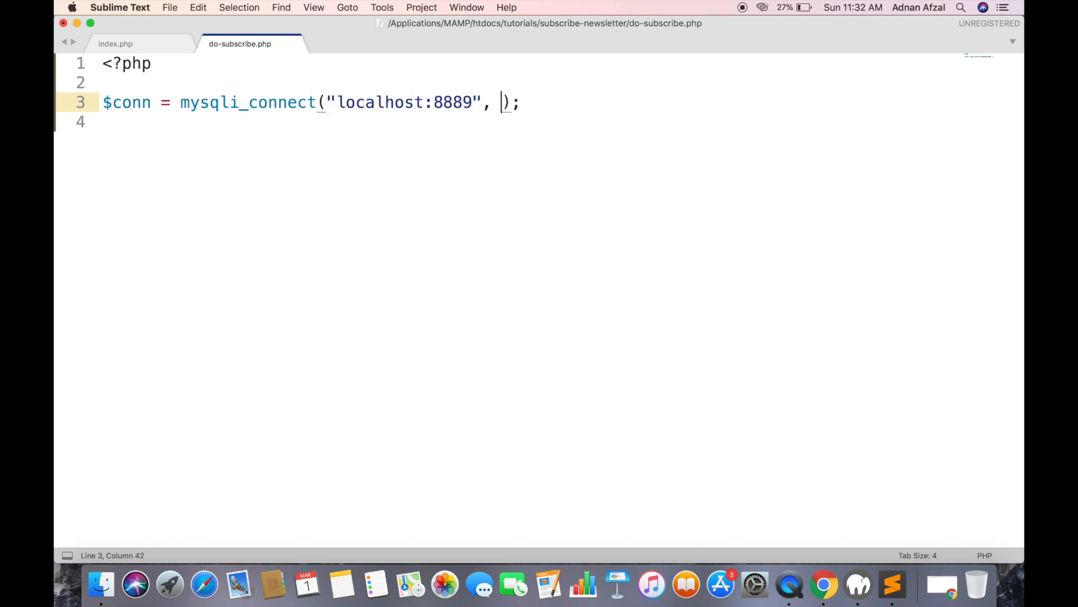
pyautogui.write('"root", "root", "tuto"')
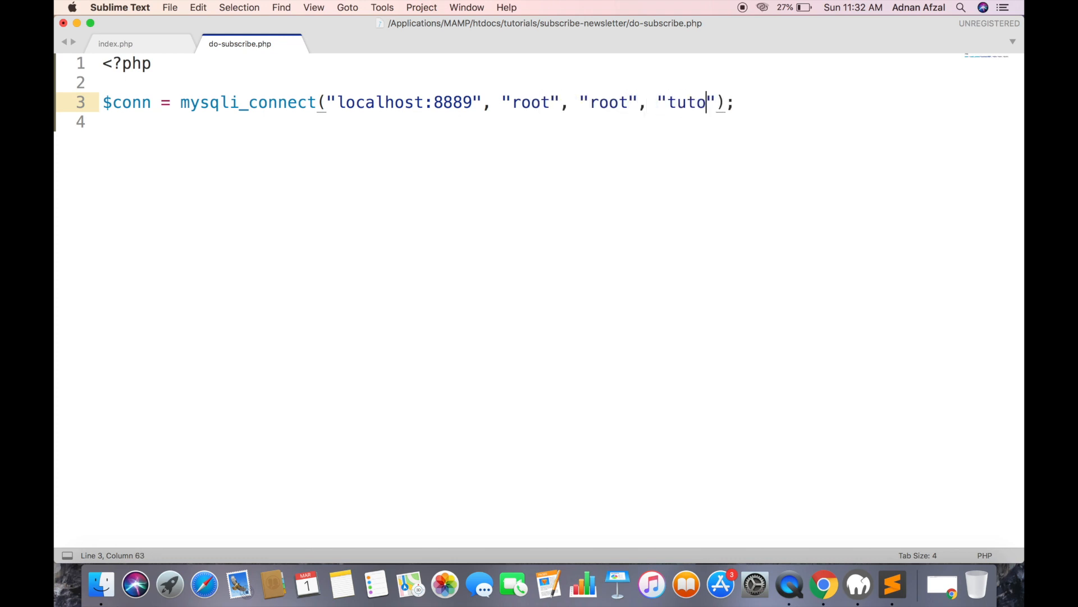
pyautogui.write('rials')
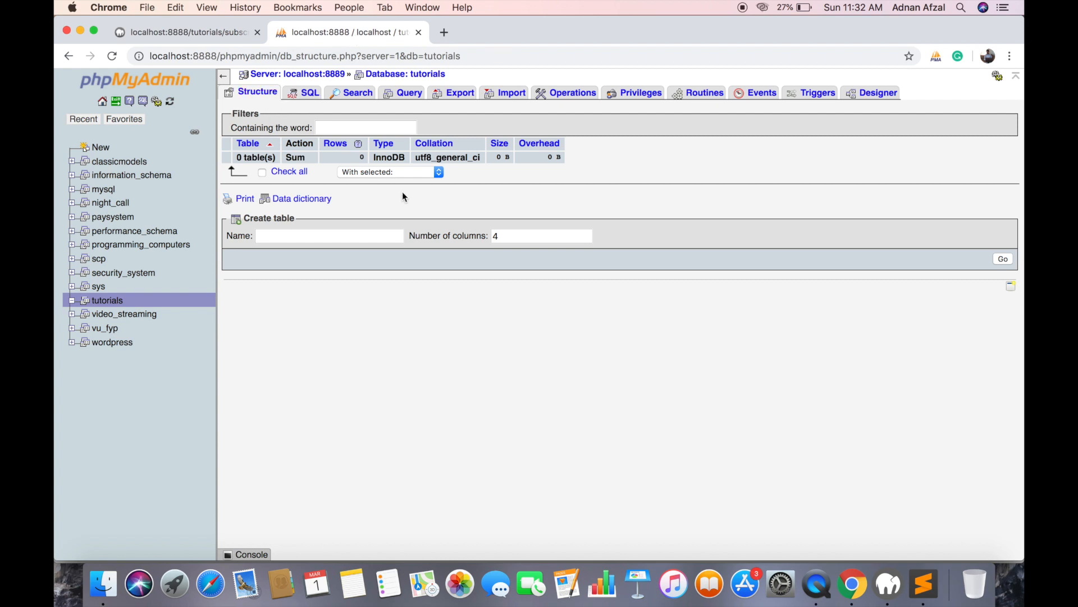
# Step: Create a subscribers table with an auto-incrementing id primary key and an email column
pyautogui.write('subsc')
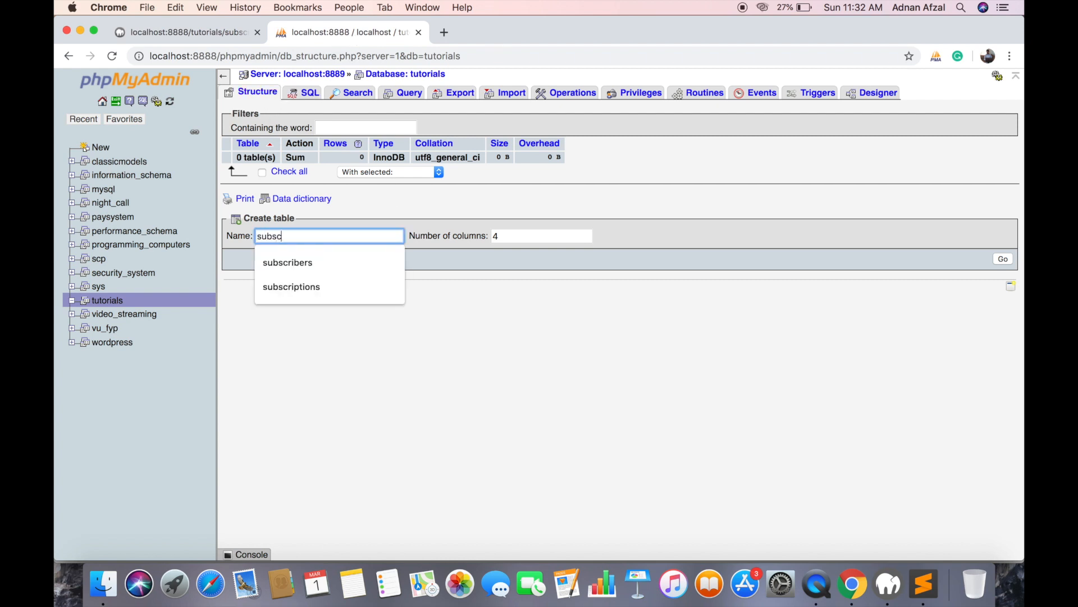
pyautogui.click(288, 262)
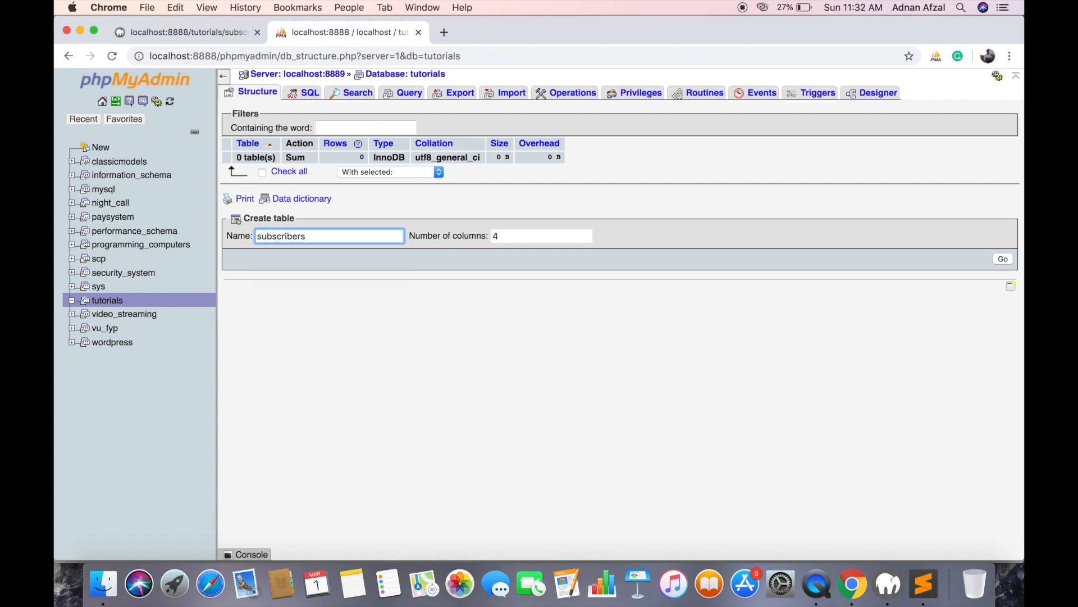
pyautogui.click(1002, 258)
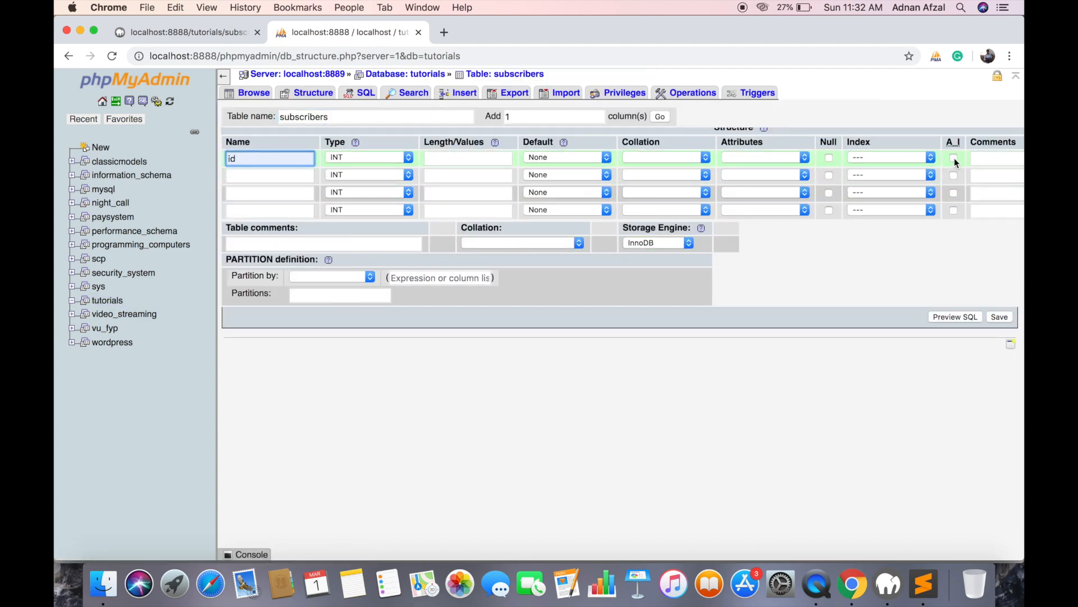
pyautogui.click(953, 158)
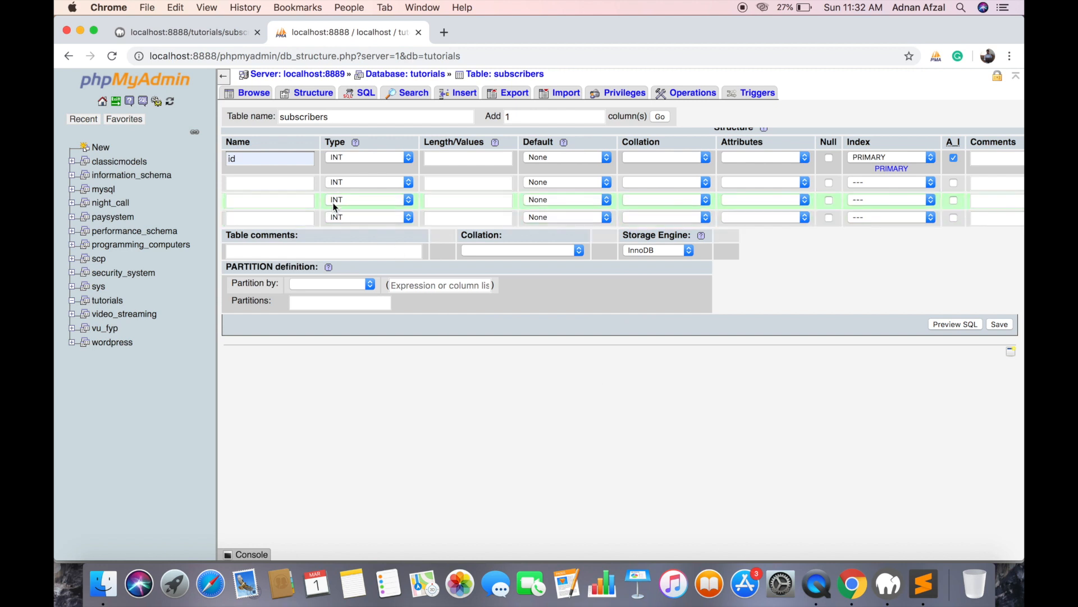
pyautogui.write('email')
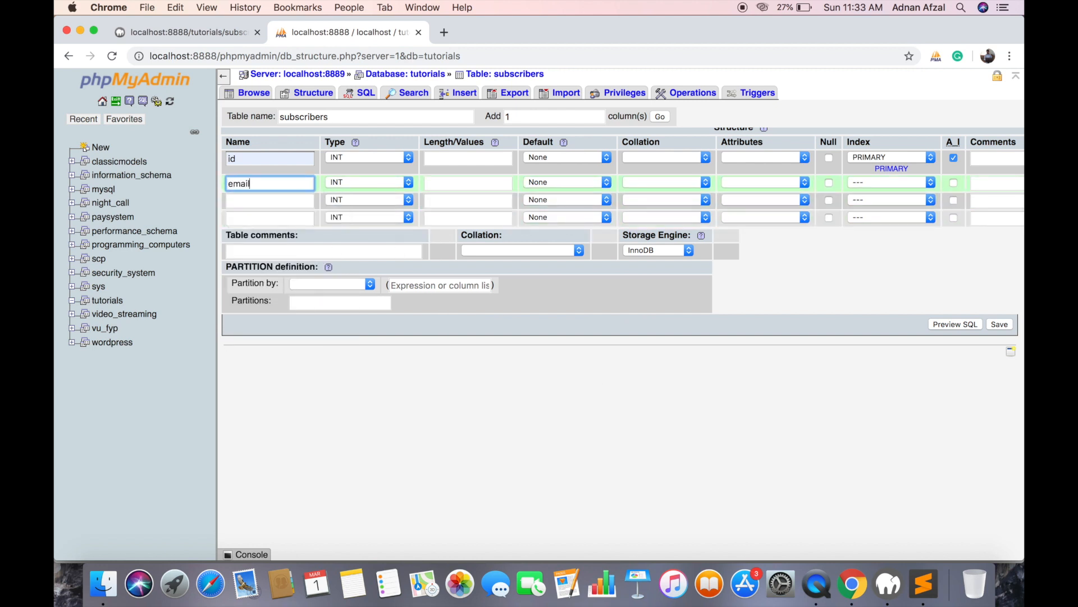
pyautogui.click(369, 182)
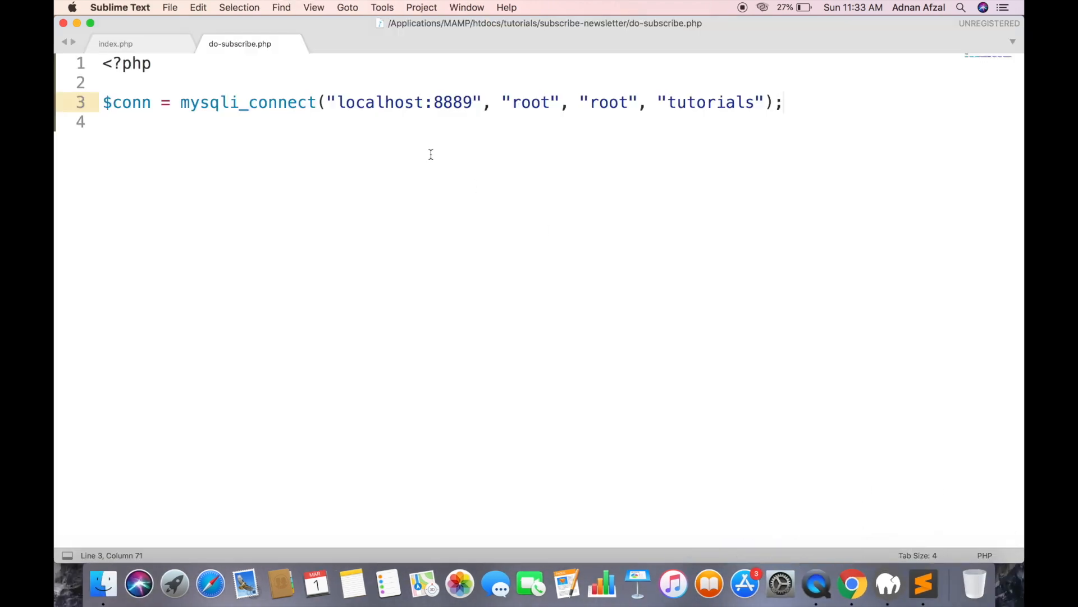
# Step: Read the posted value into $email from $_POST["email"]
pyautogui.click(116, 44)
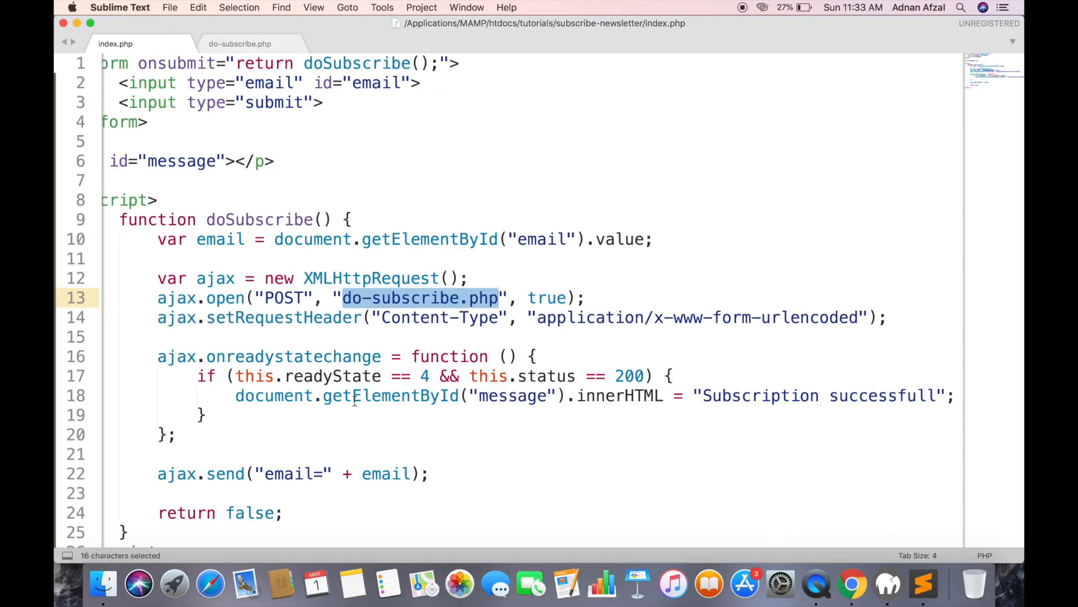
pyautogui.click(239, 43)
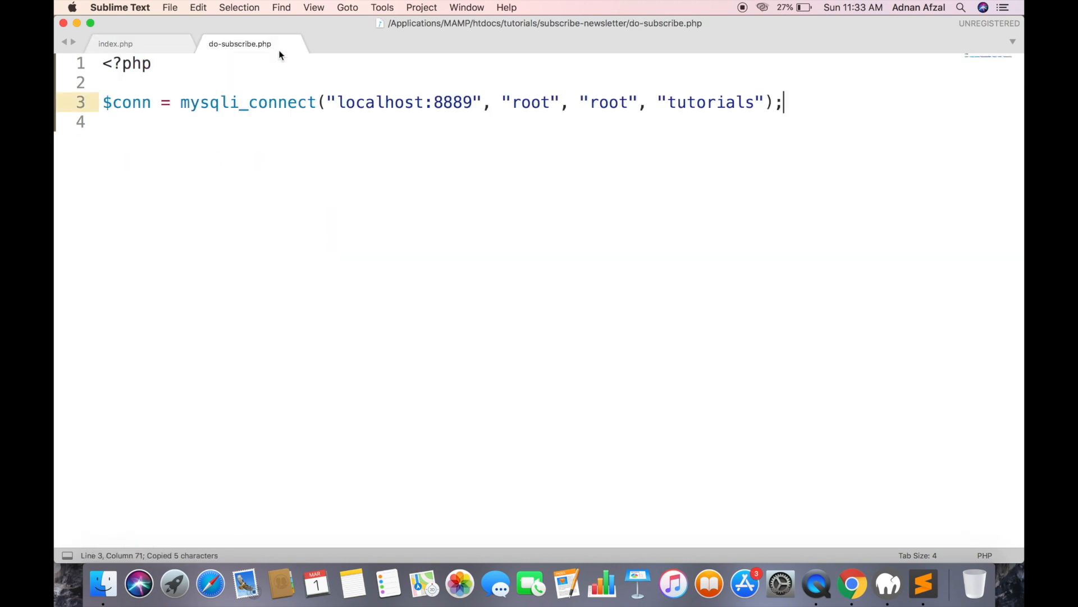
pyautogui.press('cmd+space')
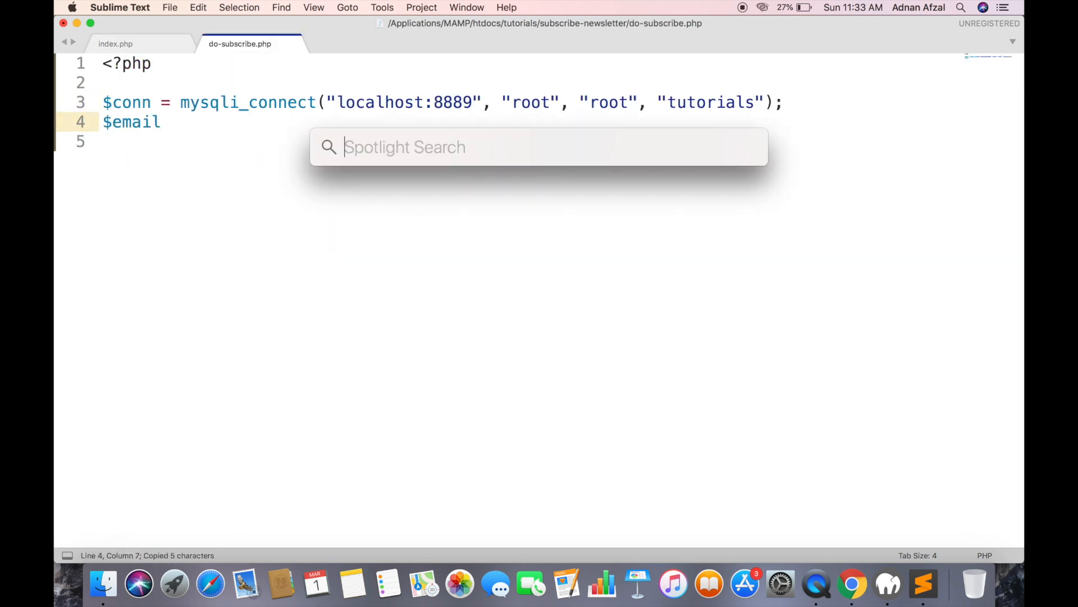
pyautogui.write('= $_PO')
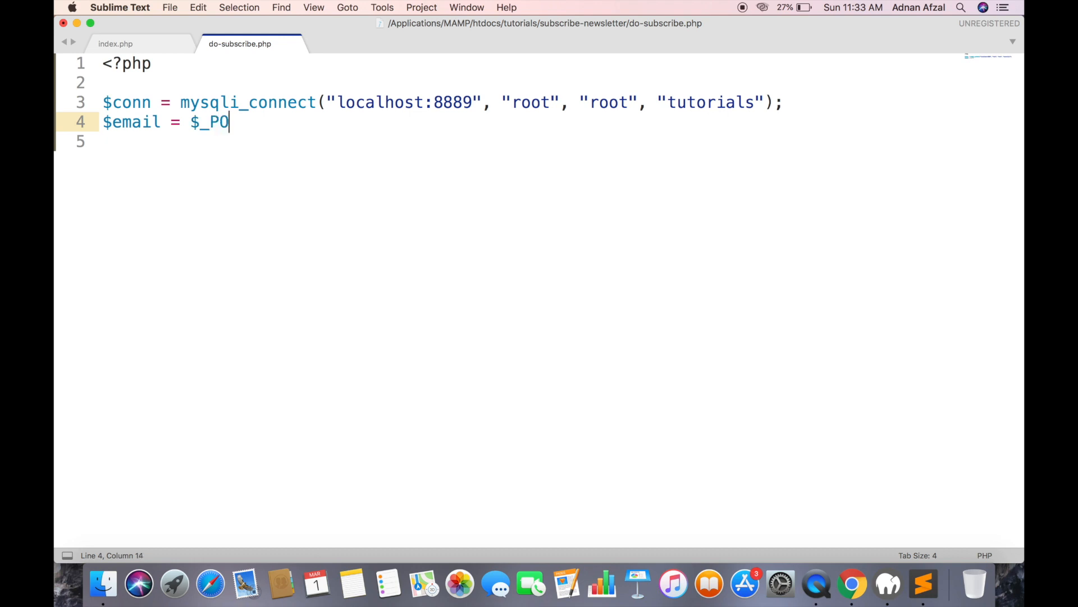
pyautogui.write('ST["email"];')
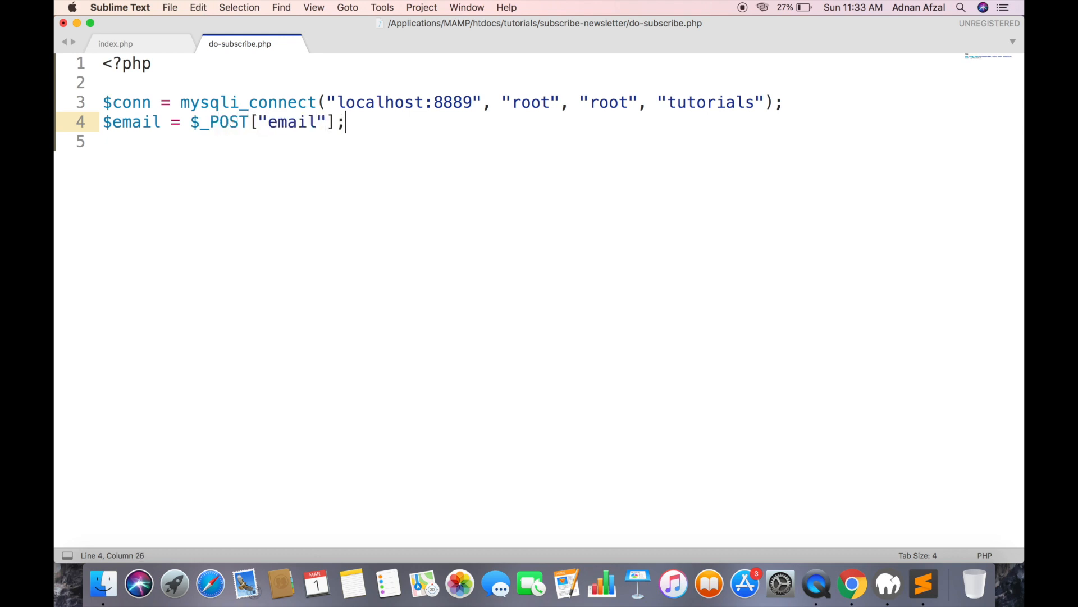
# Step: Run mysqli_query with INSERT INTO subscribers (email) VALUES ('$email')
pyautogui.write('m')
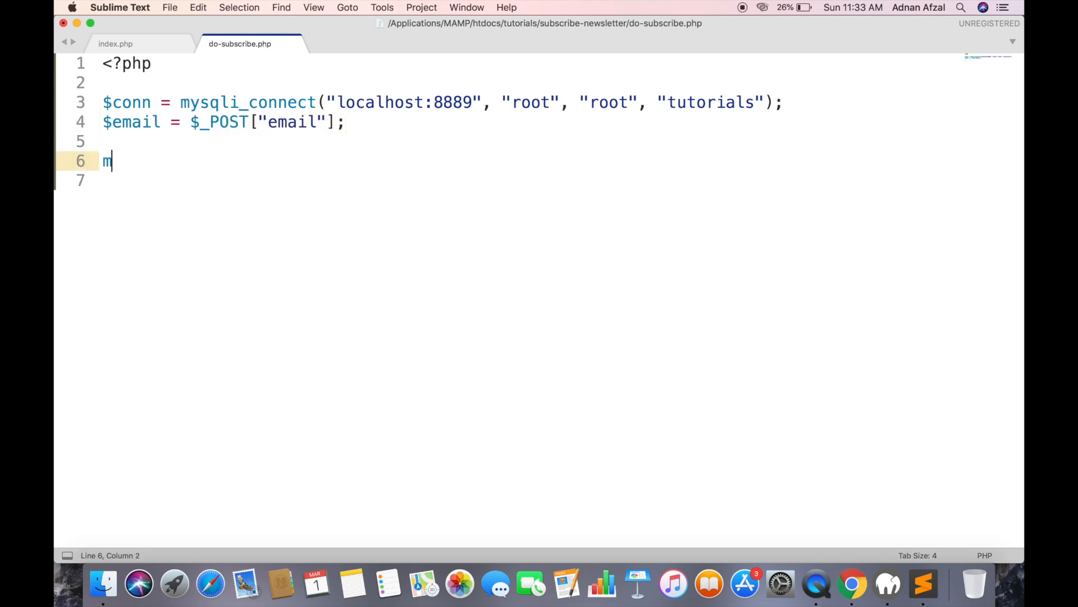
pyautogui.write('ysqli_query()')
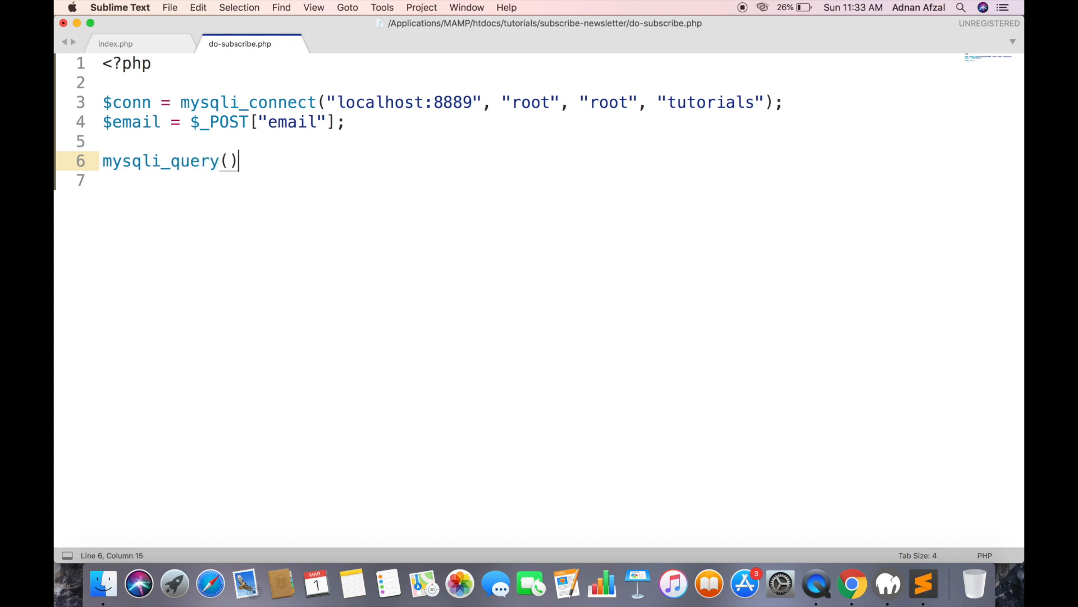
pyautogui.write('$conn,')
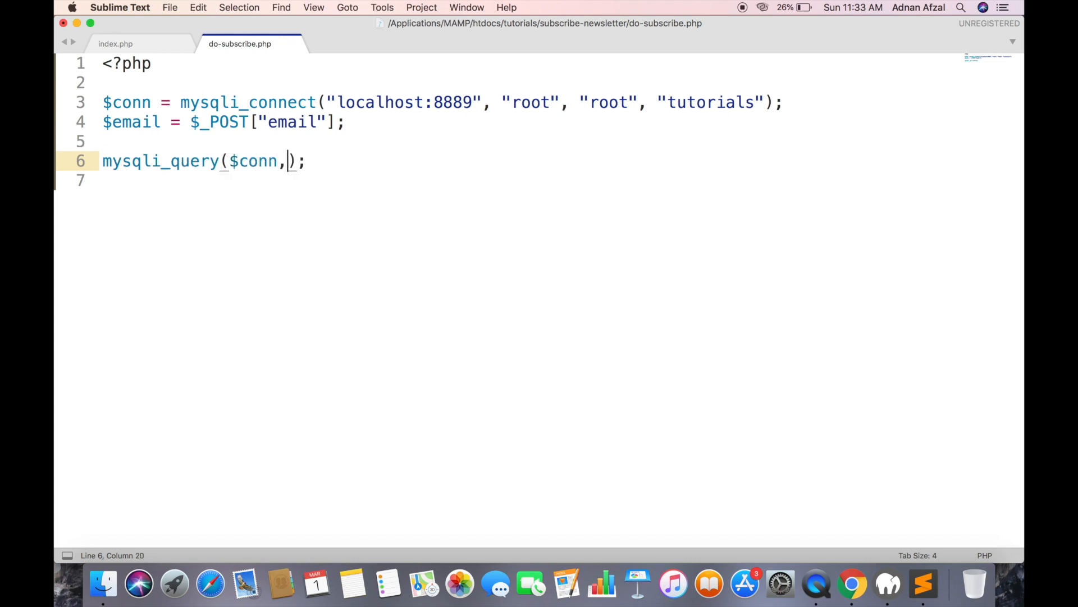
pyautogui.write('"INSERT INT')
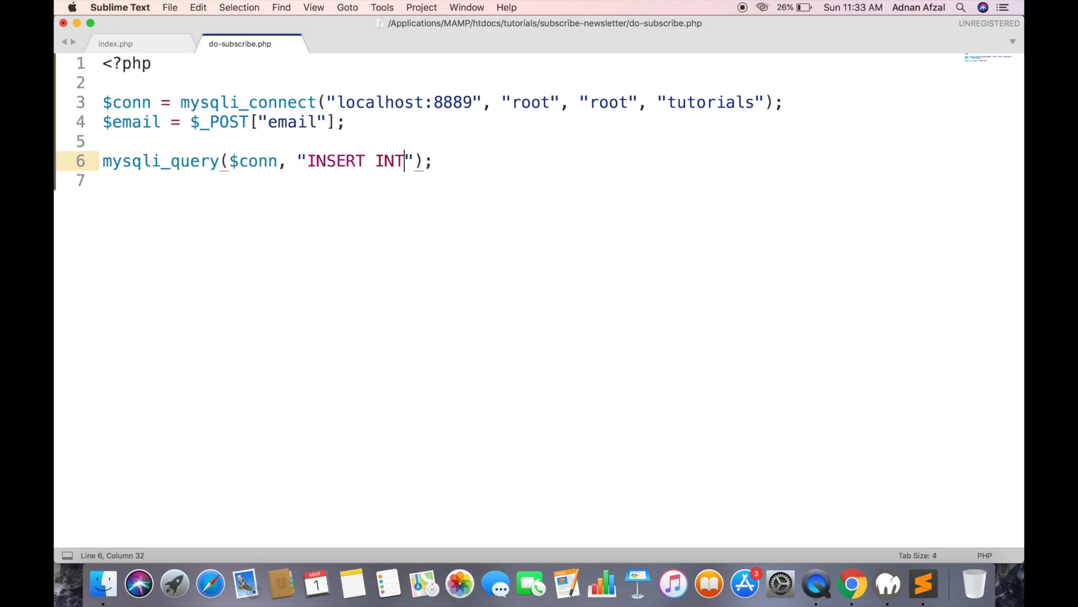
pyautogui.write('O subscriber')
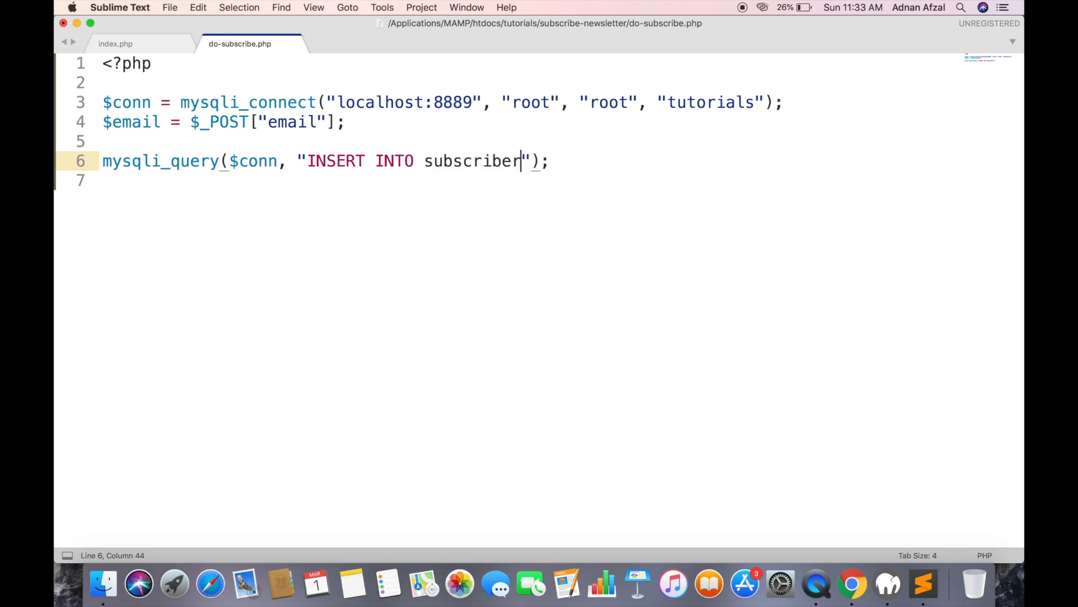
pyautogui.write('s (email)')
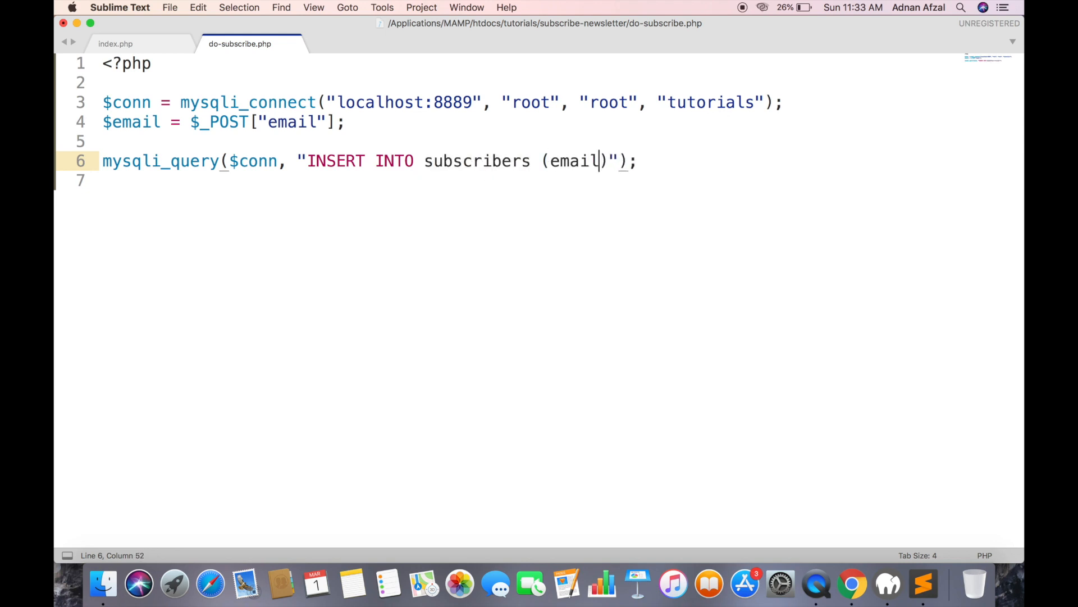
pyautogui.write('VALUES ()')
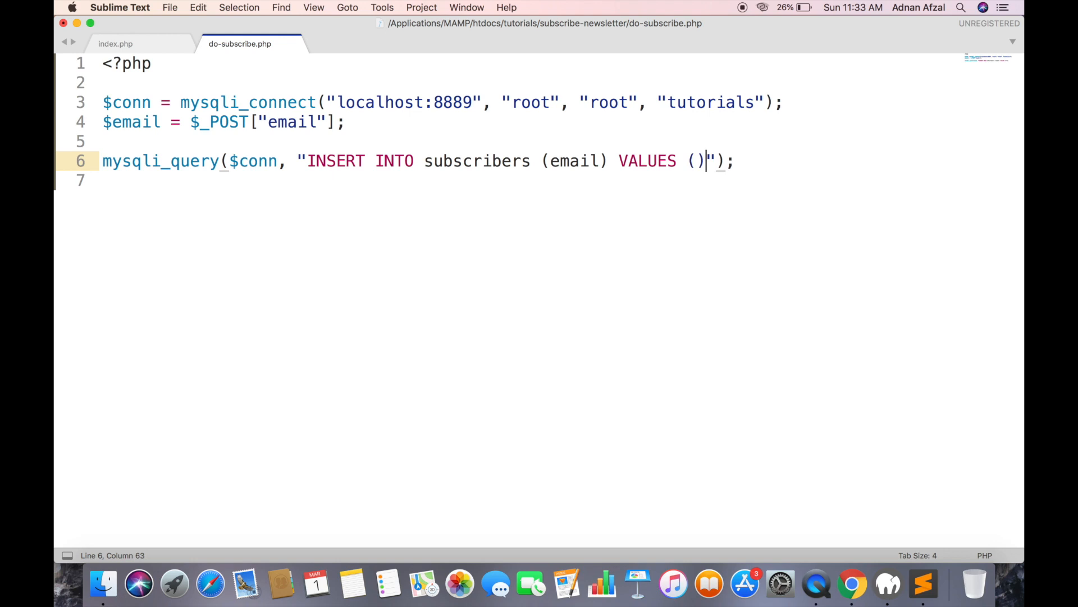
pyautogui.write("'$'")
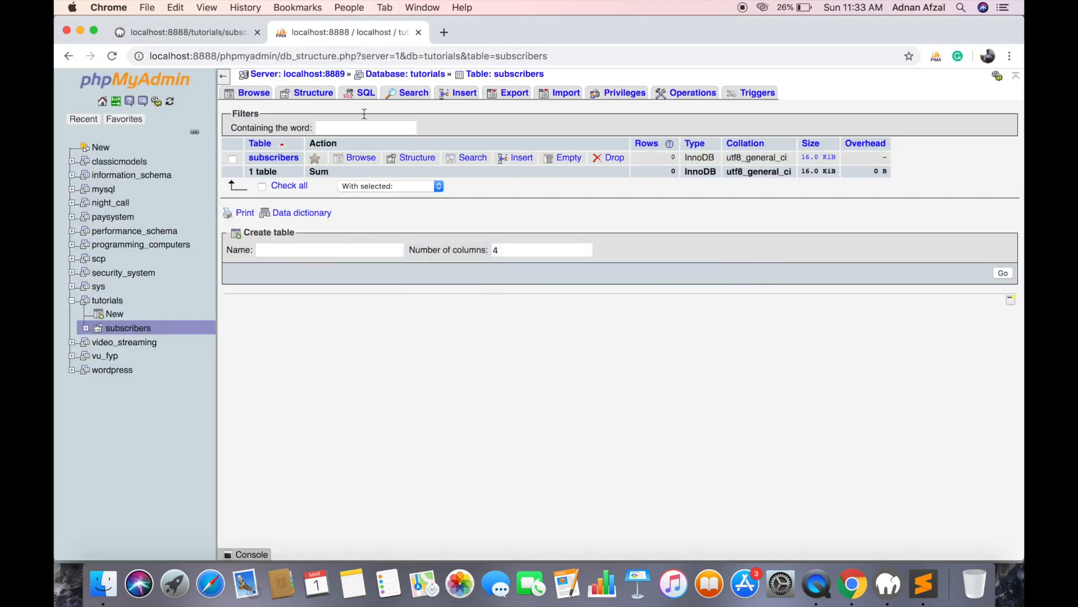
# Step: Submit a saved email address through the subscribe form in Chrome
pyautogui.click(186, 32)
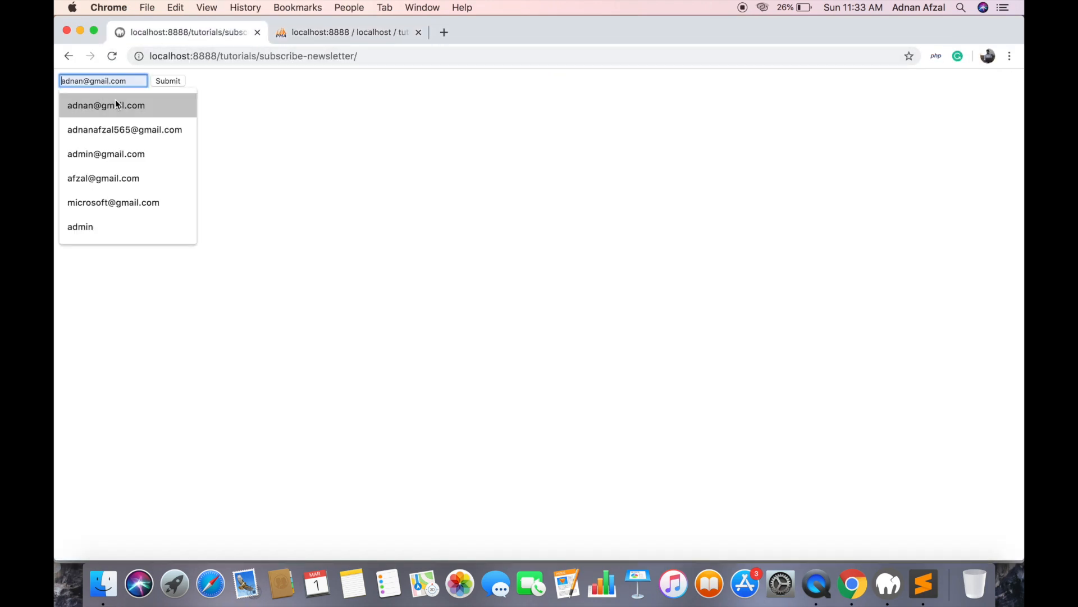
pyautogui.click(347, 31)
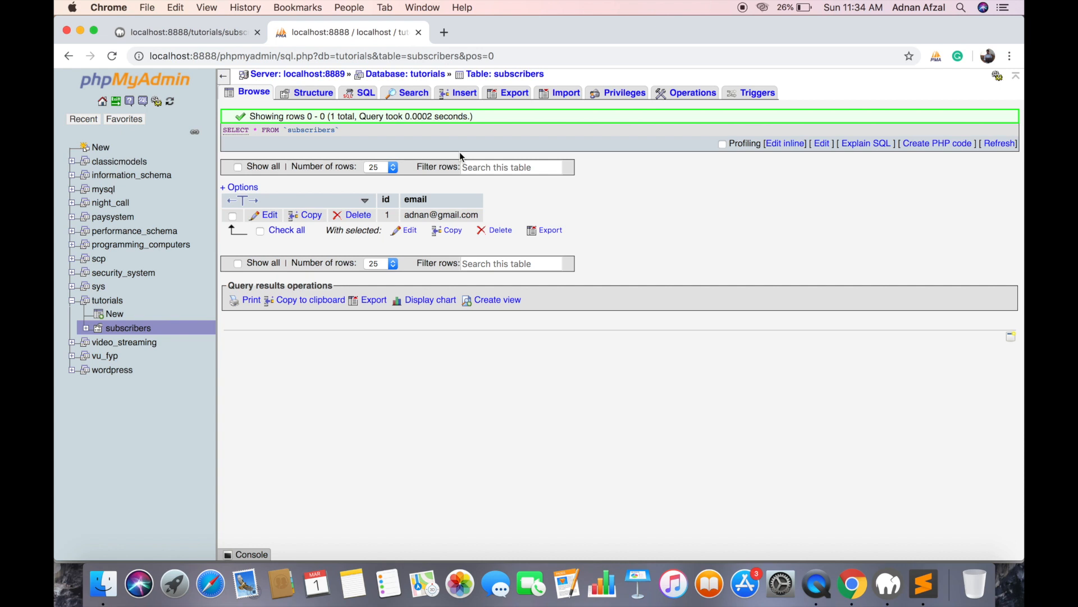
pyautogui.moveTo(459, 161)
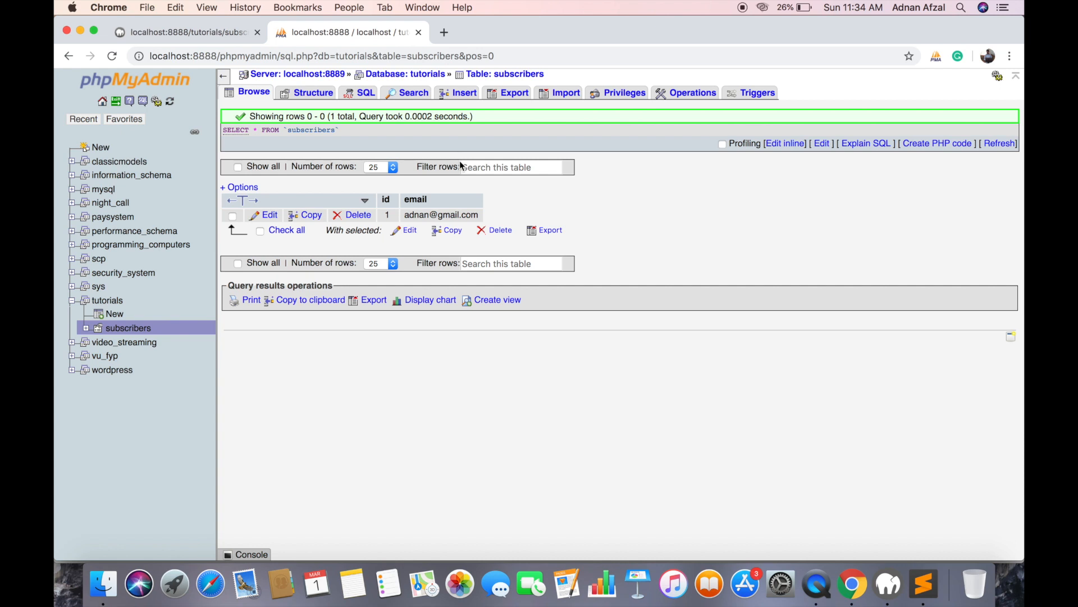
pyautogui.moveTo(638, 368)
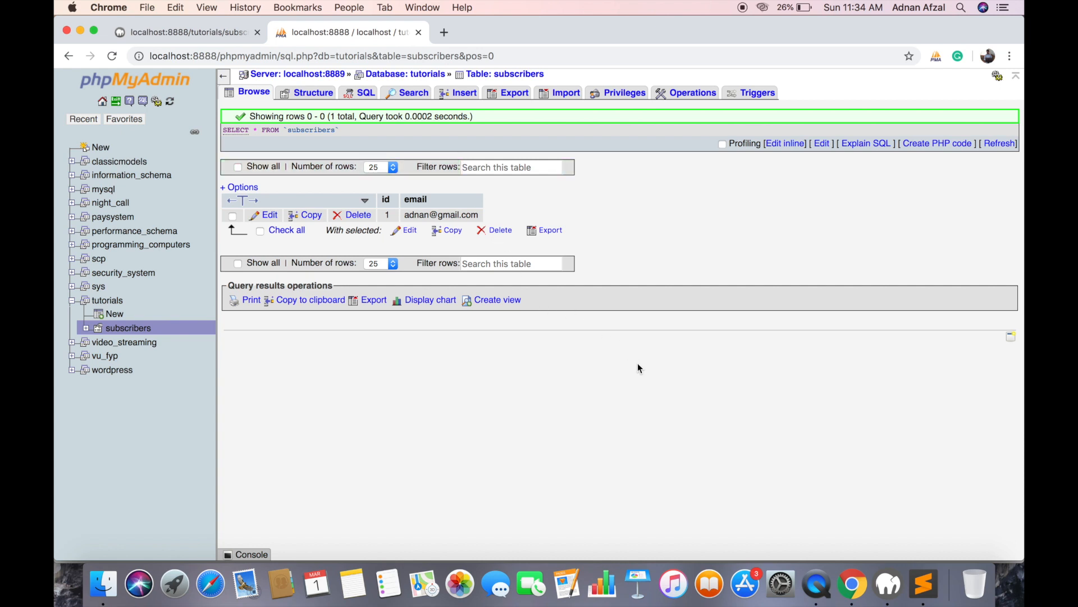
pyautogui.moveTo(707, 409)
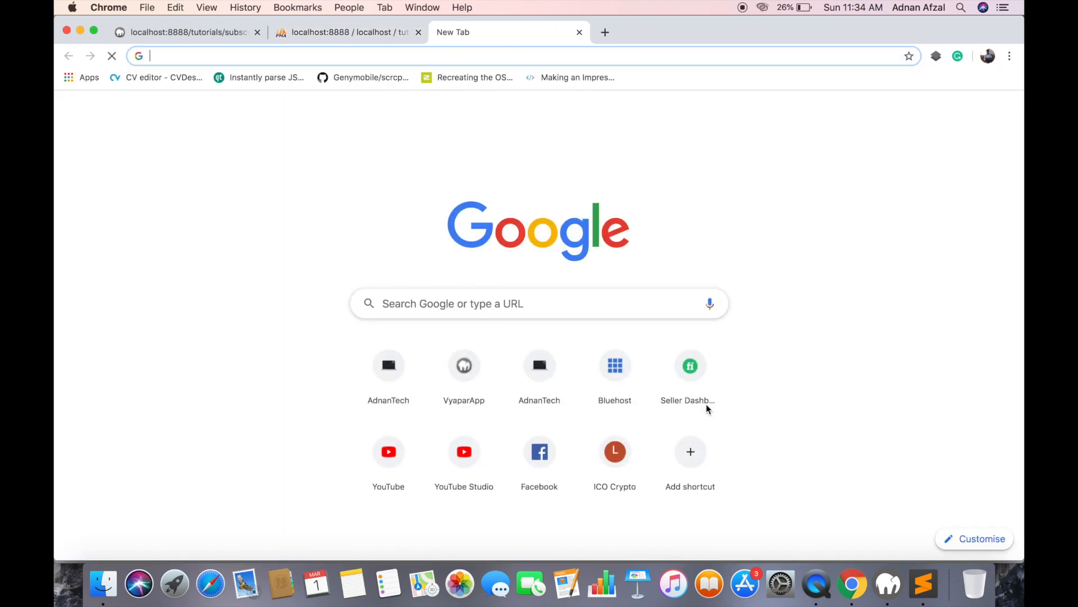
# Step: Search for phpmailer, find its GitHub installation command, and head to Terminal
pyautogui.write('phpmailer')
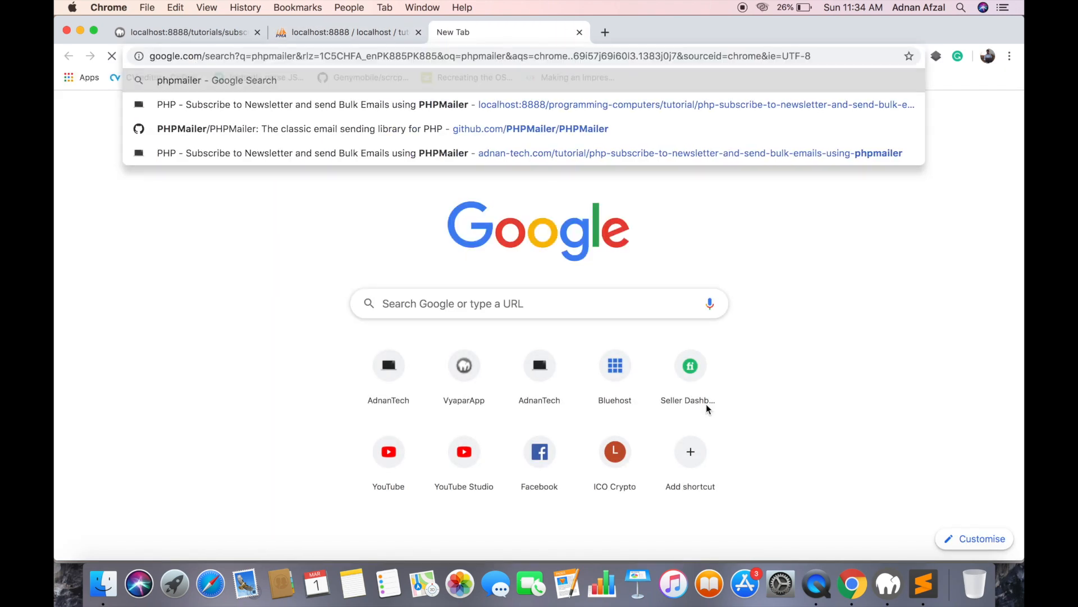
pyautogui.press('Enter')
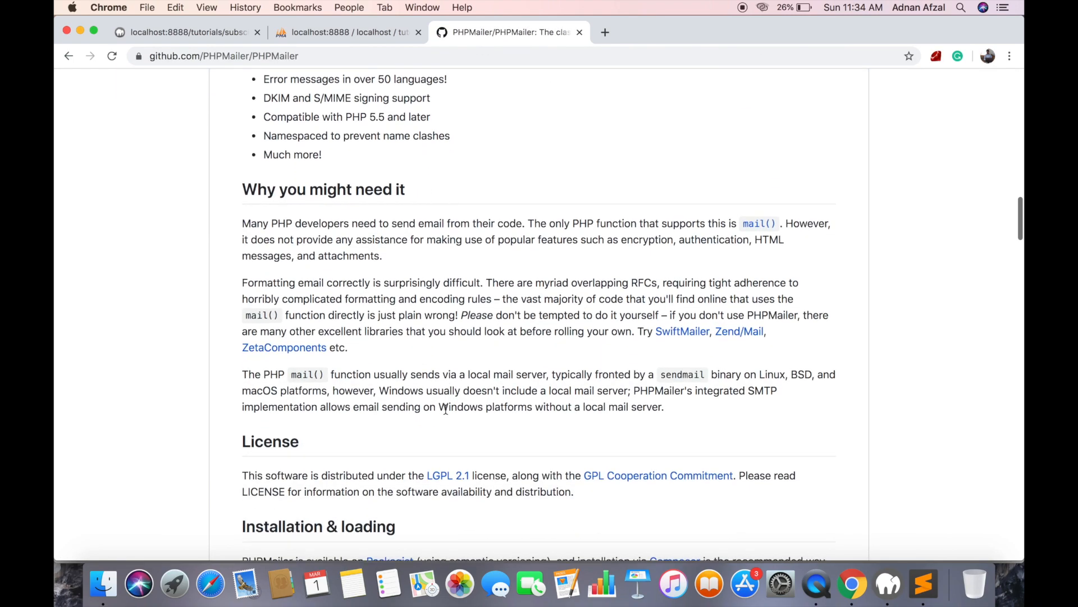
pyautogui.scroll(-3)
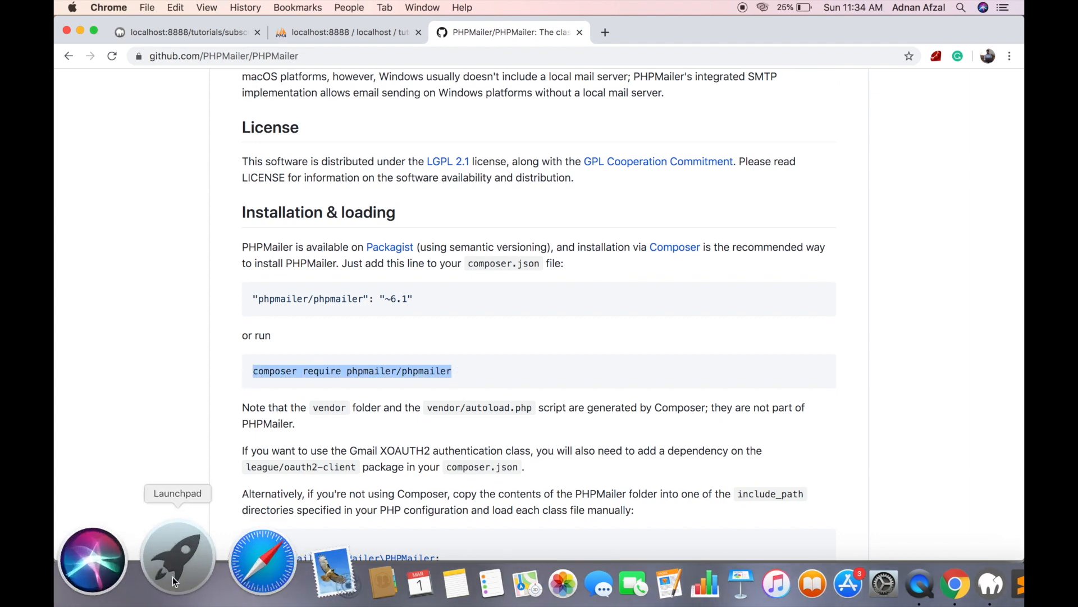
pyautogui.click(178, 557)
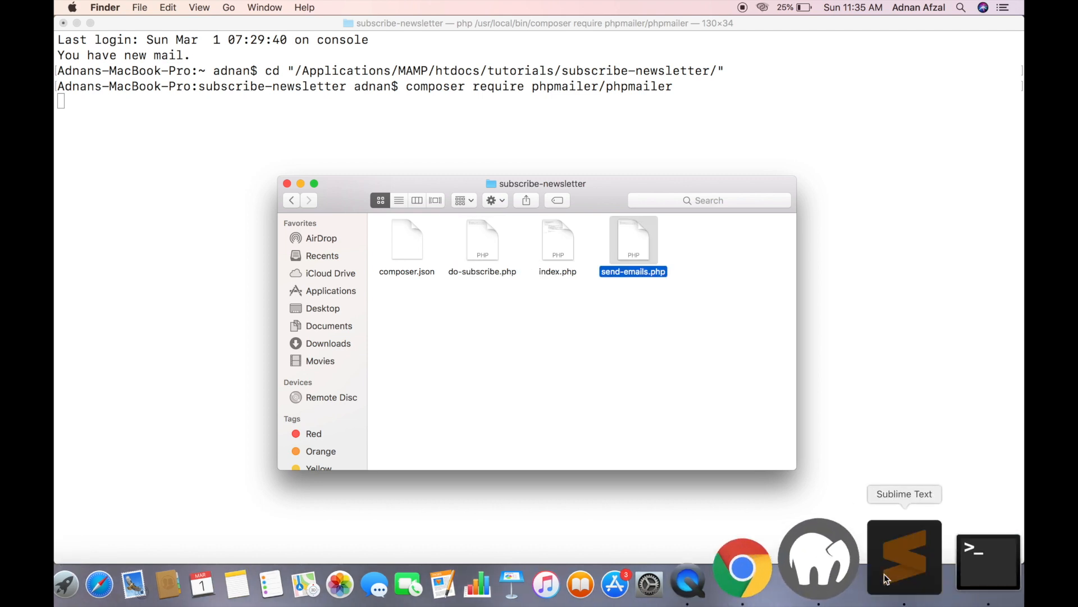
# Step: Open the new send-emails.php in Sublime Text and start loading the send-emails page in the browser
pyautogui.click(905, 557)
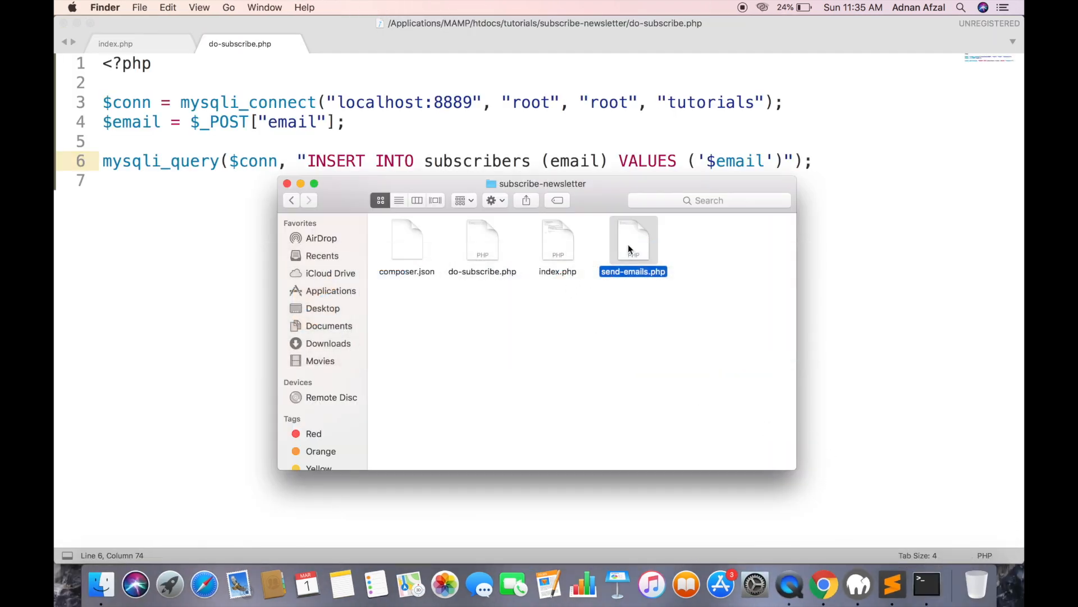
pyautogui.doubleClick(633, 241)
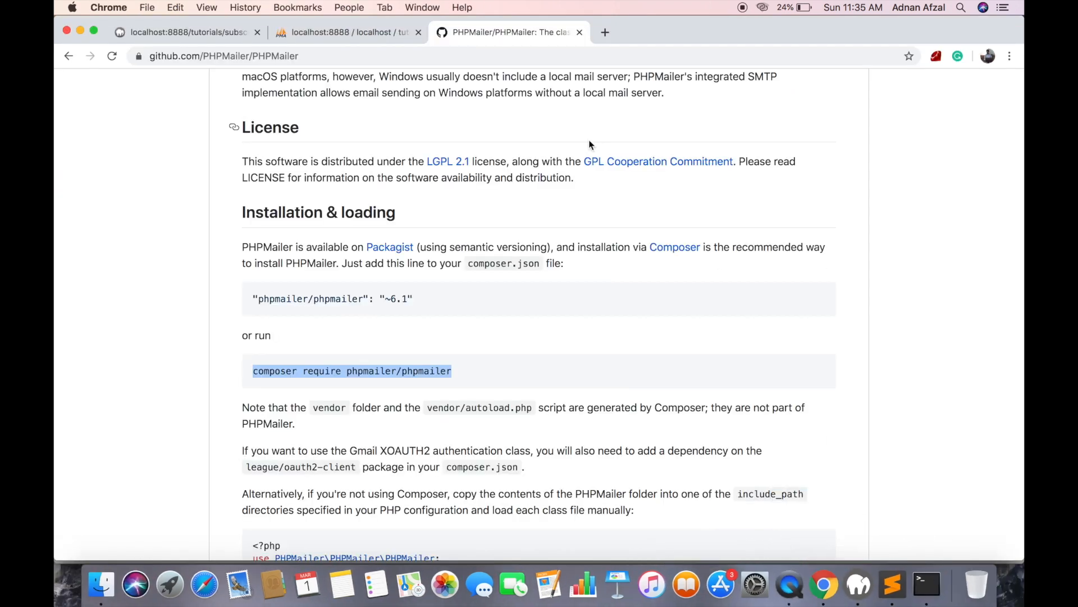
pyautogui.click(186, 31)
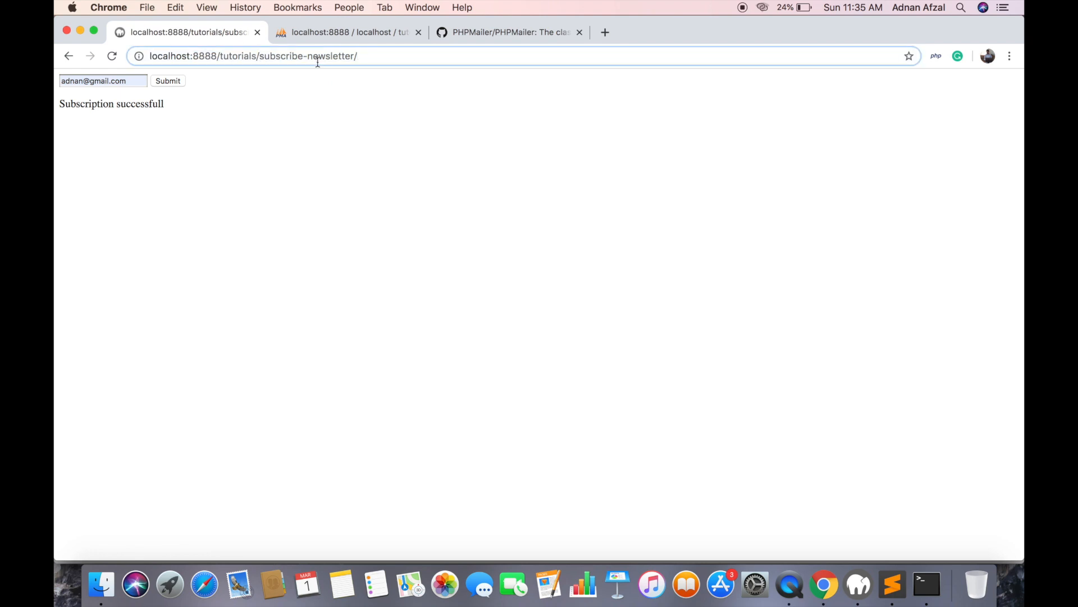
pyautogui.write('send-emails')
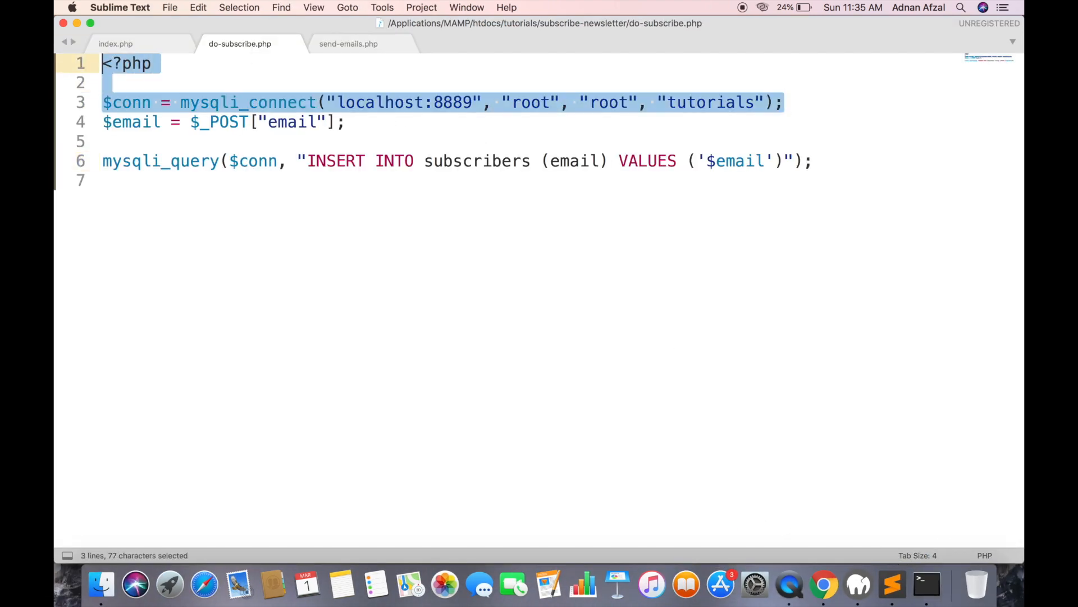
# Step: Query all subscribers into $result with mysqli_query($conn, "SELECT * FROM subscribers")
pyautogui.click(348, 44)
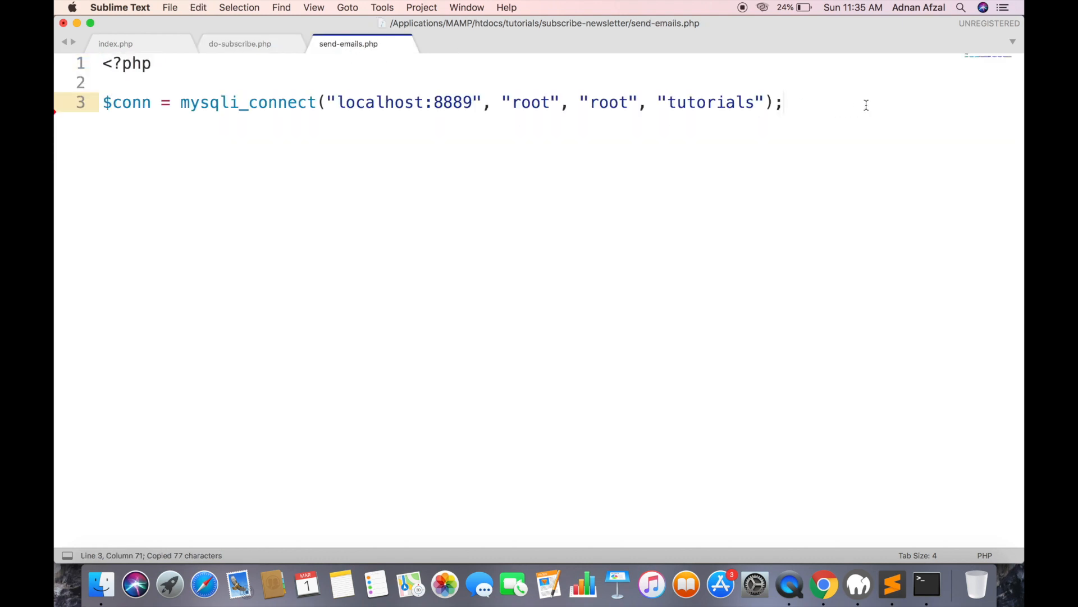
pyautogui.press('enter')
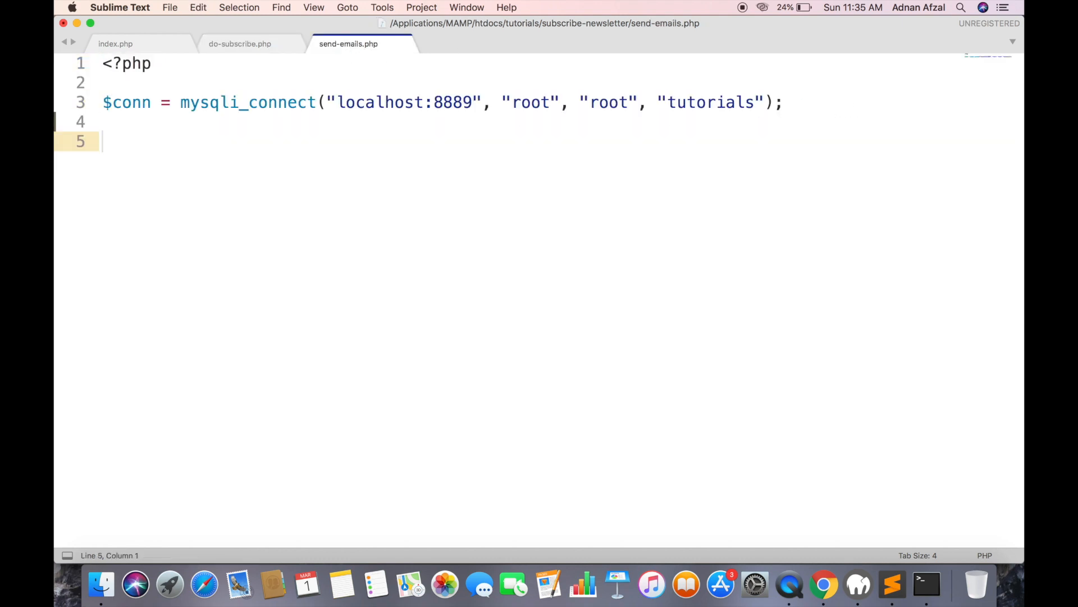
pyautogui.write('$resu')
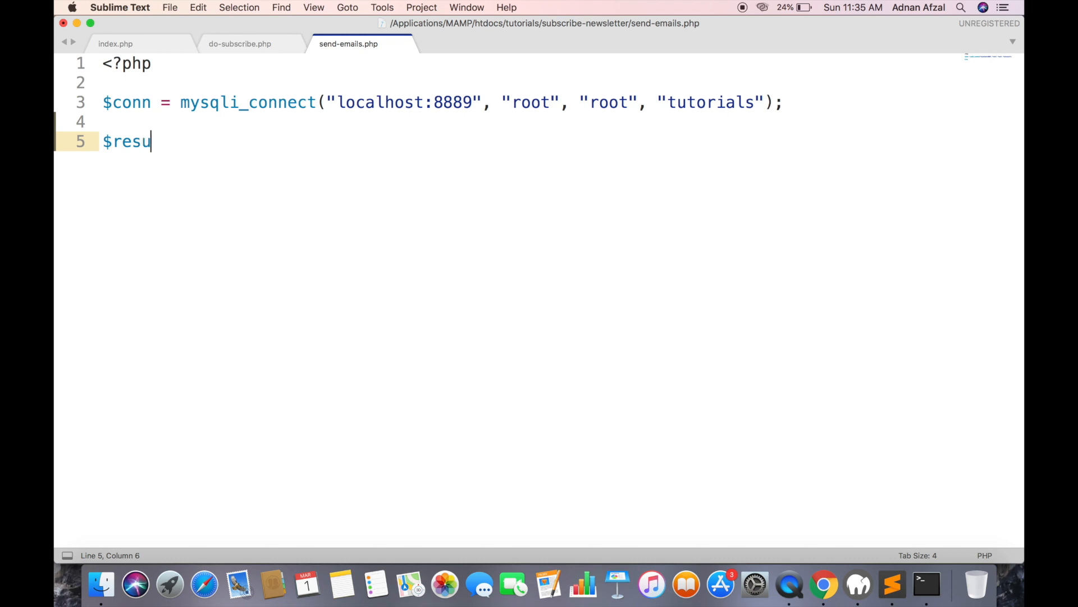
pyautogui.write('lt = mysqli_q')
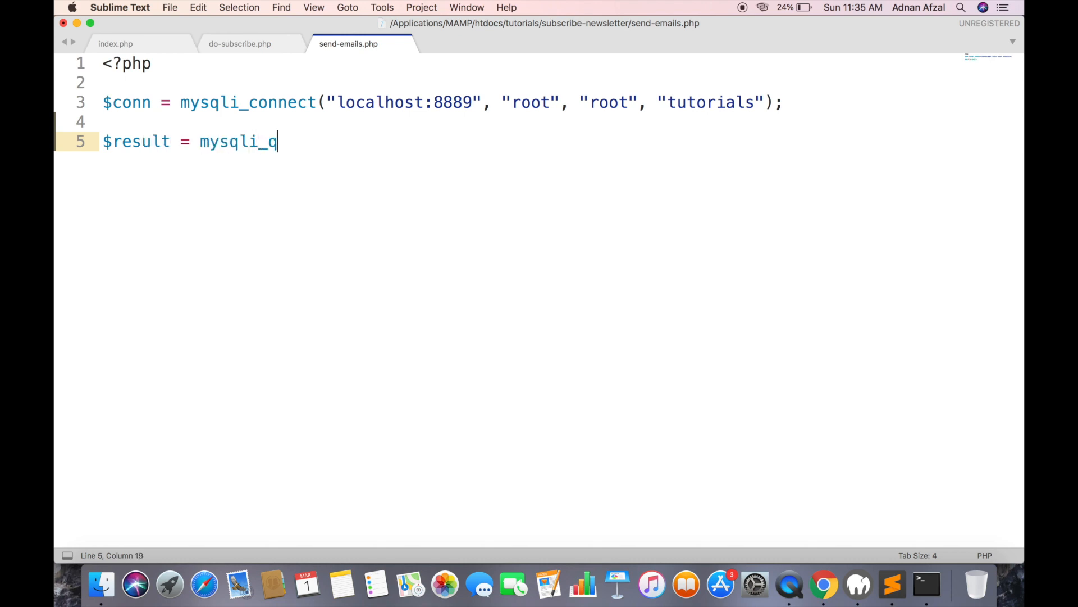
pyautogui.write('uery($conn, "");')
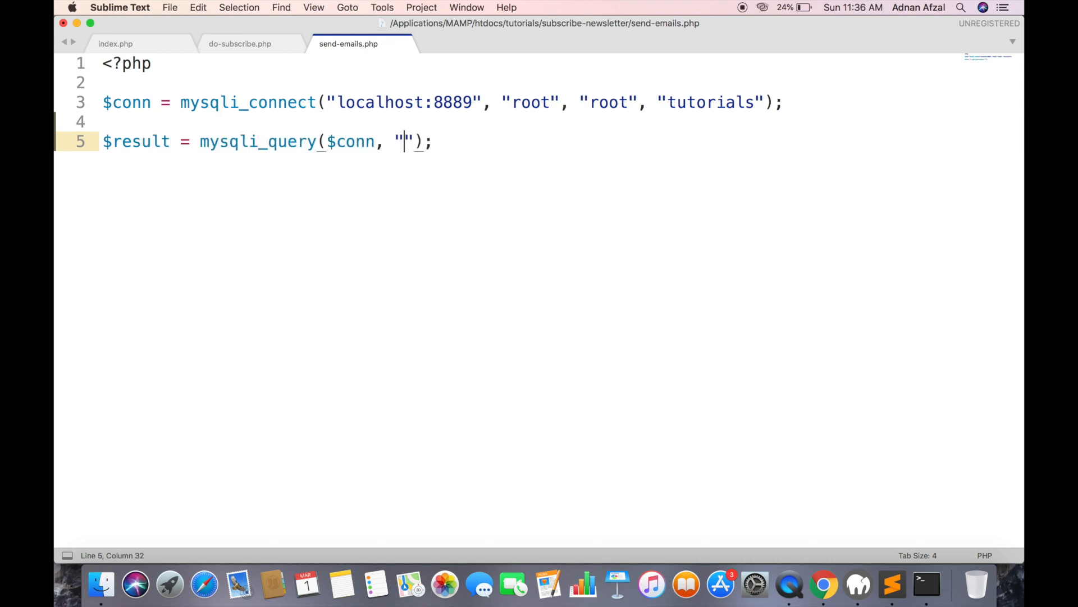
pyautogui.write('SELECT * F')
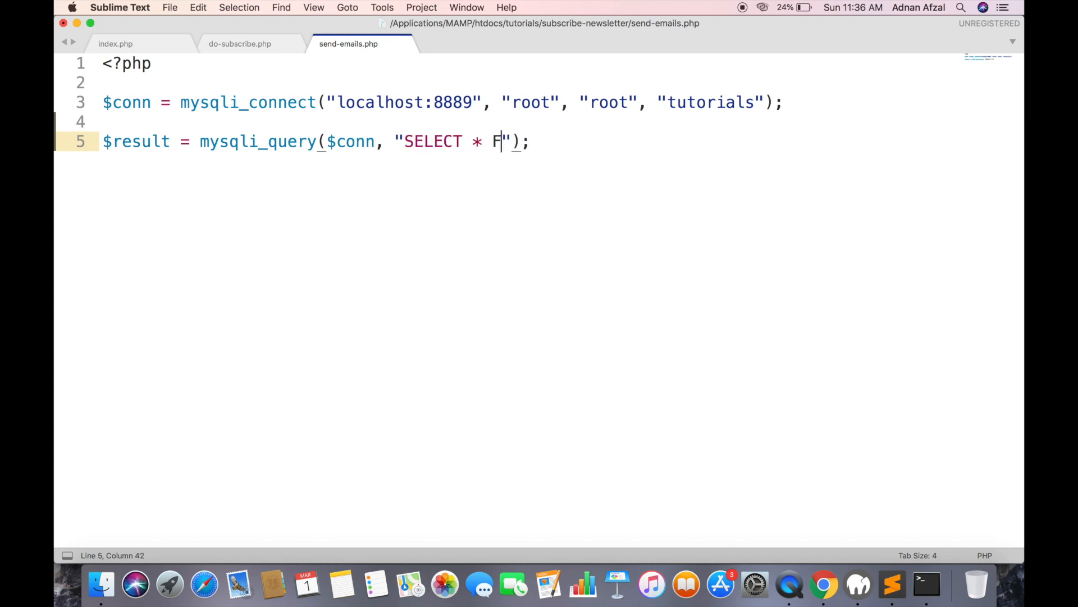
pyautogui.write('ROM subscriber')
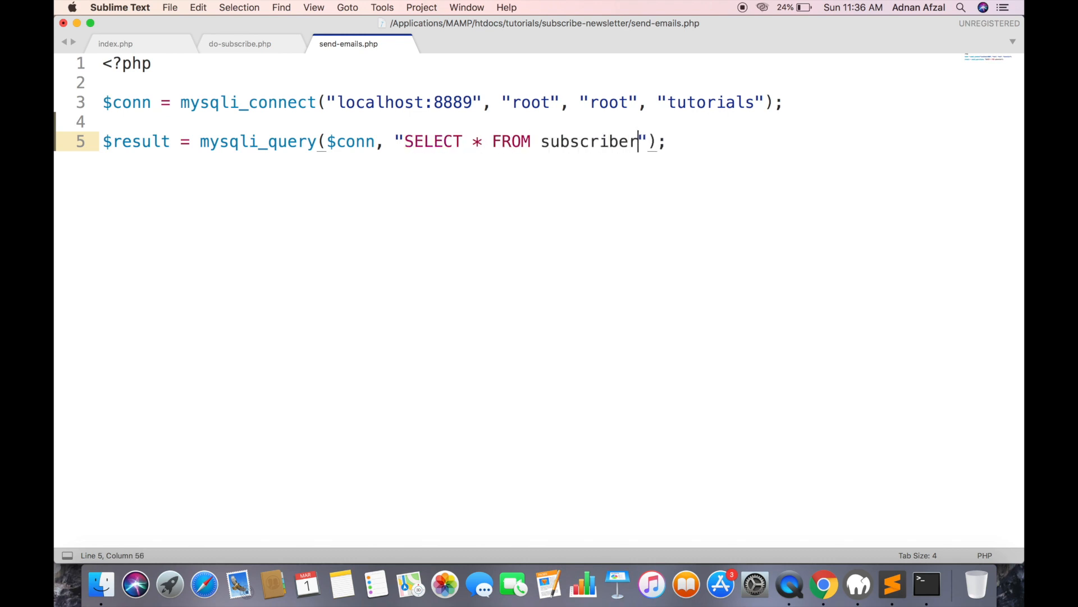
pyautogui.write('s')
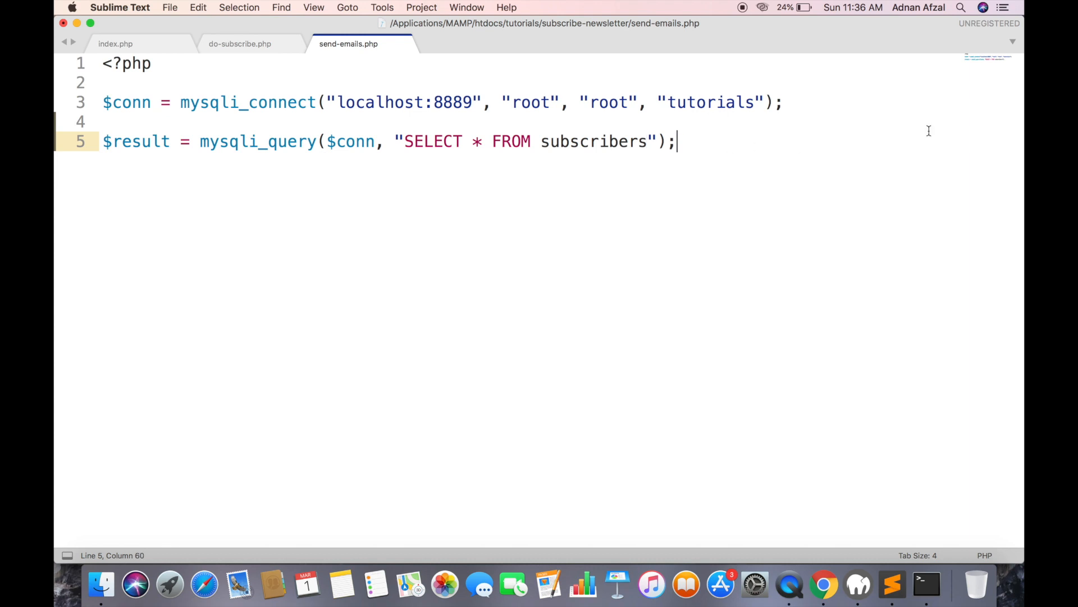
# Step: Loop with while ($row = mysqli_fetch_object($result)) over each subscriber row and save
pyautogui.write('whi')
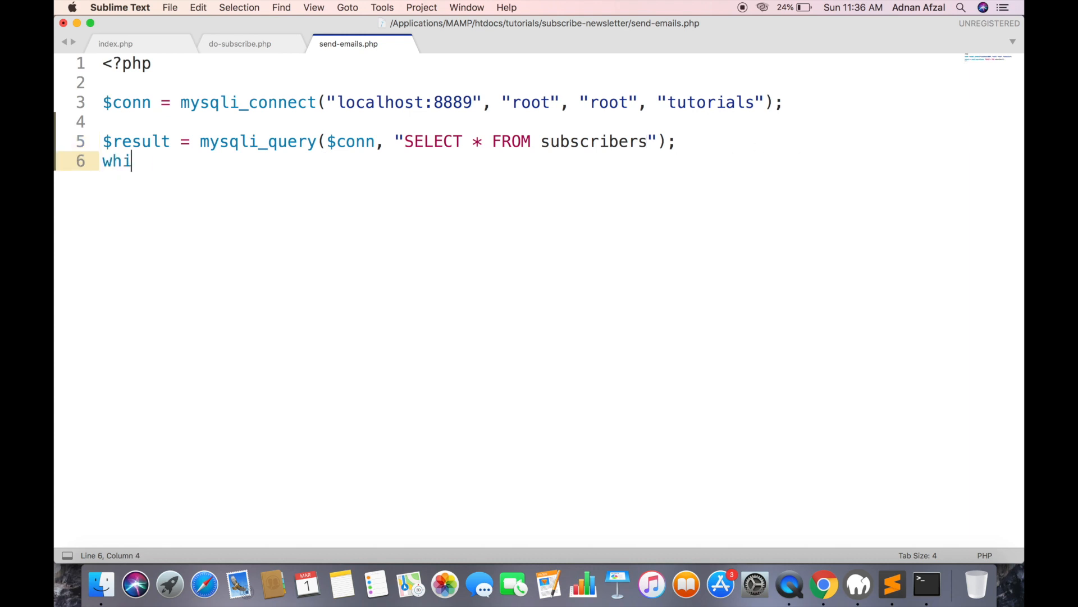
pyautogui.write('le ()')
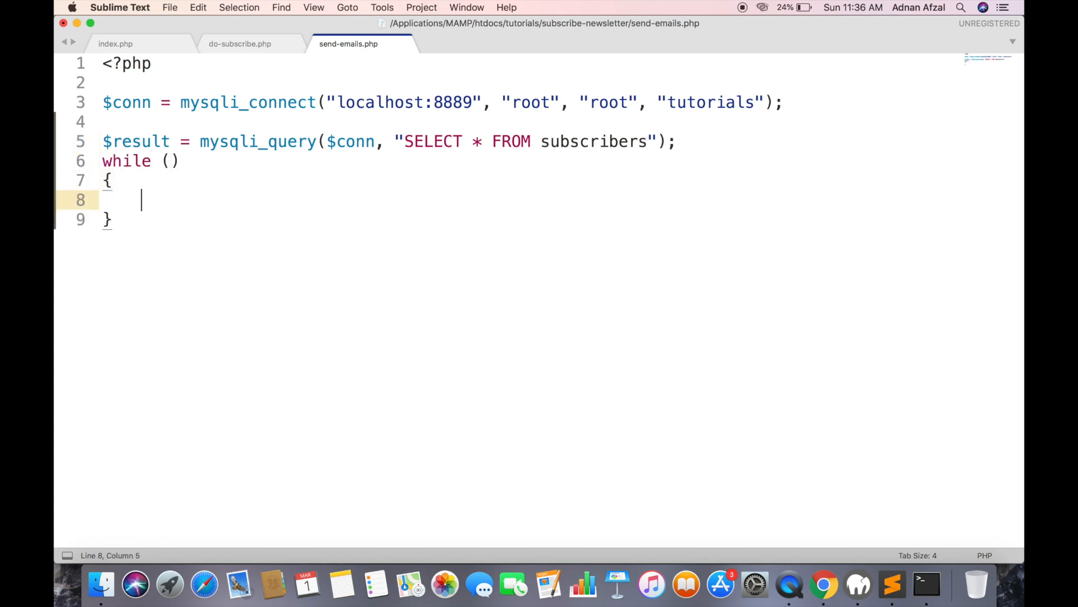
pyautogui.write('$row')
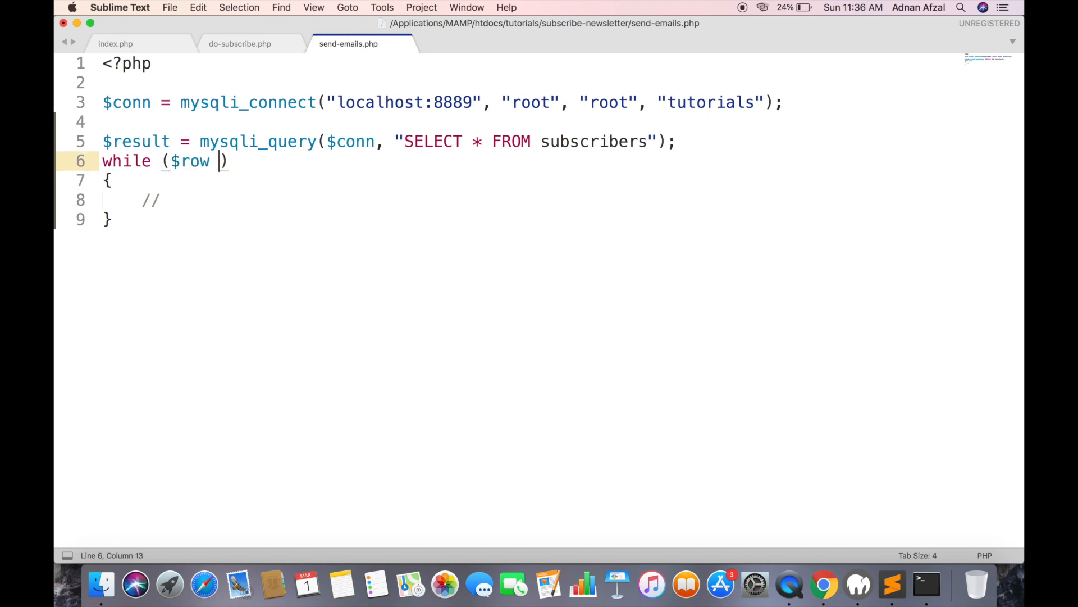
pyautogui.write('= mysqli_')
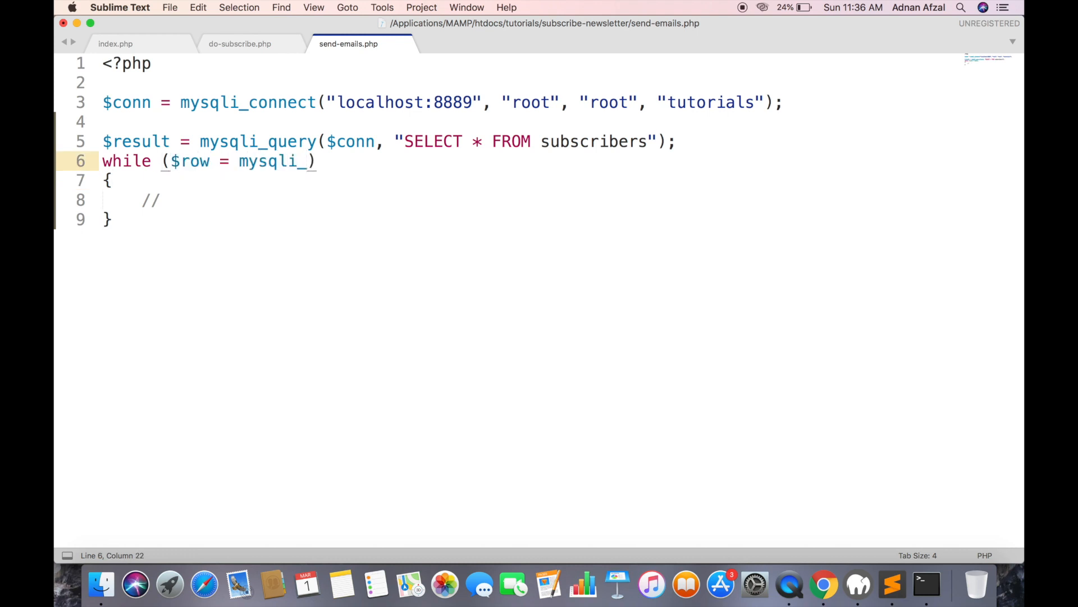
pyautogui.write('fetch_obj')
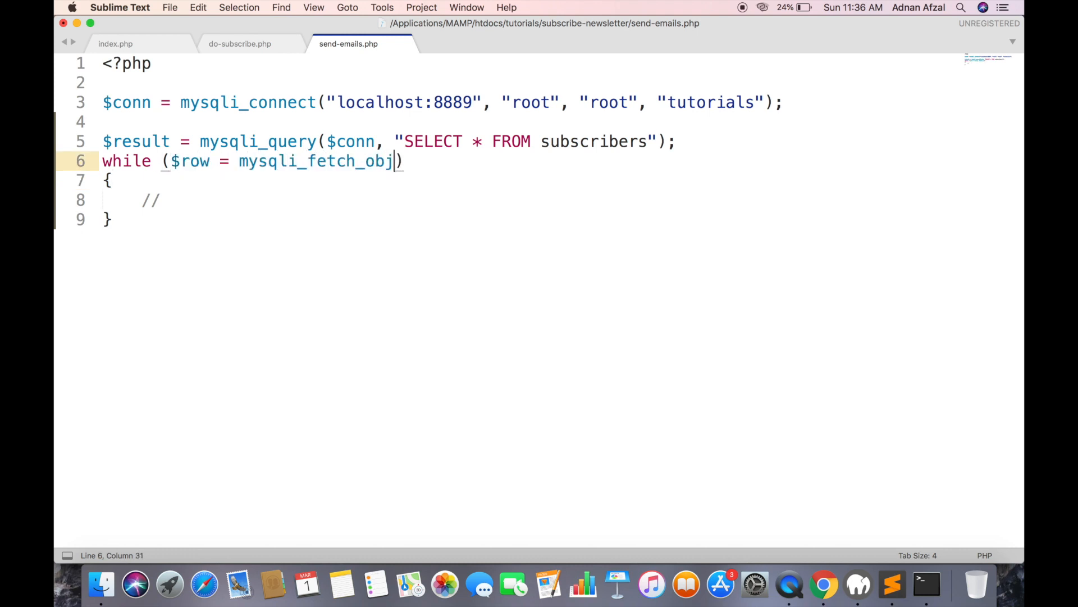
pyautogui.write('ect($result')
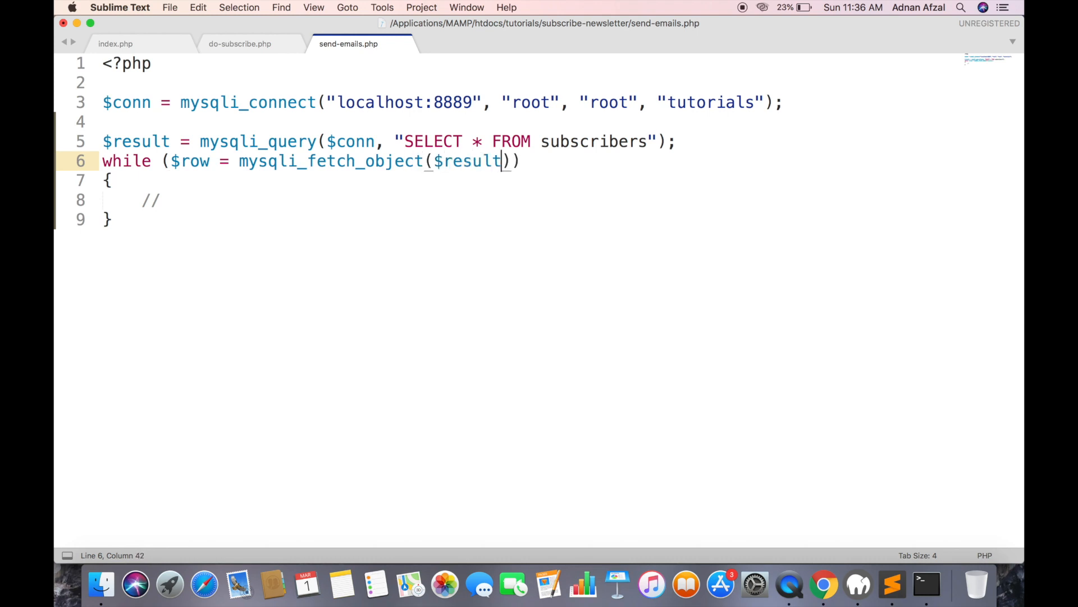
pyautogui.press('cmd+s')
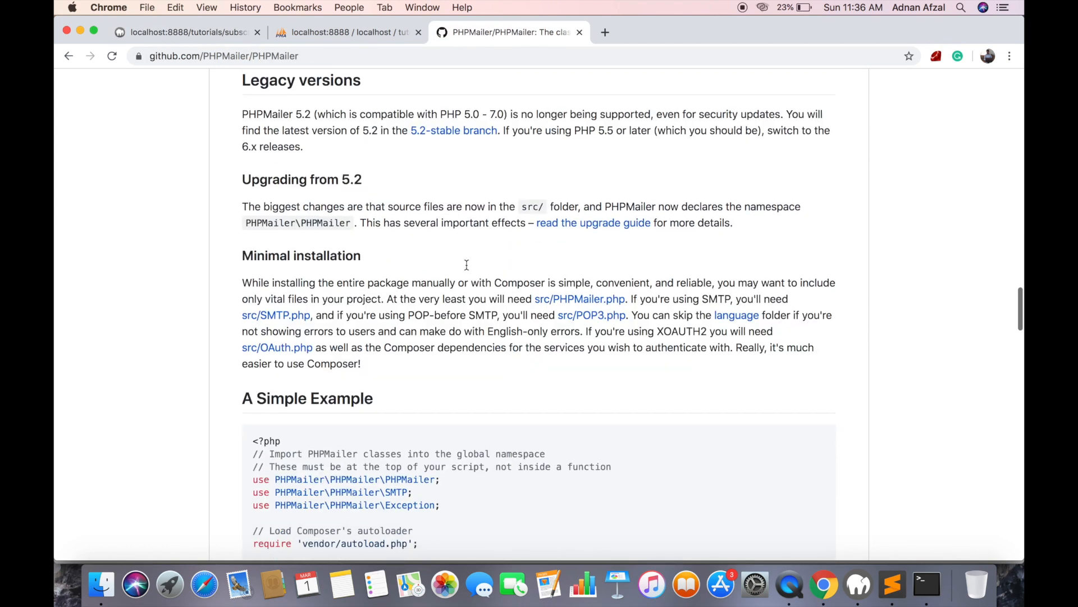
# Step: Copy PHPMailer's simple example code from the README and return to the editor
pyautogui.scroll(-3)
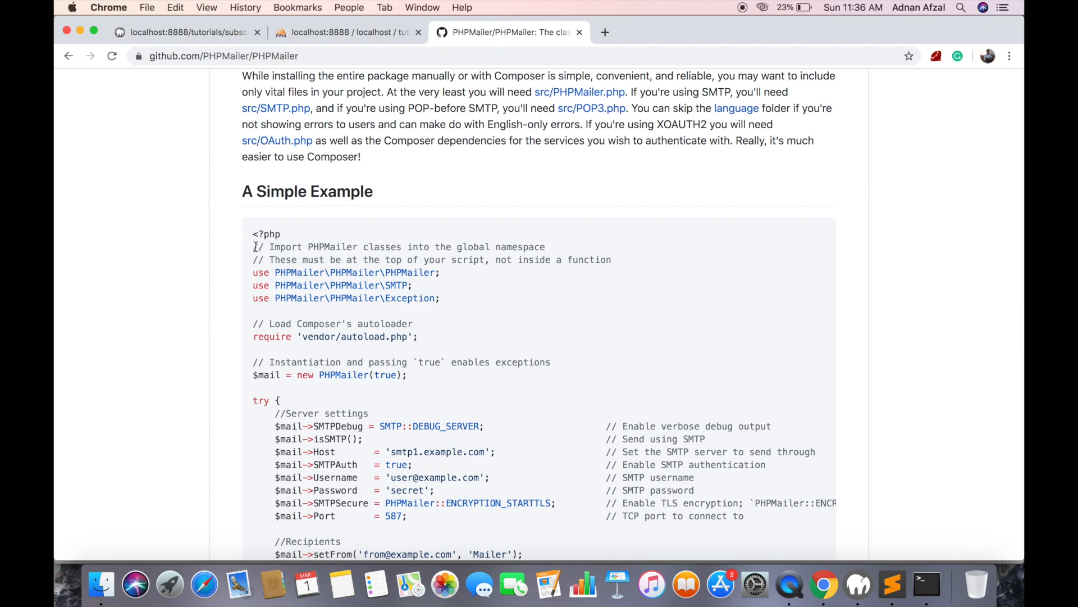
pyautogui.moveTo(253, 246); pyautogui.dragTo(418, 337)
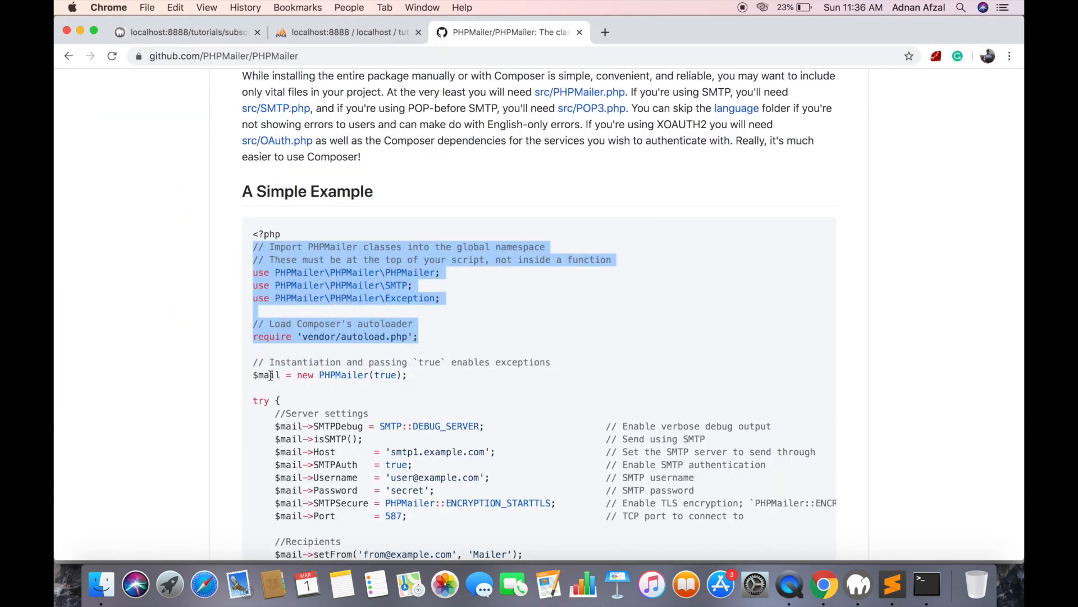
pyautogui.scroll(-3)
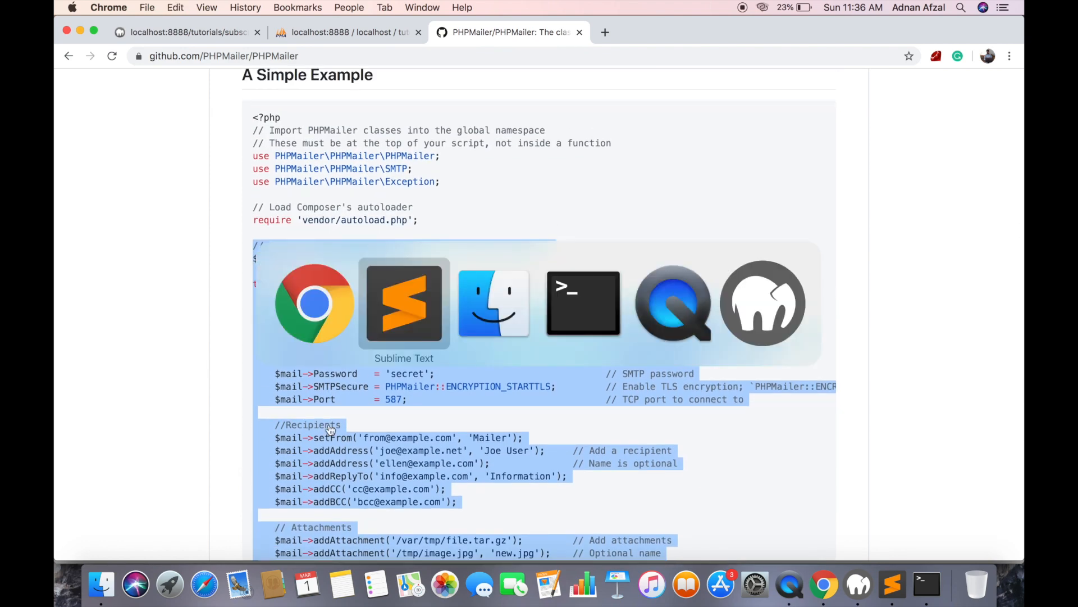
pyautogui.click(404, 302)
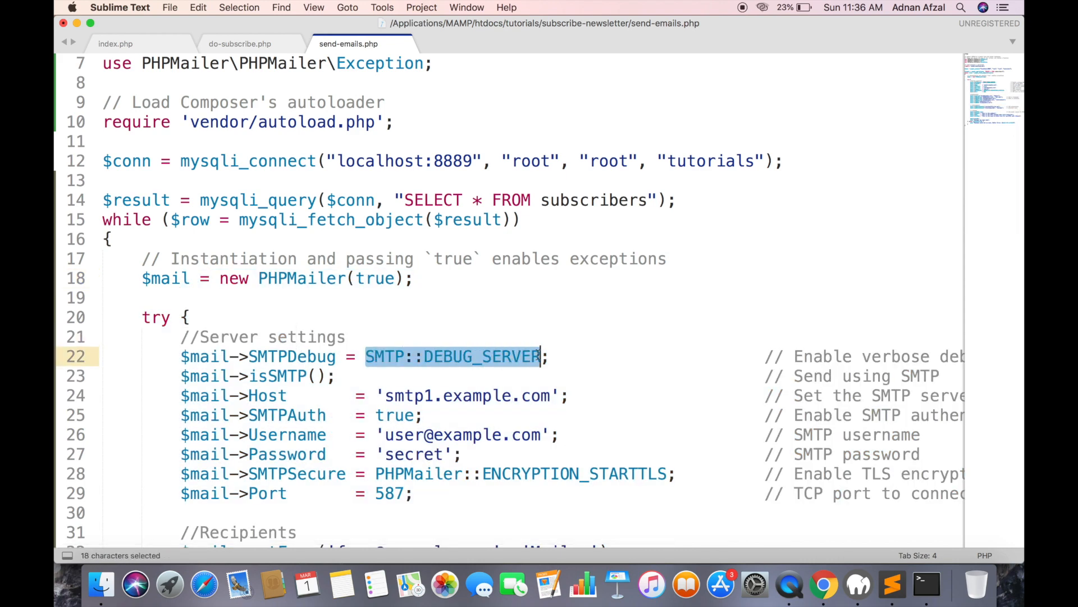
# Step: Set SMTPDebug 0, Host smtp.gmail.com, and the Gmail username and sender address
pyautogui.write('0')
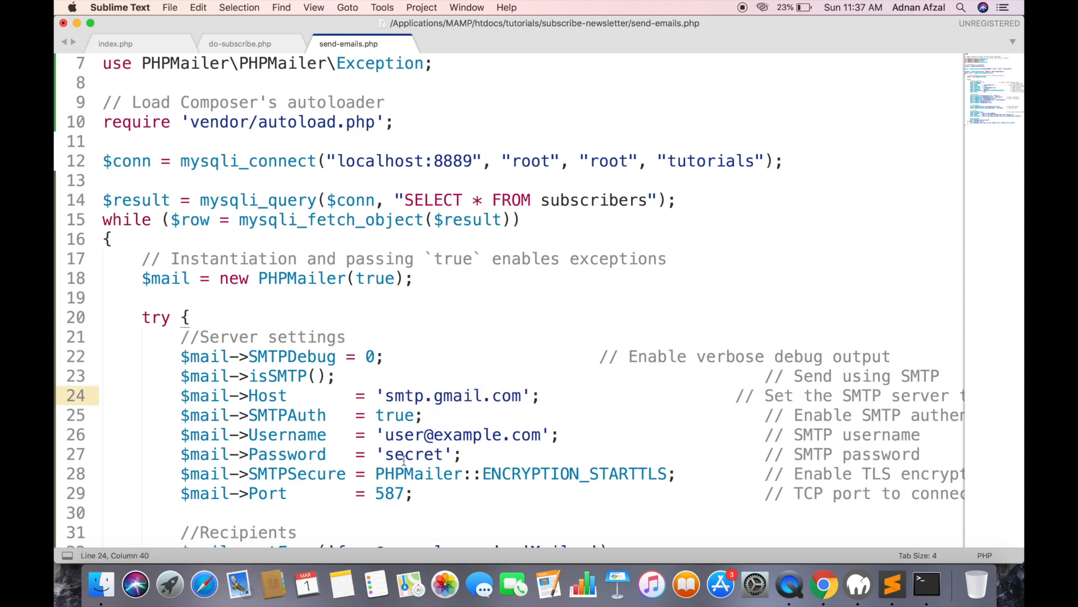
pyautogui.scroll(-3)
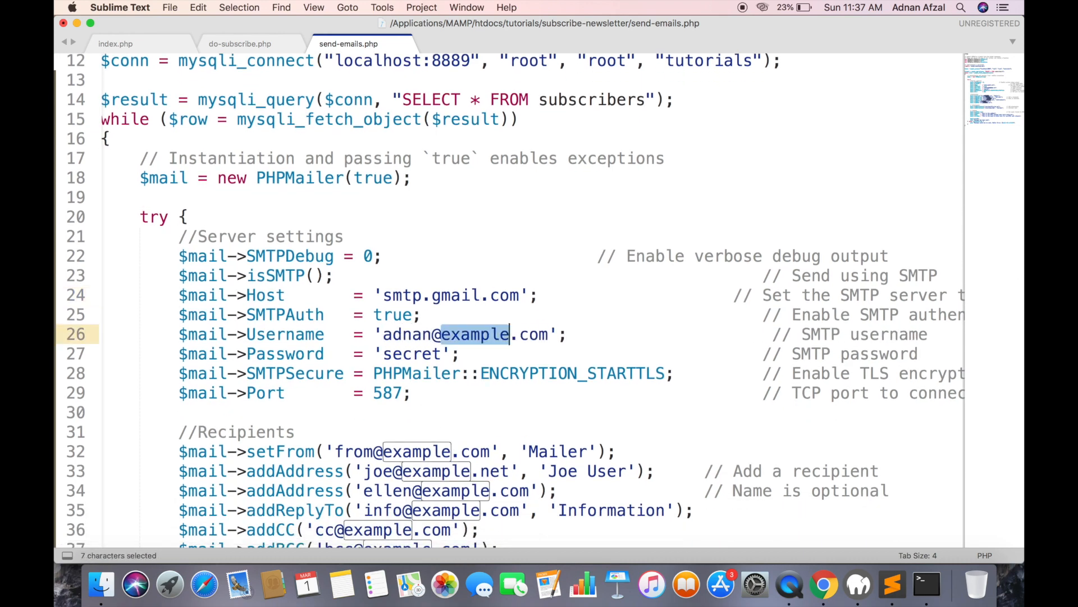
pyautogui.write('gmail')
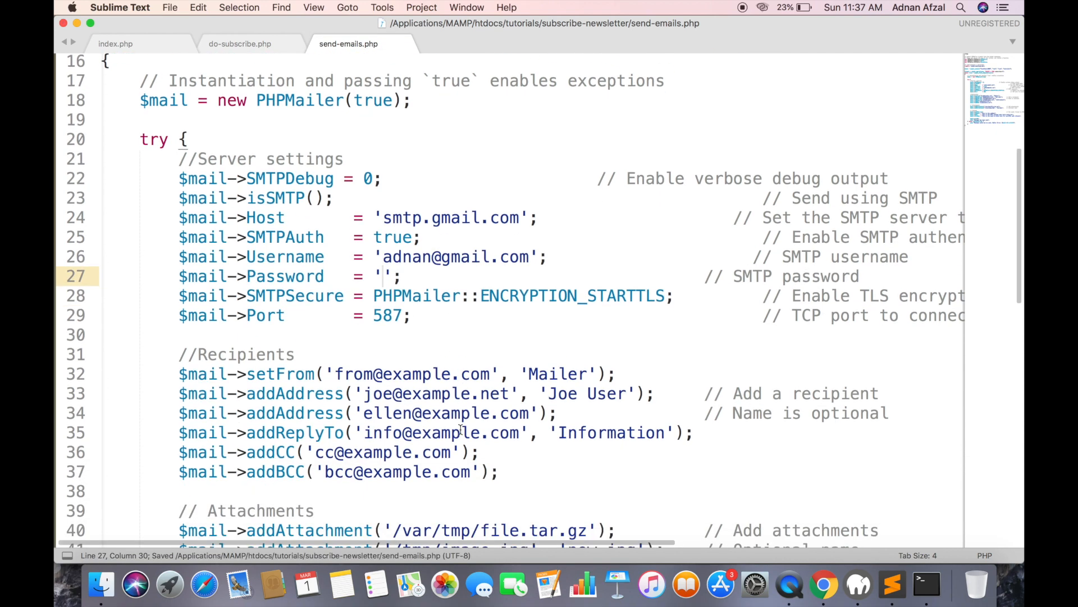
pyautogui.doubleClick(405, 257)
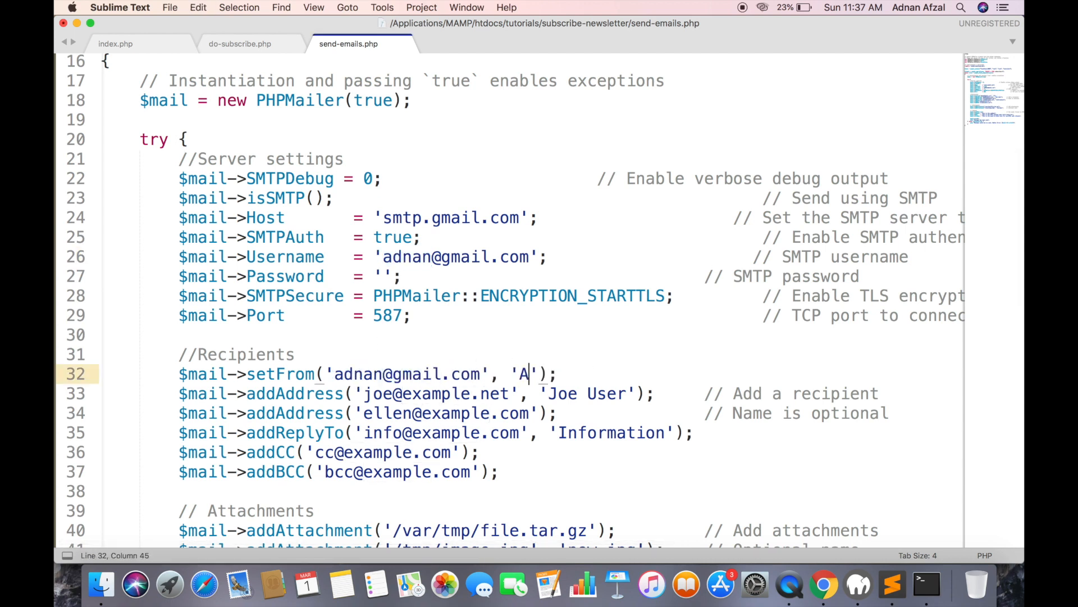
pyautogui.write('dnan')
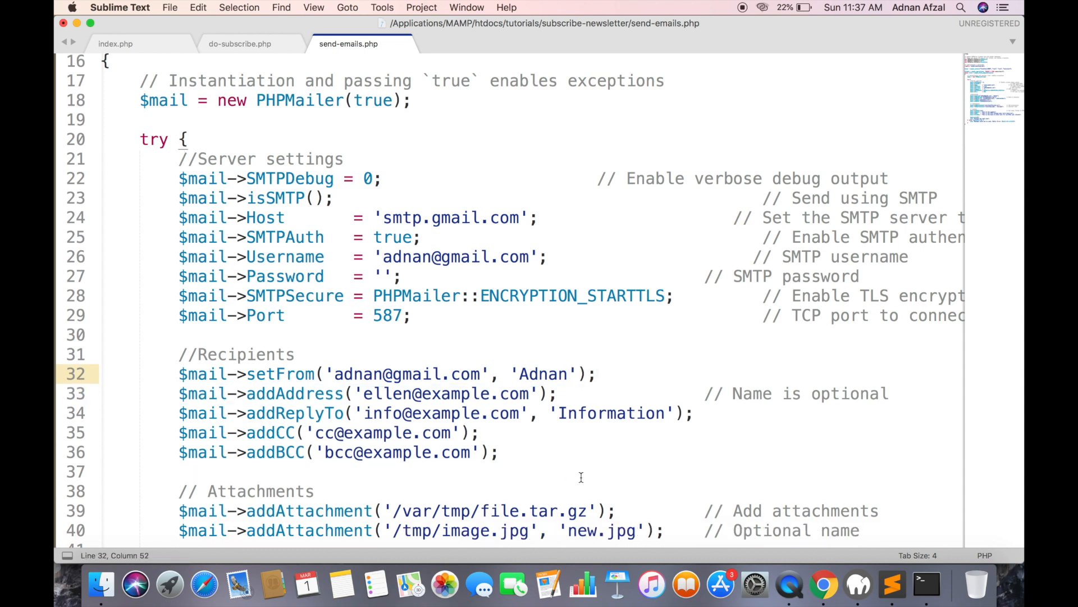
# Step: Remove the sample CC/BCC lines, name the sender Adnan, and address each mail to $row->email
pyautogui.moveTo(177, 433); pyautogui.dragTo(500, 451)
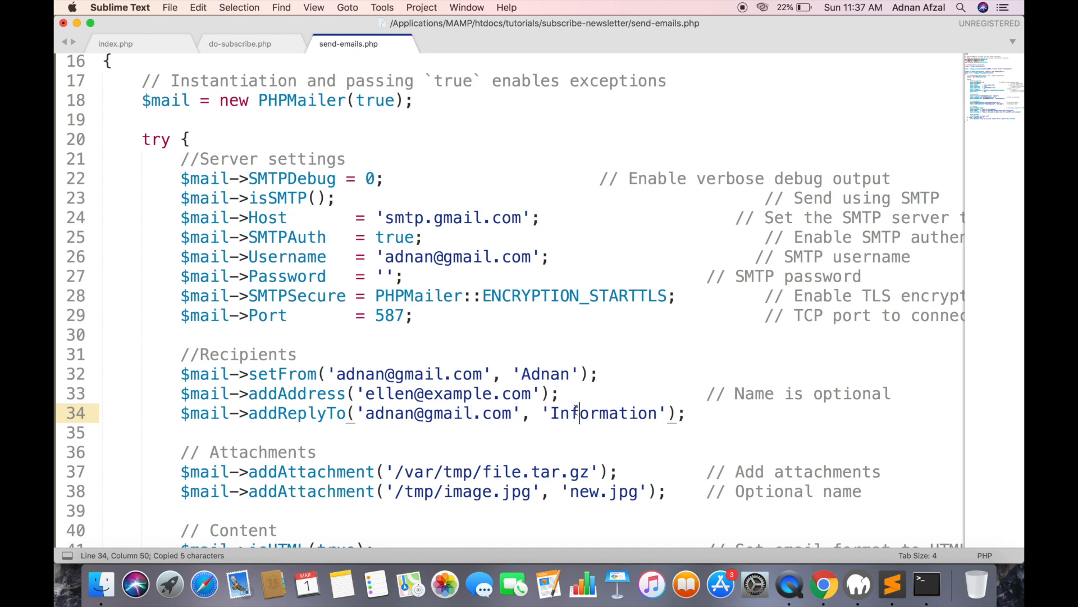
pyautogui.write('Adnan')
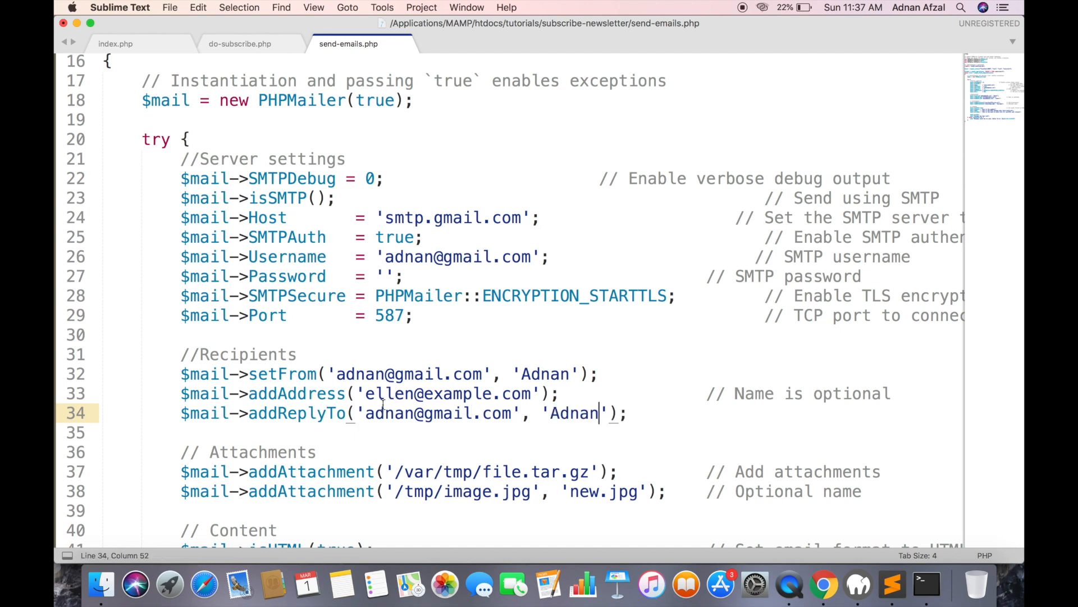
pyautogui.doubleClick(296, 393)
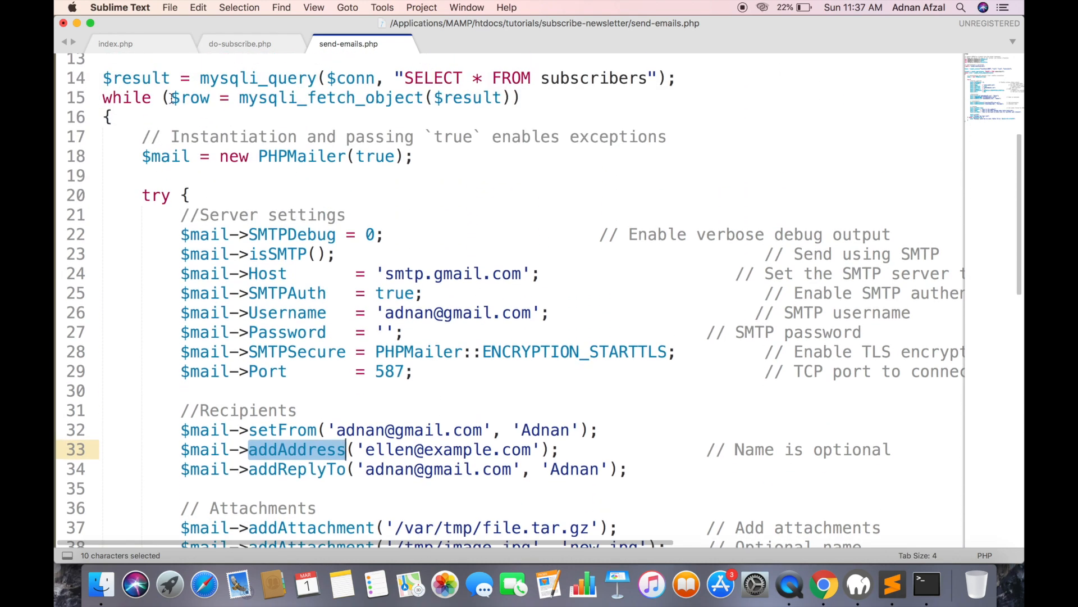
pyautogui.doubleClick(190, 97)
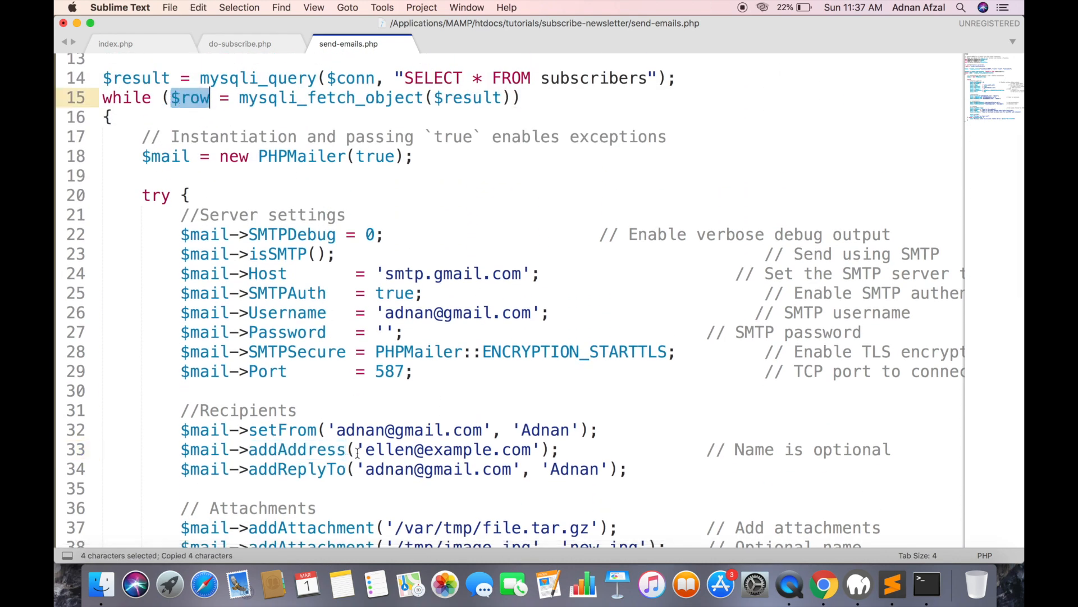
pyautogui.write('$row->')
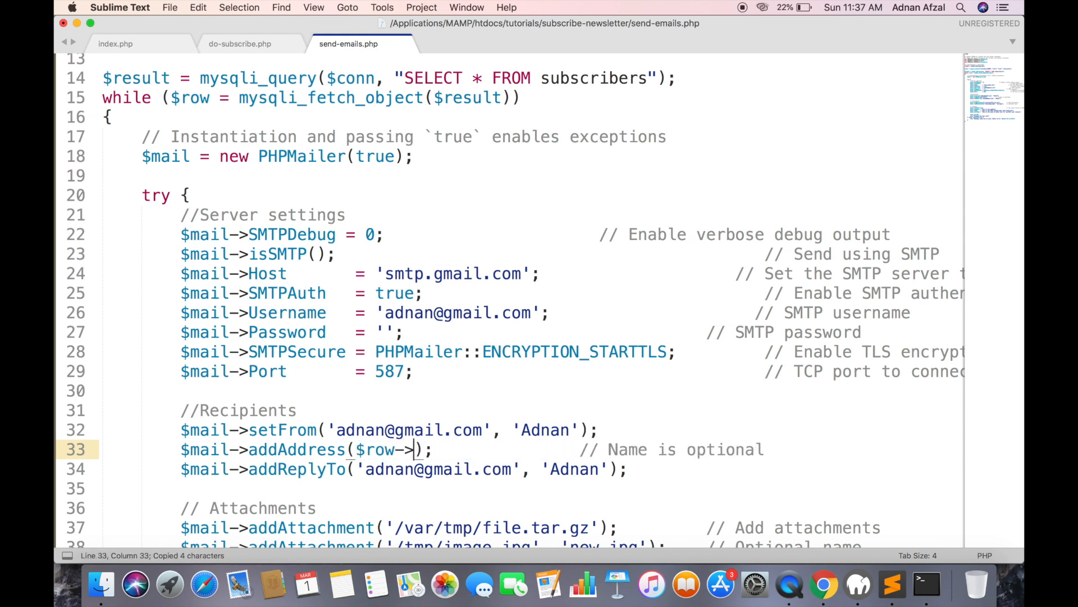
pyautogui.write('email')
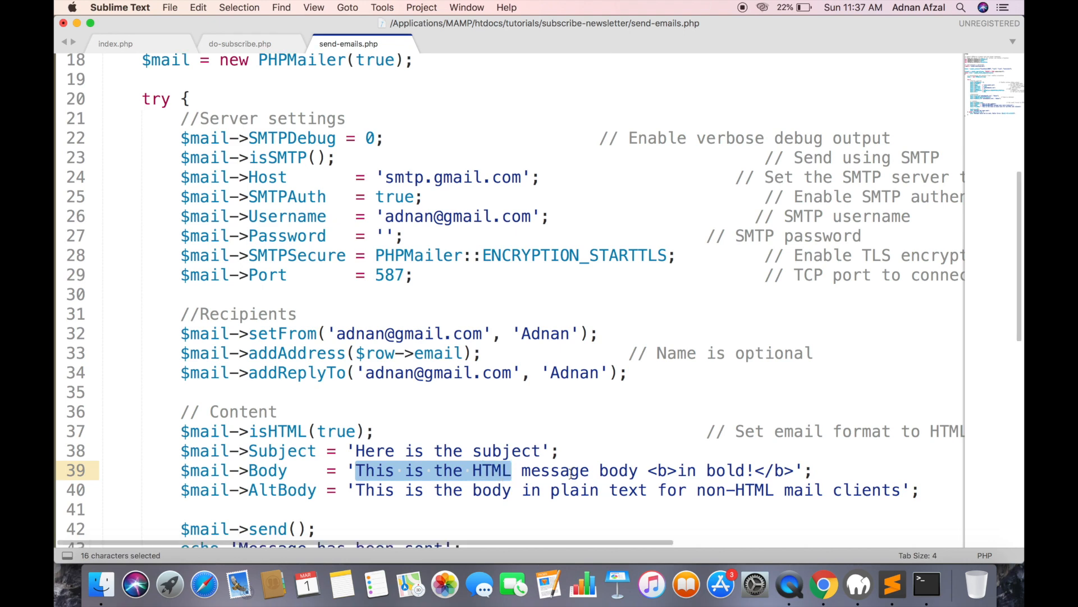
# Step: Wrap the success and error echo messages in <p> paragraph tags
pyautogui.scroll(-3)
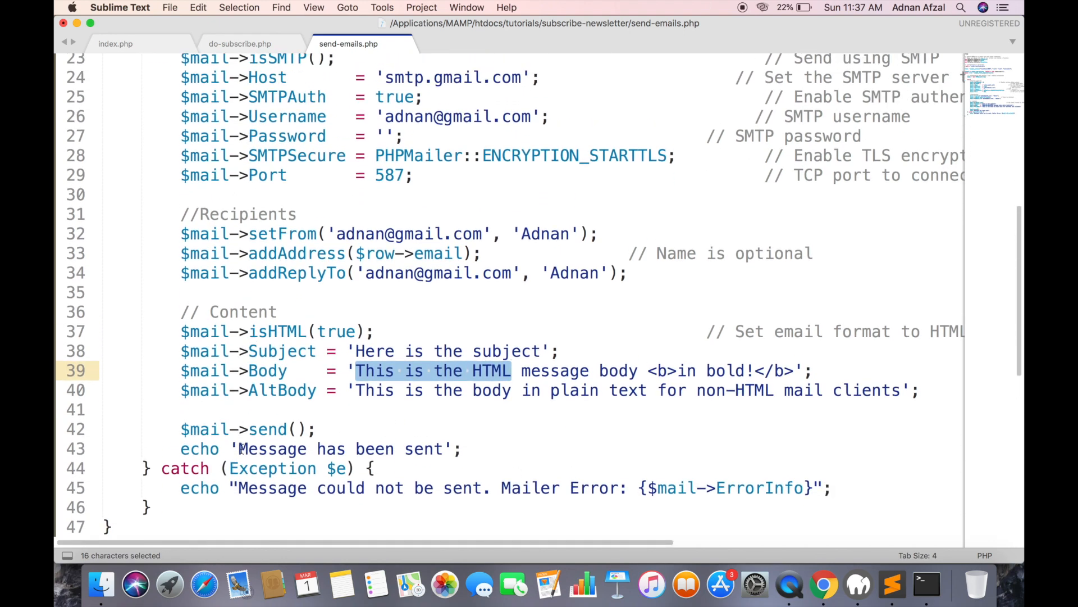
pyautogui.write('<p>')
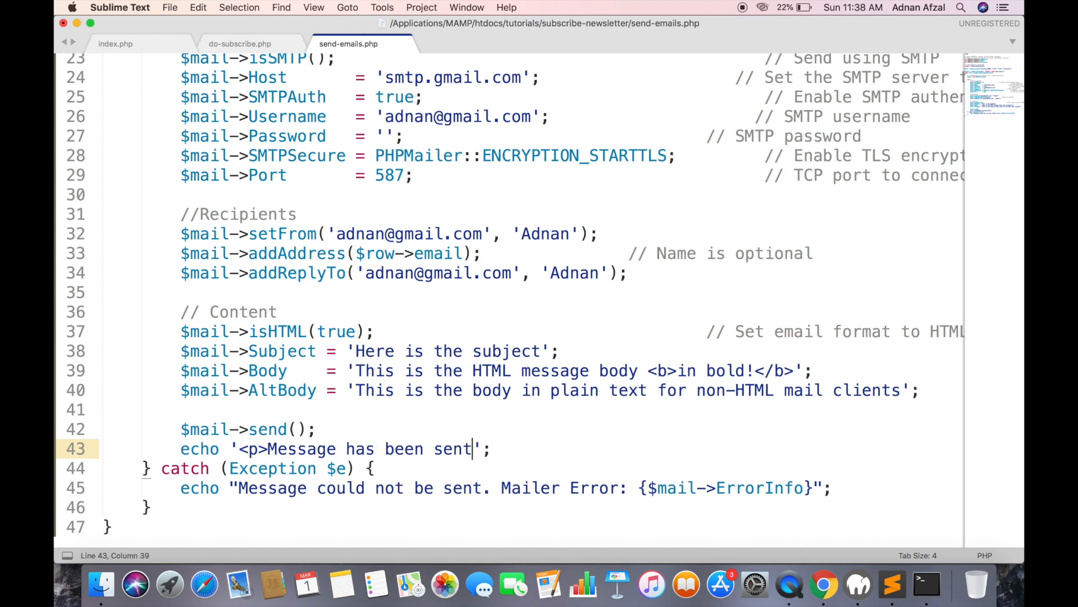
pyautogui.write('</p>')
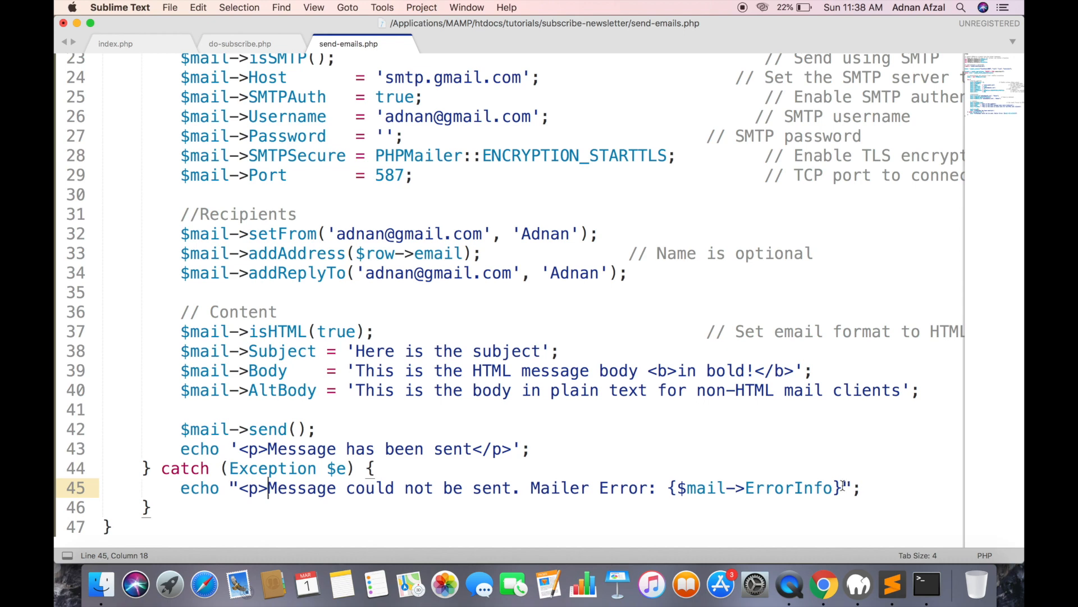
pyautogui.write('</p>')
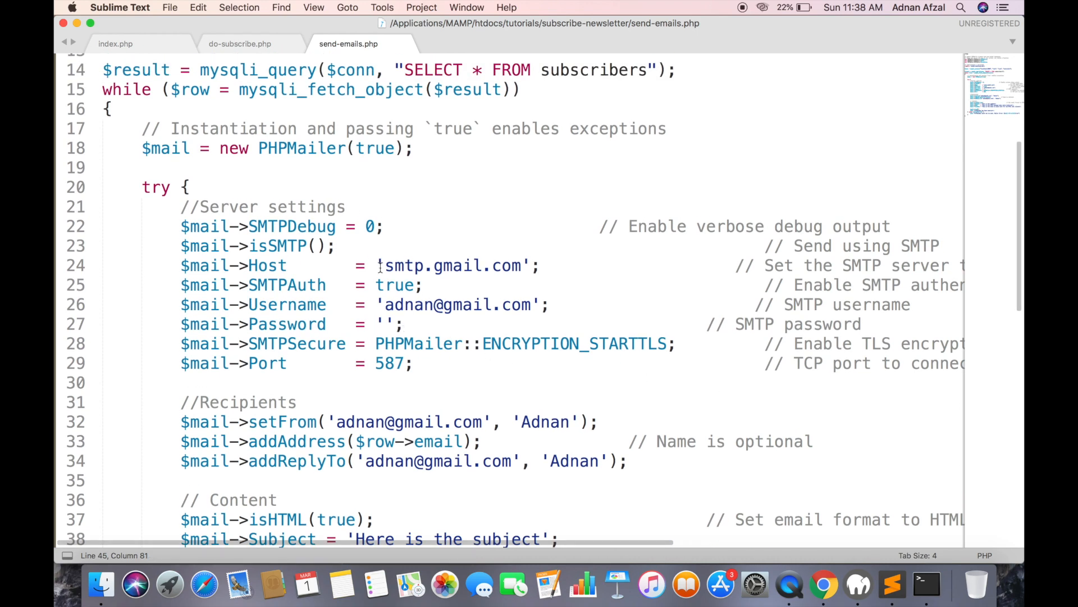
# Step: Search Google and reach the Google Account less secure app access page, then view phpMyAdmin
pyautogui.click(240, 44)
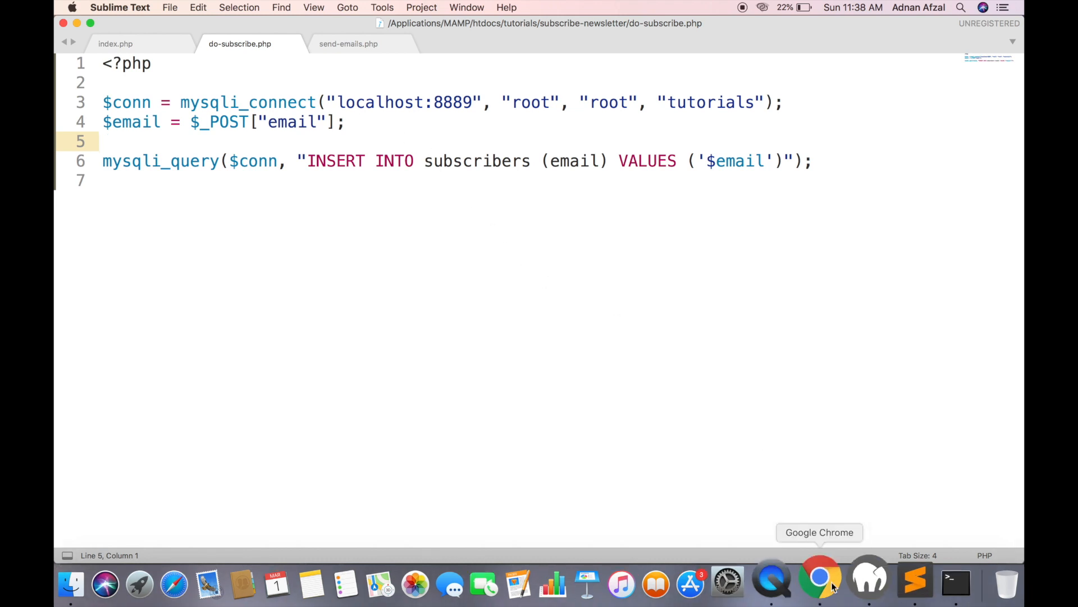
pyautogui.click(819, 579)
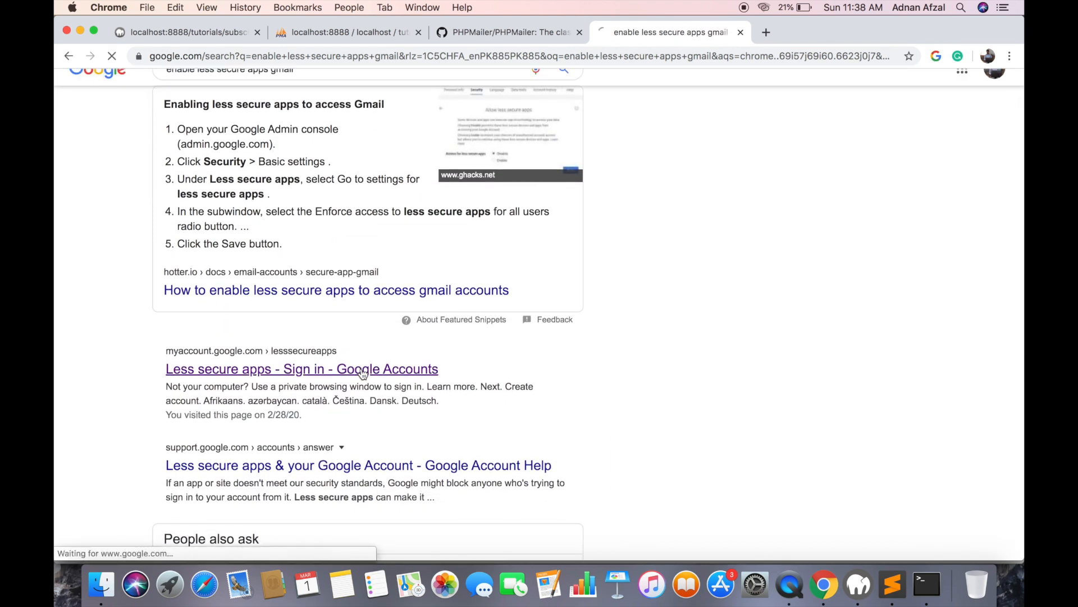
pyautogui.click(301, 368)
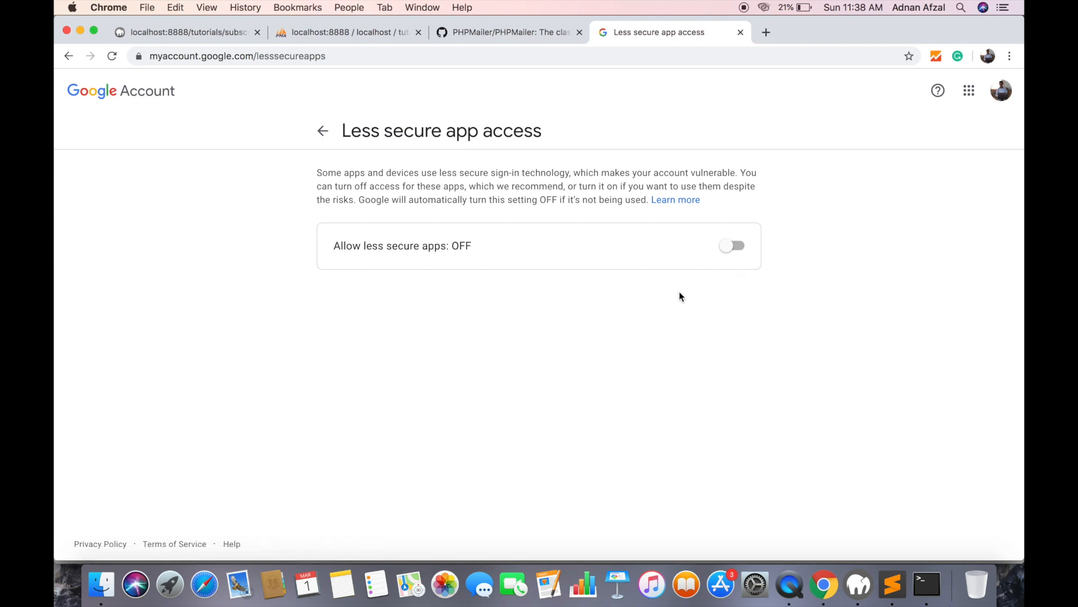
pyautogui.moveTo(903, 560)
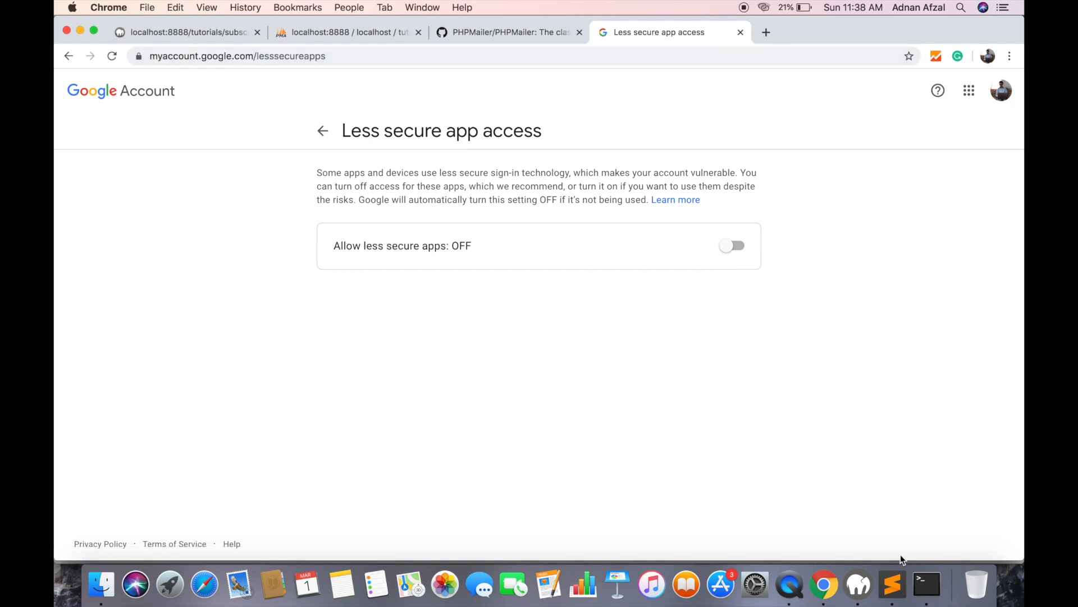
pyautogui.click(925, 586)
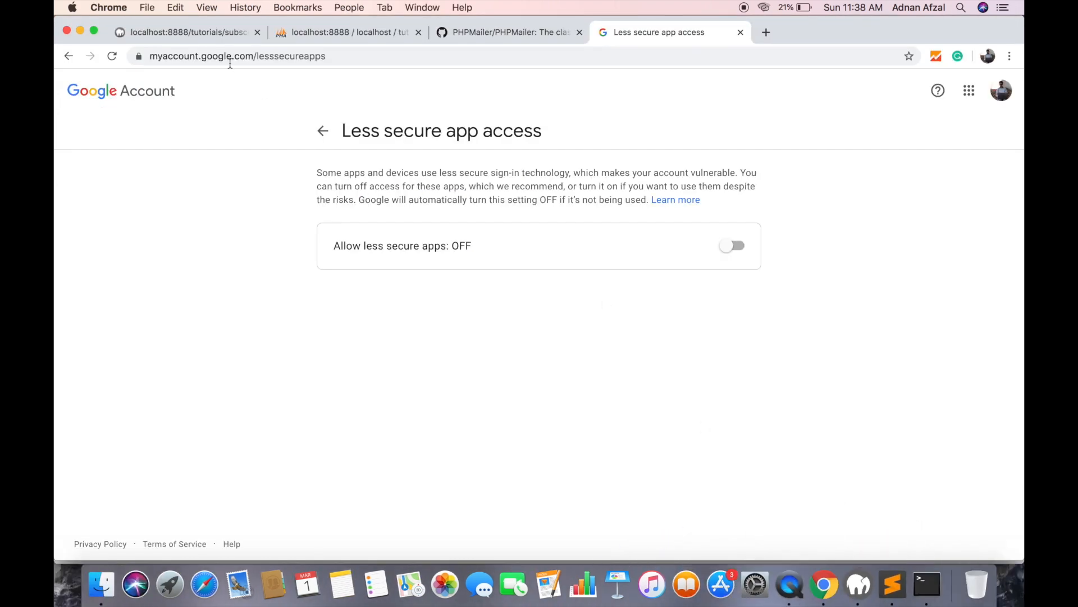
pyautogui.click(344, 31)
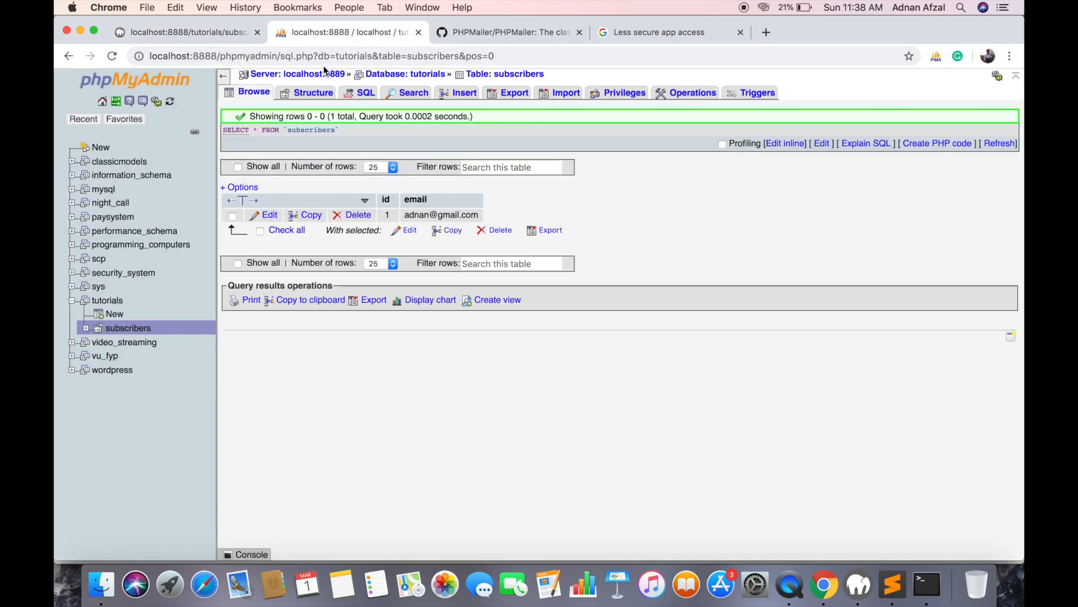
# Step: Subscribe a new email through the form and verify the row in phpMyAdmin's subscribers table
pyautogui.click(357, 214)
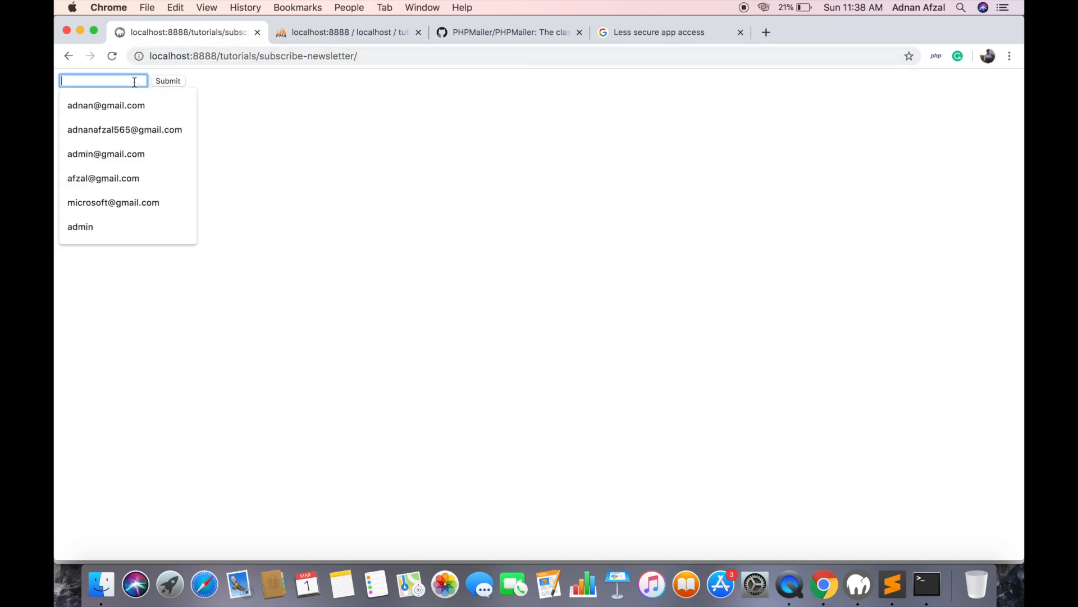
pyautogui.click(125, 129)
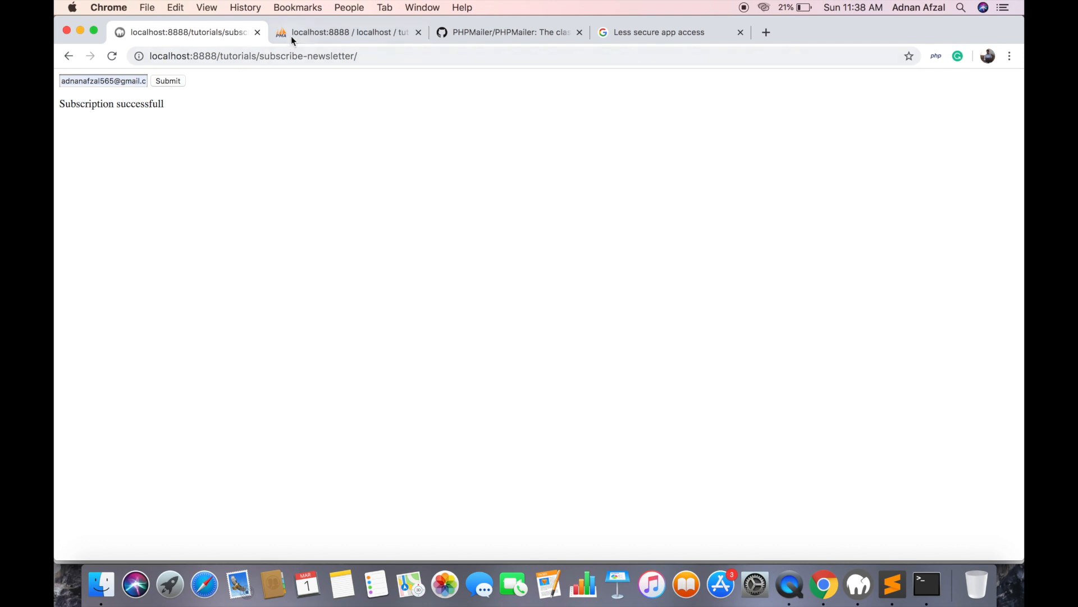
pyautogui.click(349, 31)
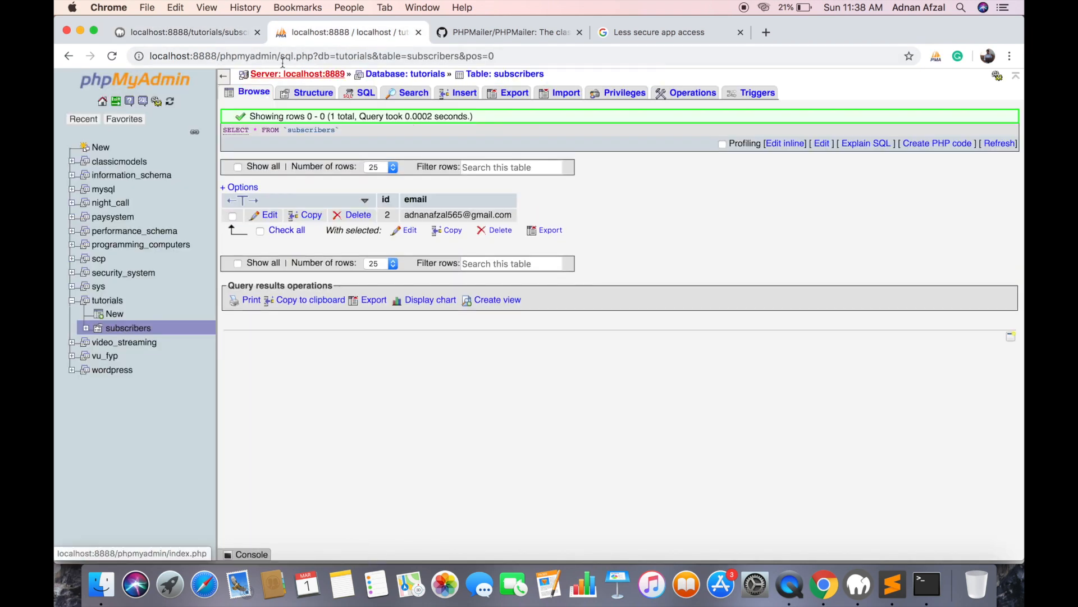
pyautogui.click(186, 31)
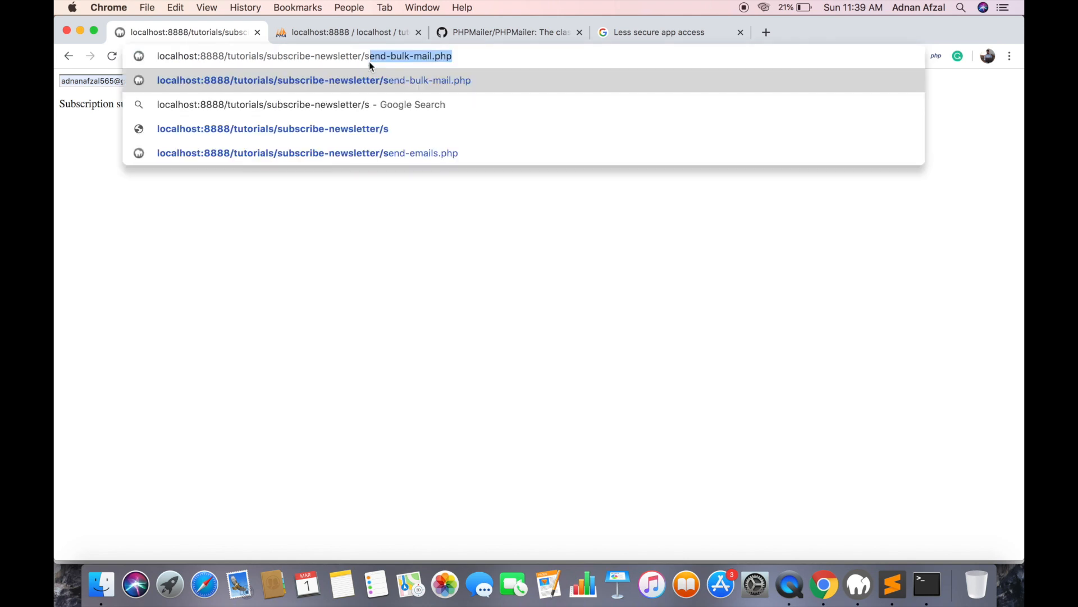
# Step: Run localhost send-emails.php, confirm 'Message has been sent', and check Gmail and phpMyAdmin
pyautogui.write('send-em')
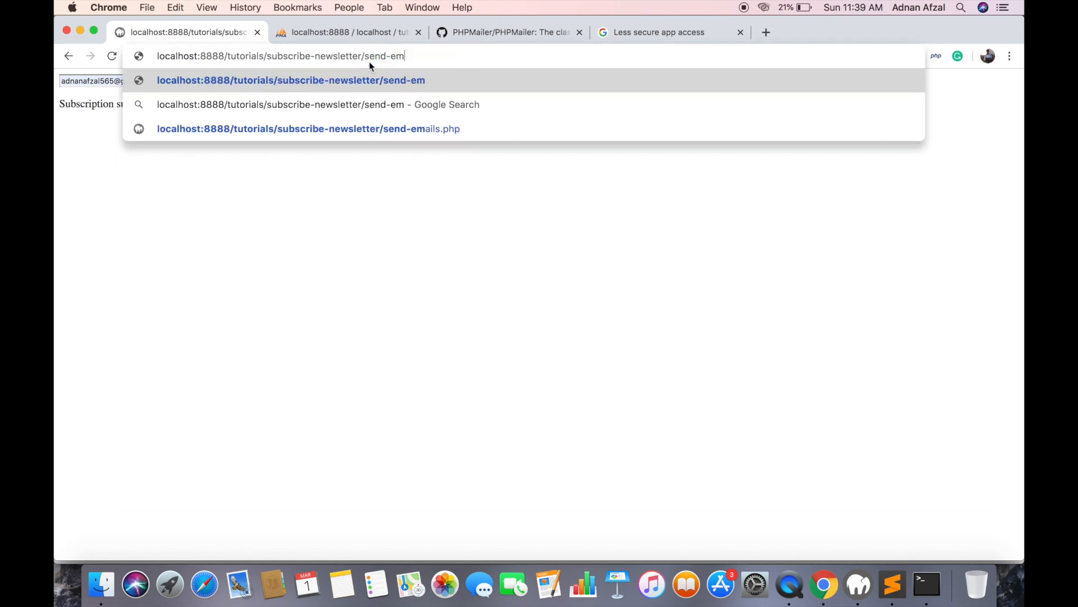
pyautogui.write('a')
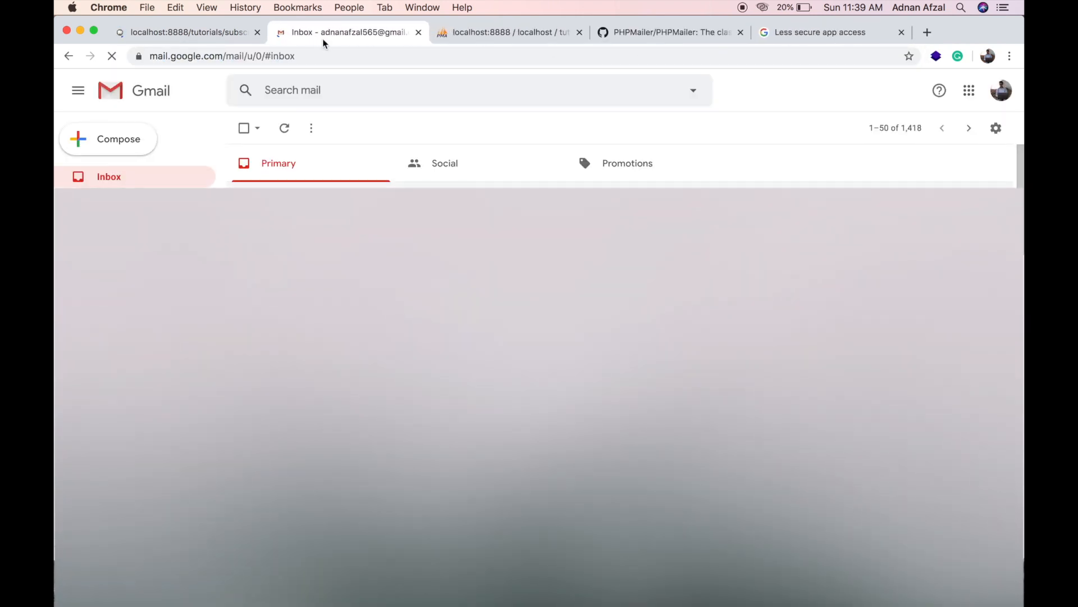
pyautogui.click(185, 31)
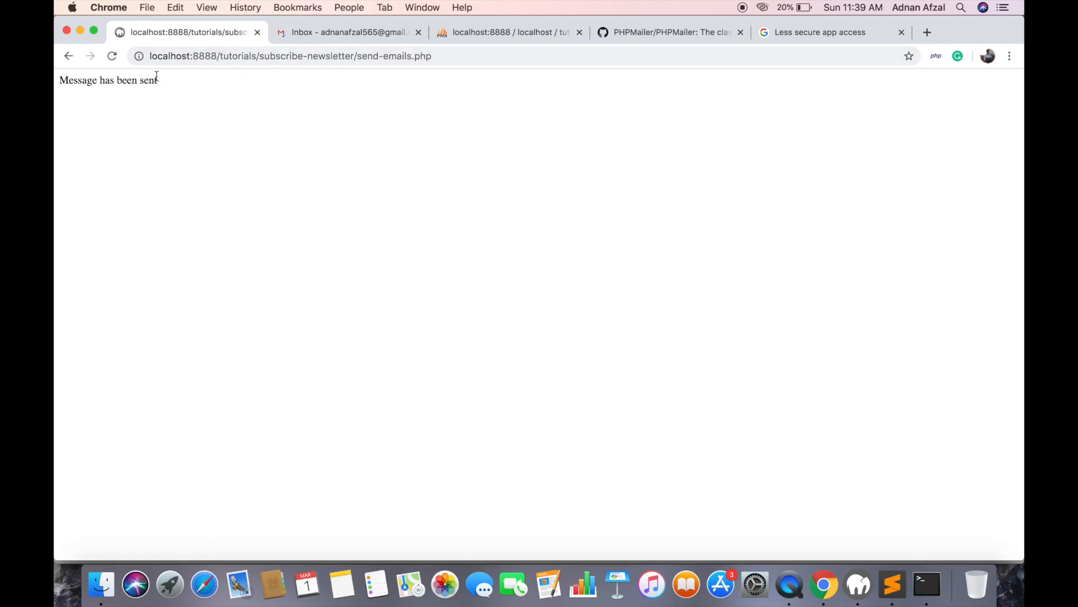
pyautogui.click(509, 31)
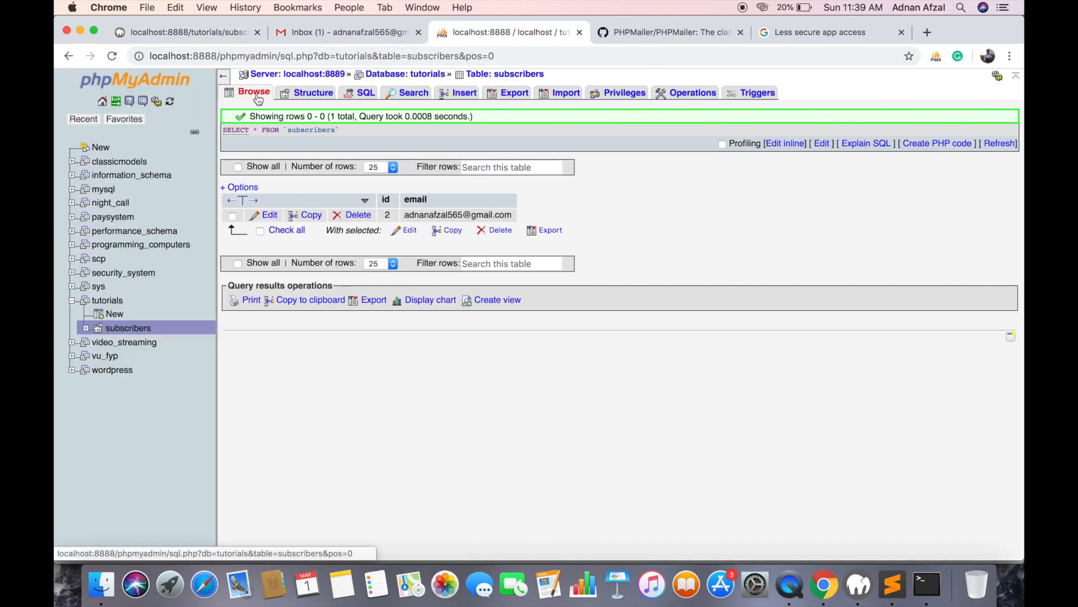
pyautogui.click(347, 31)
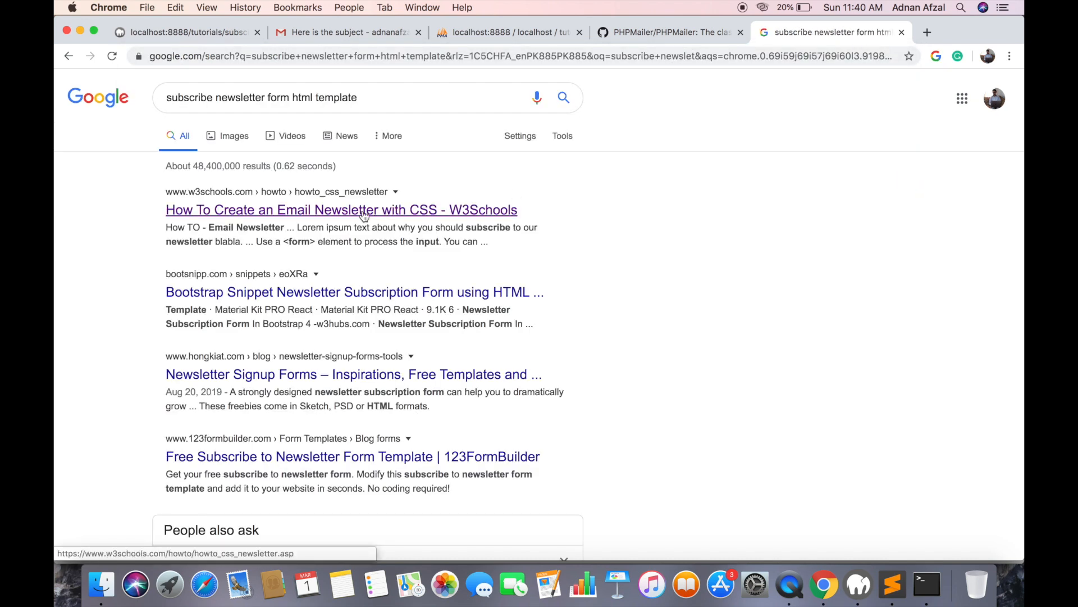
# Step: Copy the heading container markup from W3Schools' newsletter tutorial into index.php
pyautogui.click(341, 210)
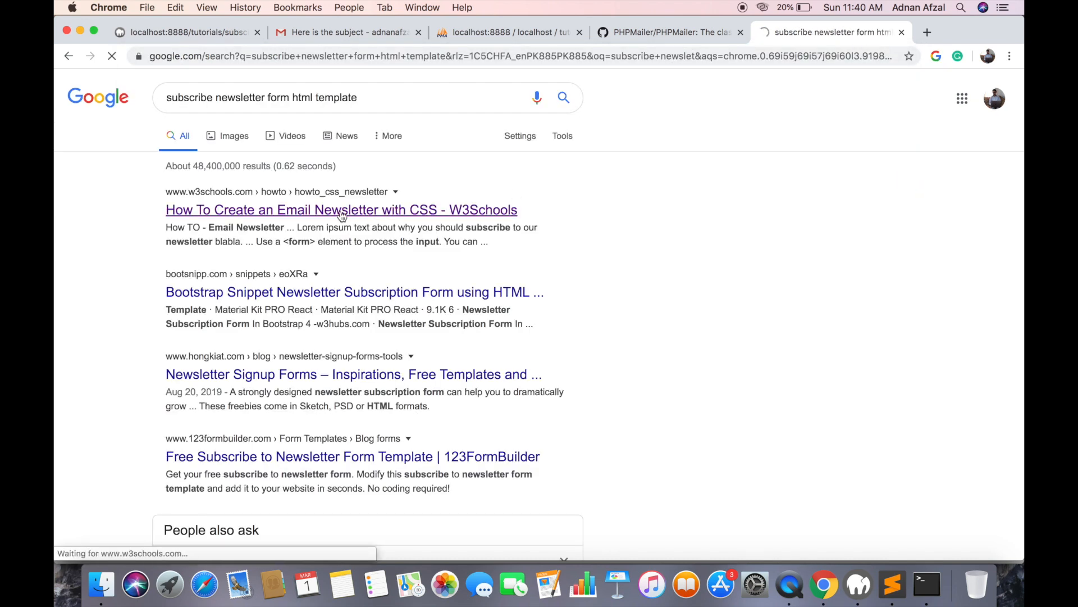
pyautogui.click(341, 209)
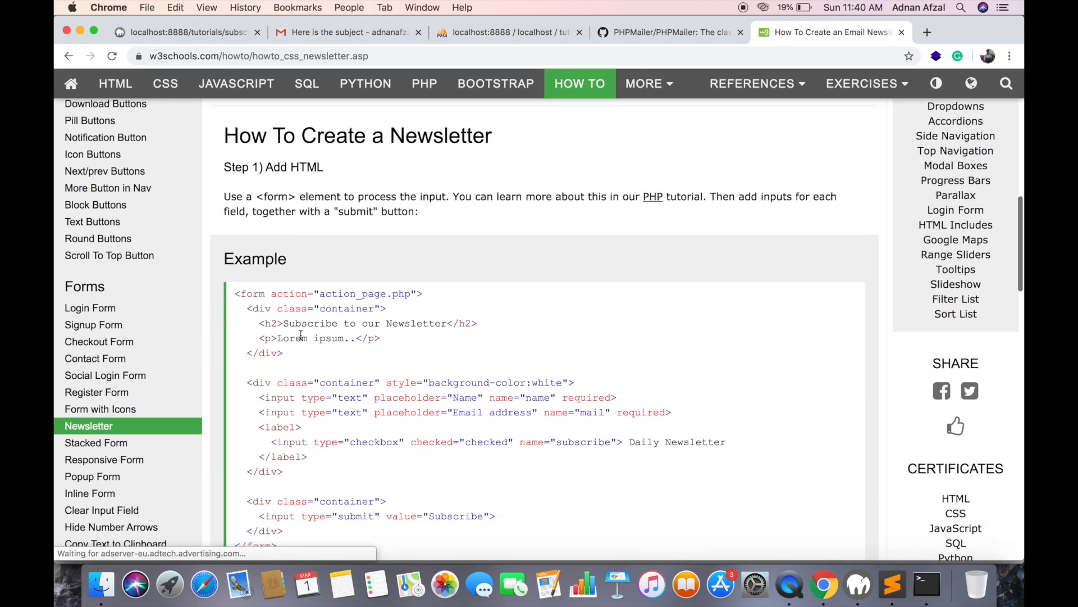
pyautogui.moveTo(248, 308); pyautogui.dragTo(282, 353)
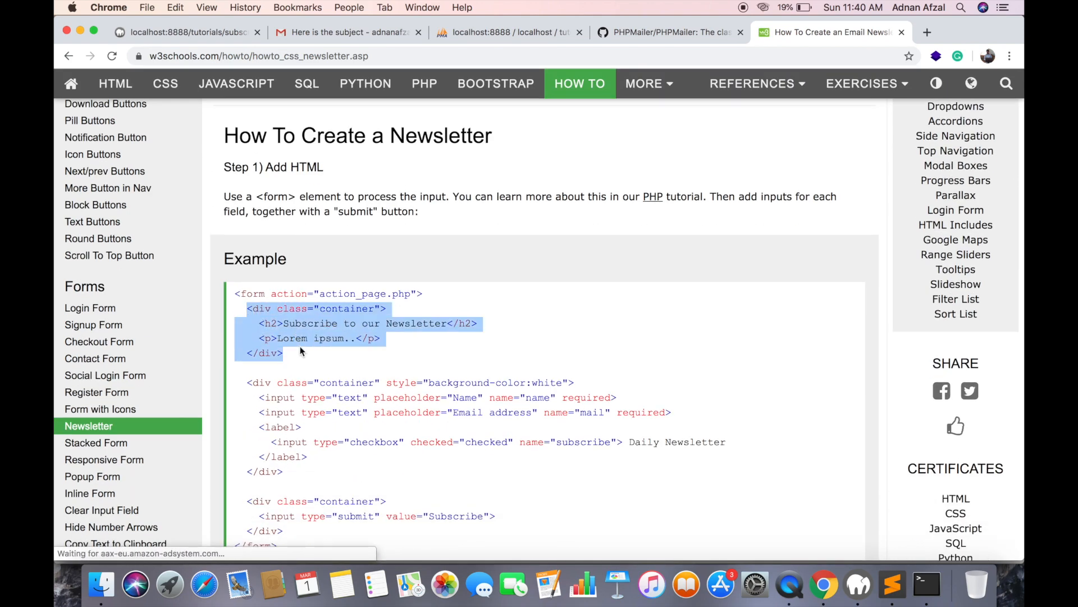
pyautogui.click(879, 557)
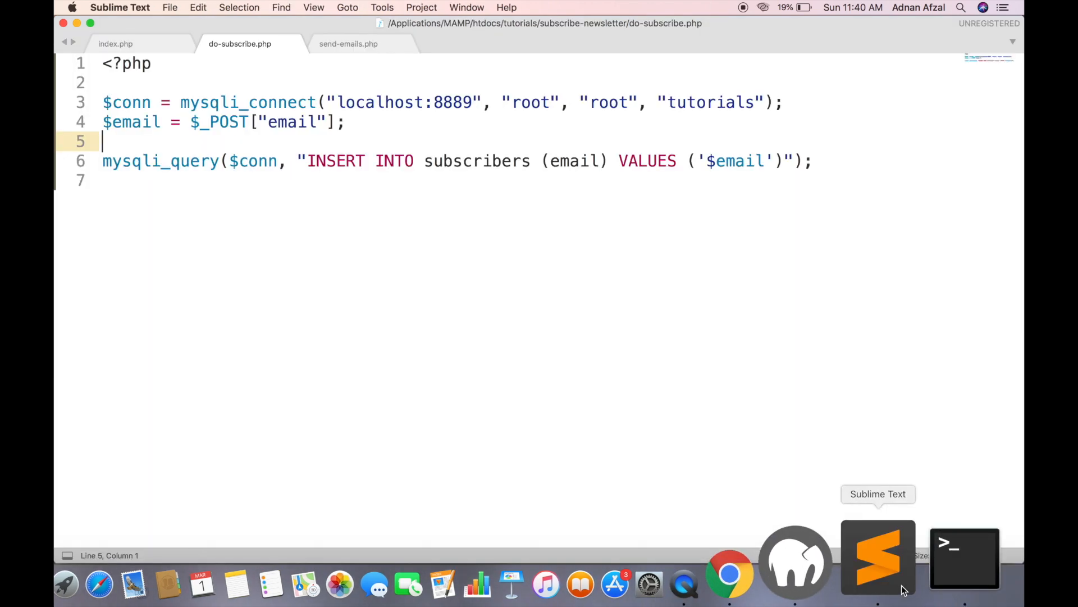
pyautogui.click(115, 43)
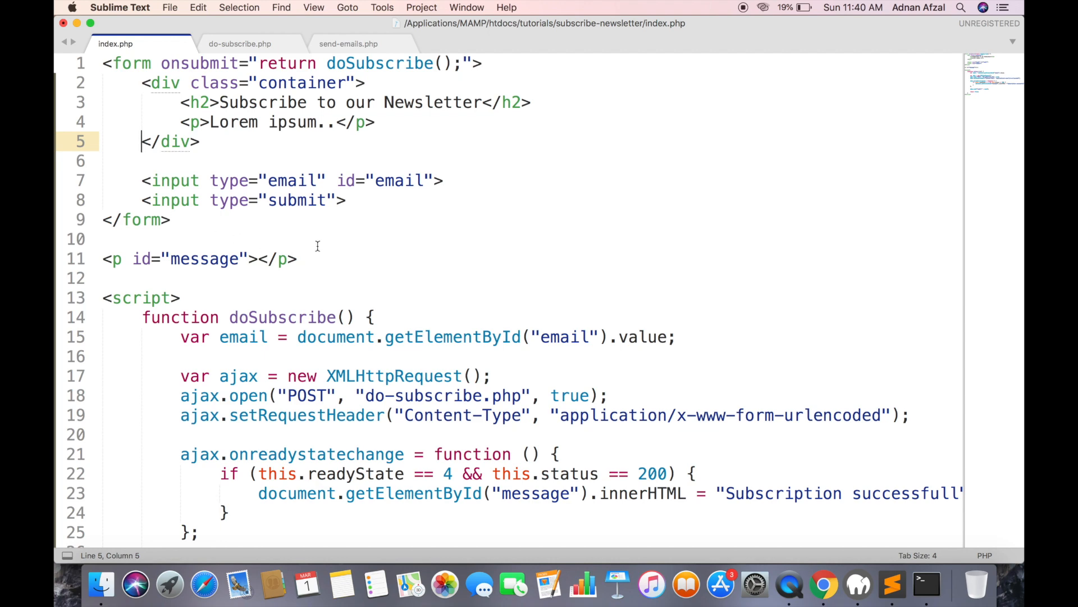
pyautogui.press('cmd+s')
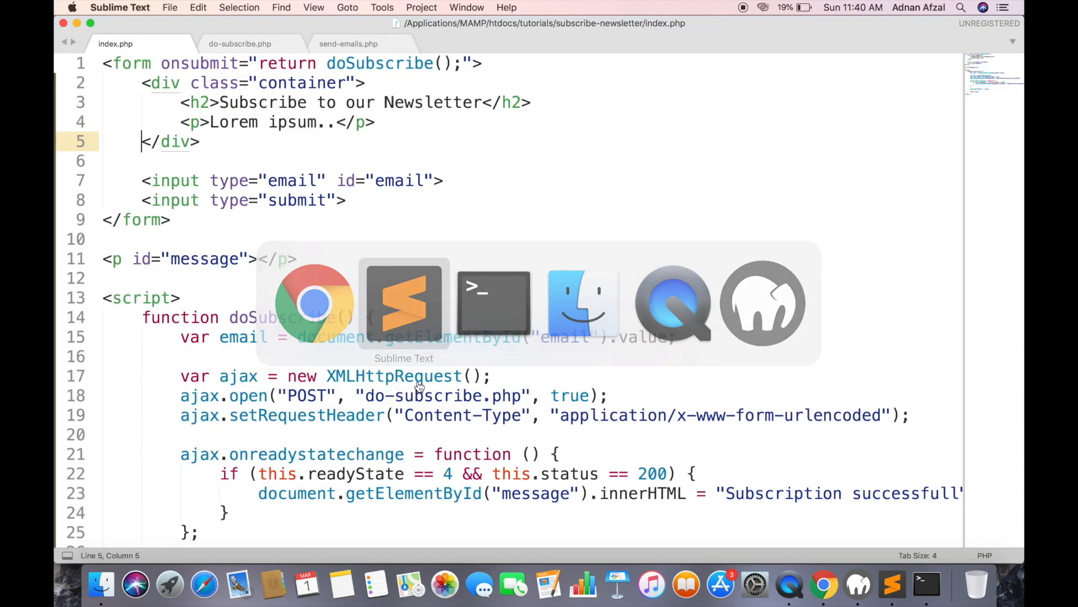
# Step: Add the white container div around the inputs and the submit button container, then view the CSS step
pyautogui.write('<div class="container" style="background-color:white">')
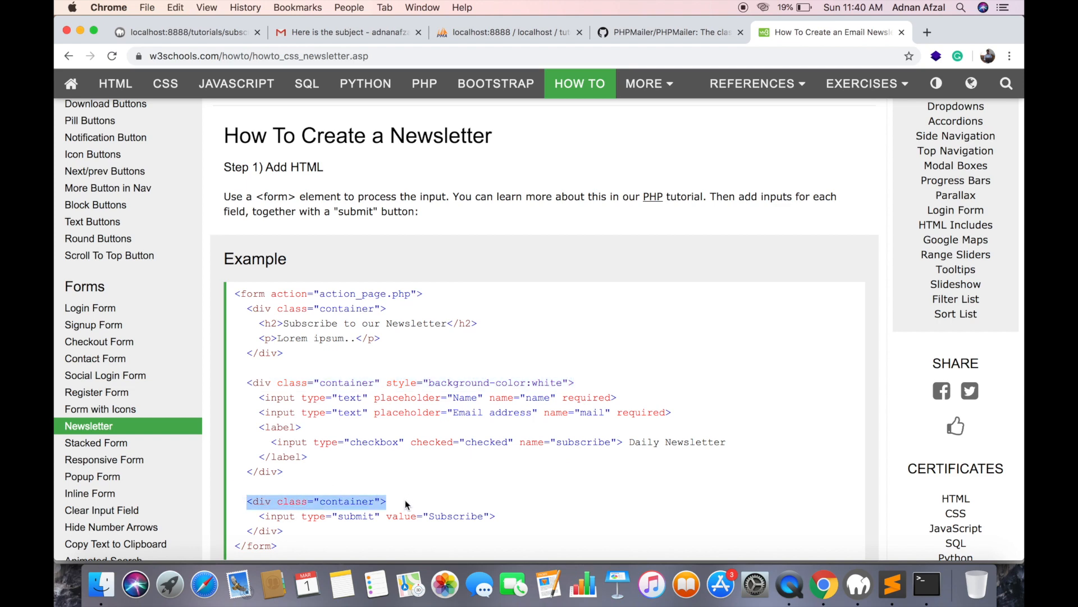
pyautogui.click(892, 586)
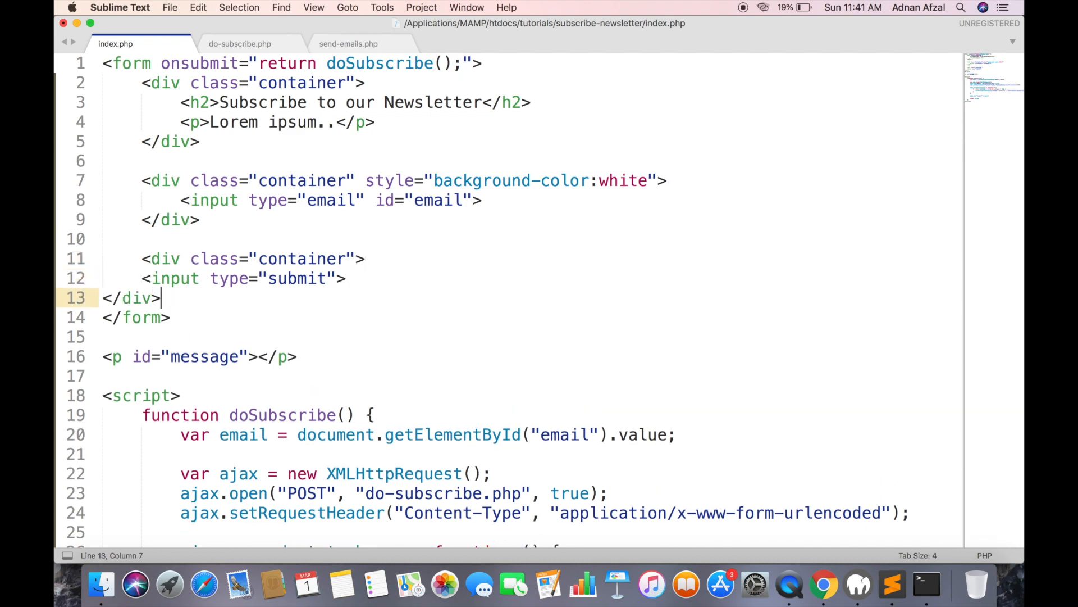
pyautogui.press('cmd+s')
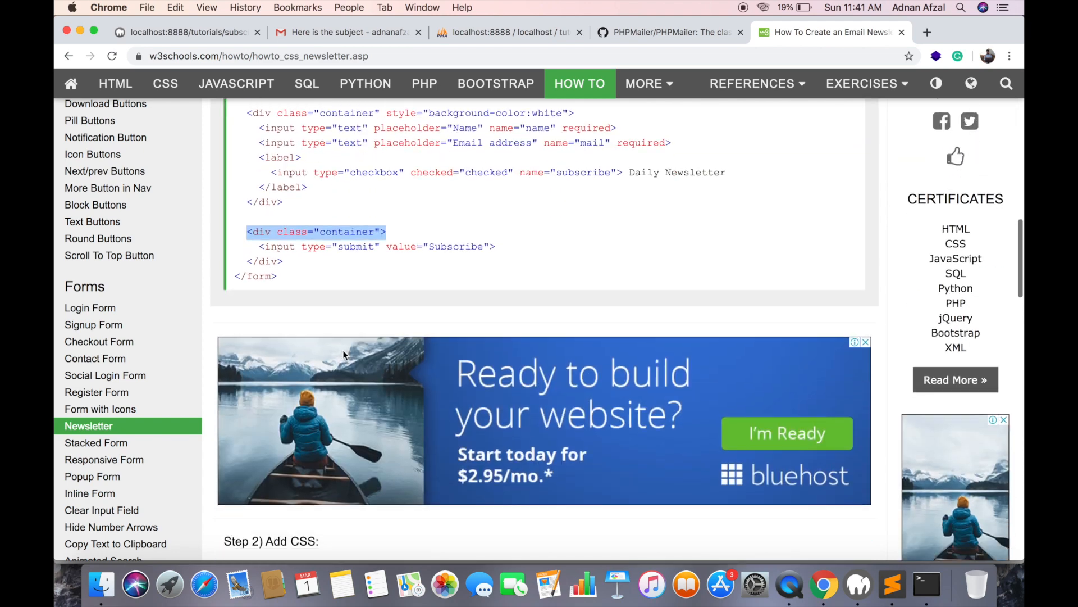
pyautogui.scroll(-3)
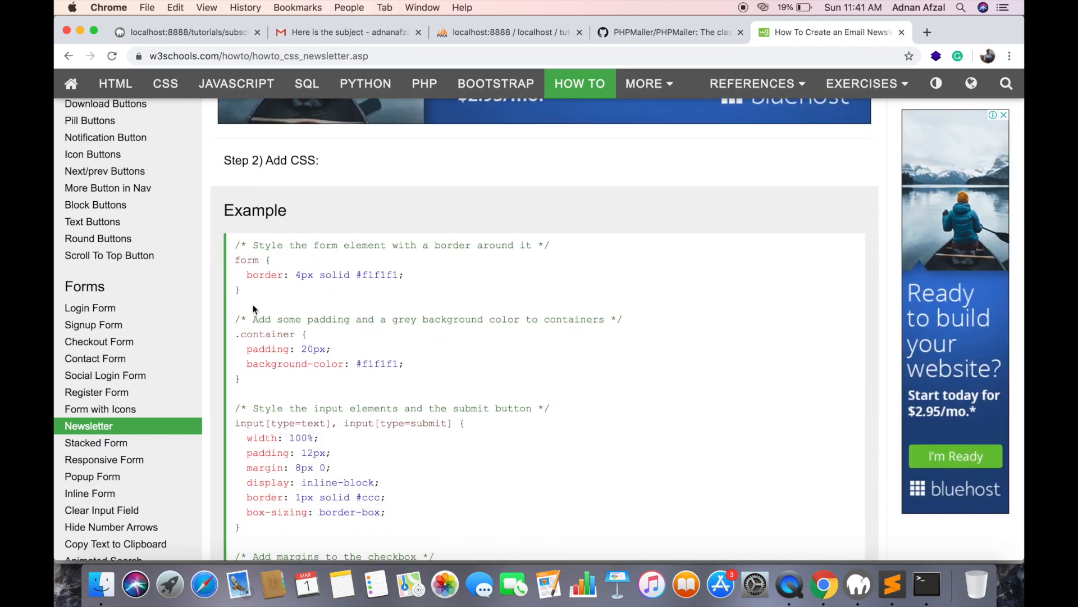
pyautogui.scroll(-3)
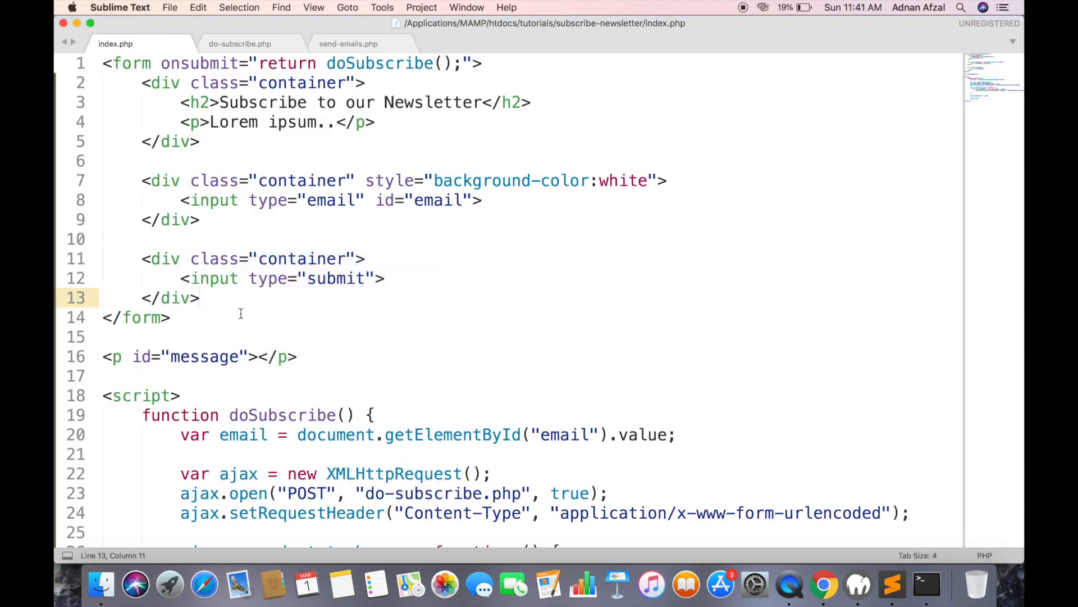
# Step: Add a <style> block with the newsletter CSS, extend inputs to input[type=email], start cursor on submit
pyautogui.write('<style')
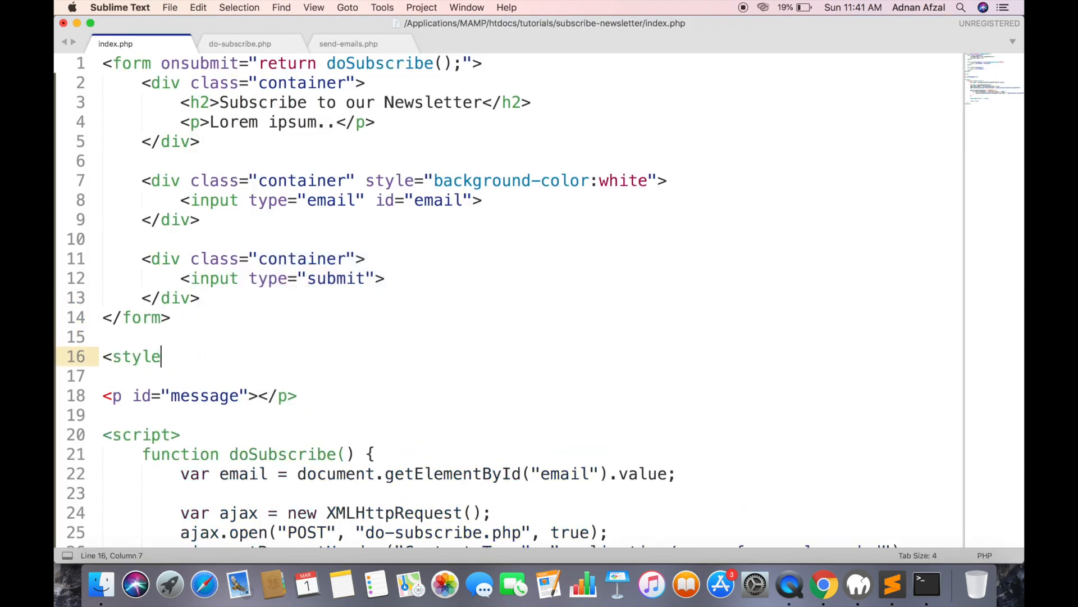
pyautogui.scroll(-3)
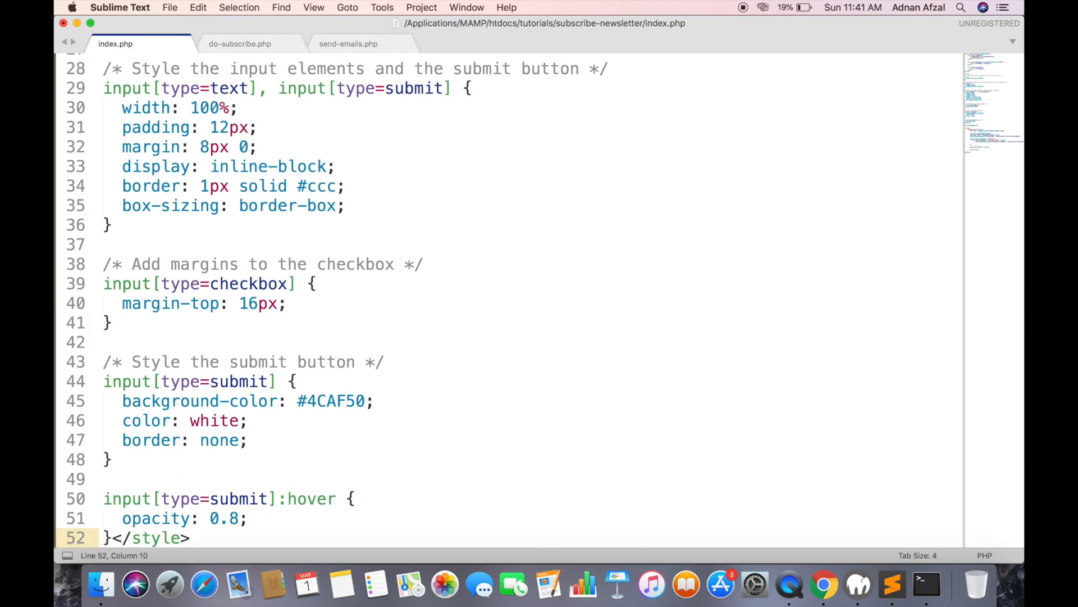
pyautogui.scroll(-3)
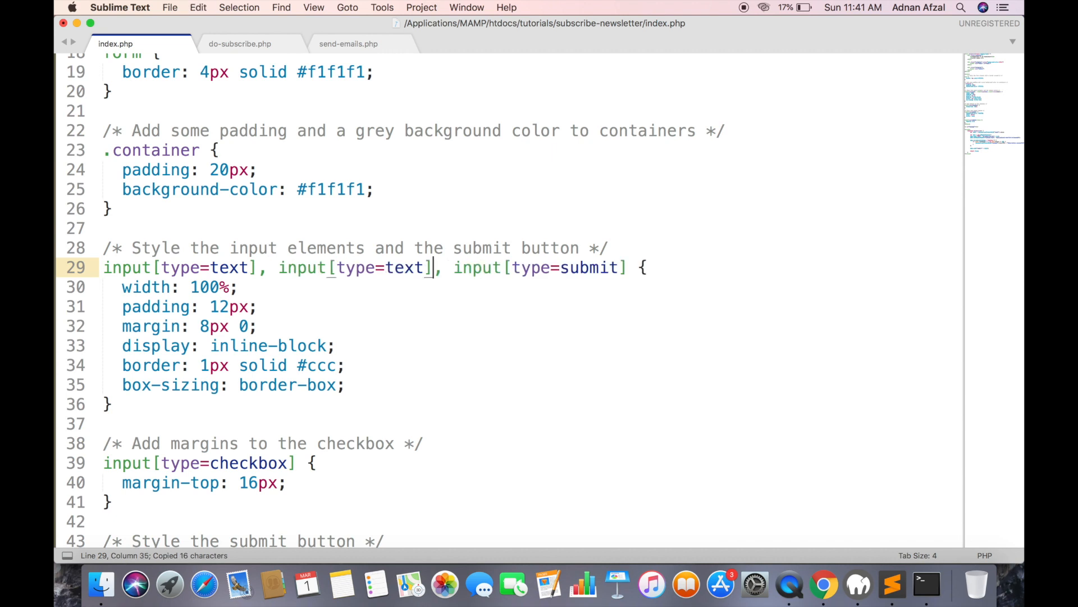
pyautogui.write('email')
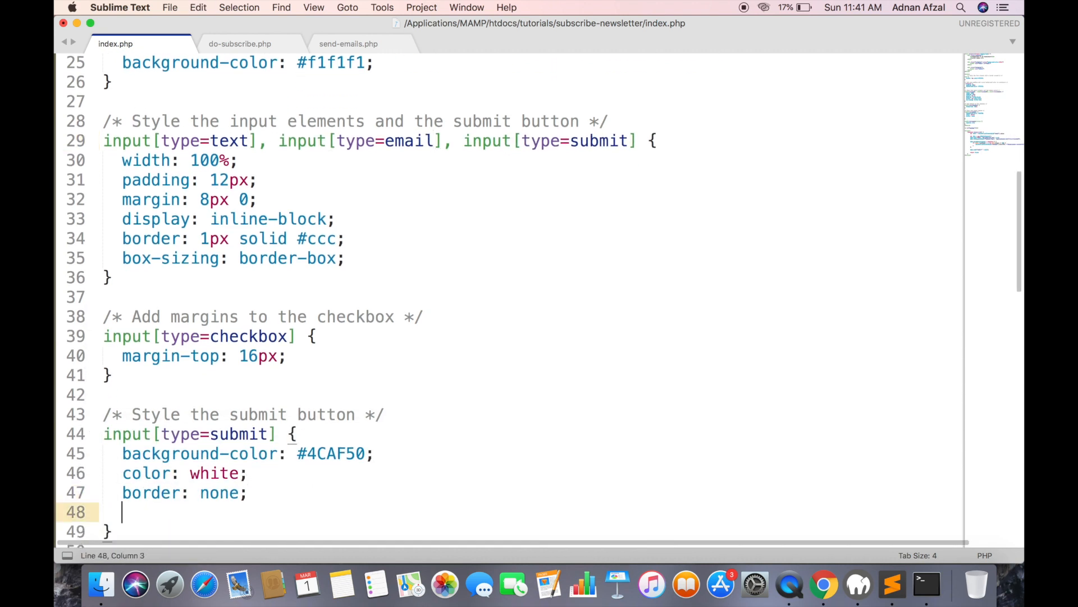
pyautogui.write('cursor: po;')
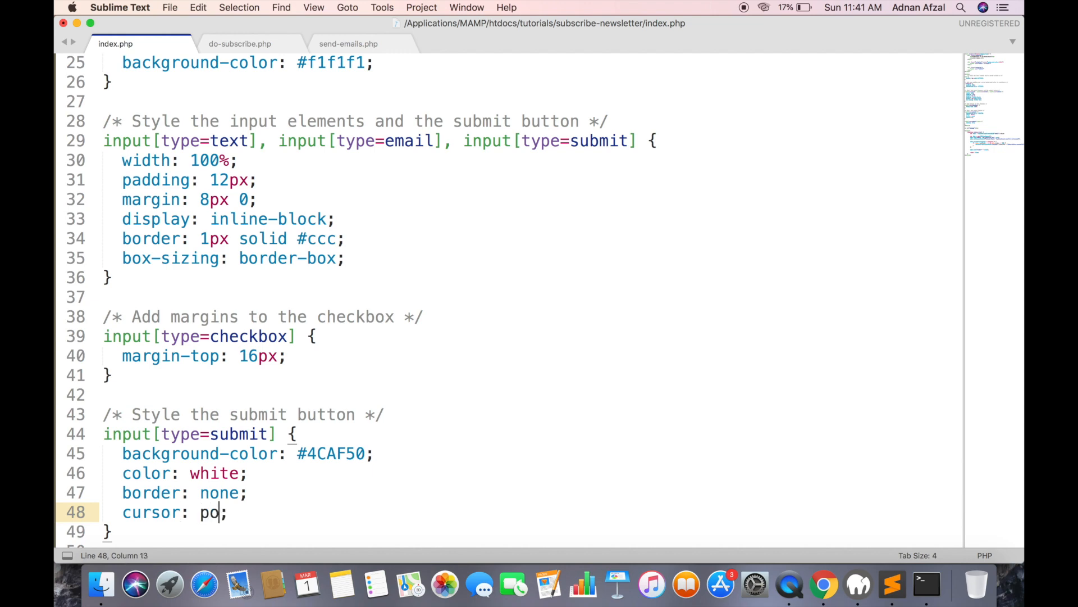